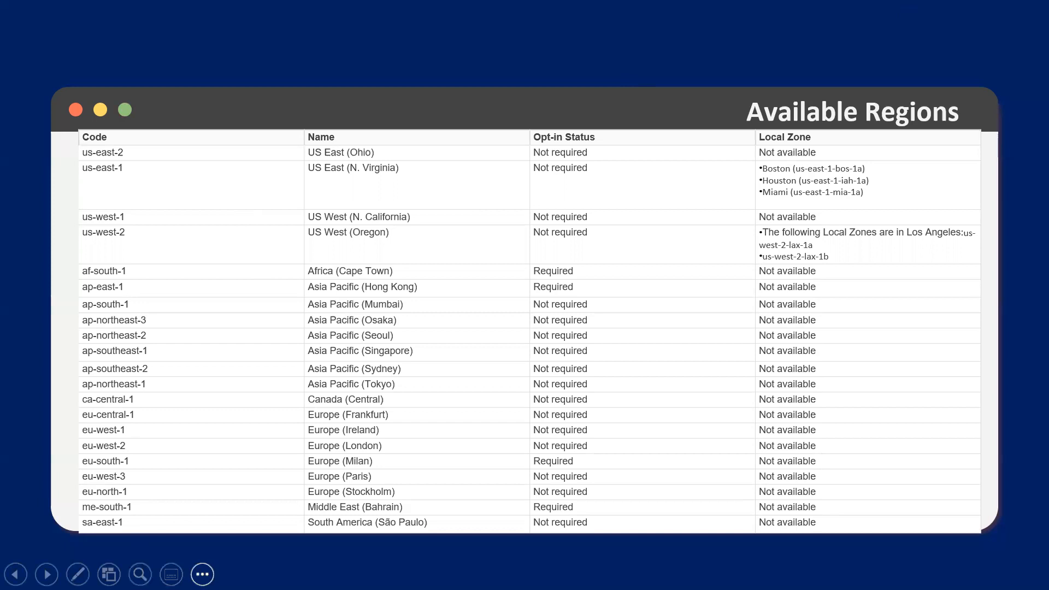
- Switch the slide show annotation tool to Laser Pointer on the Available Regions slide
click(201, 574)
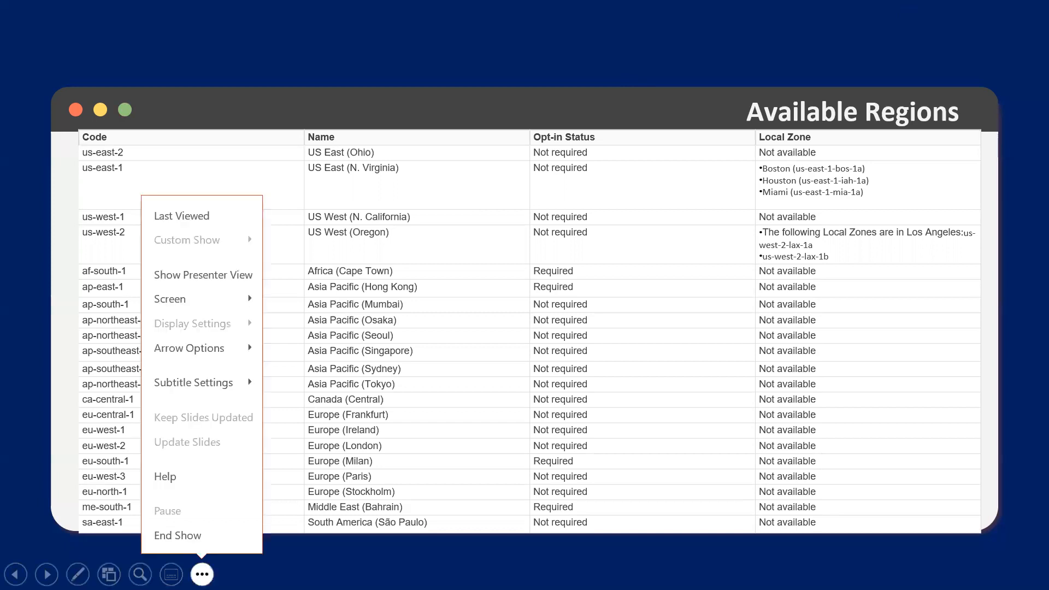
click(77, 574)
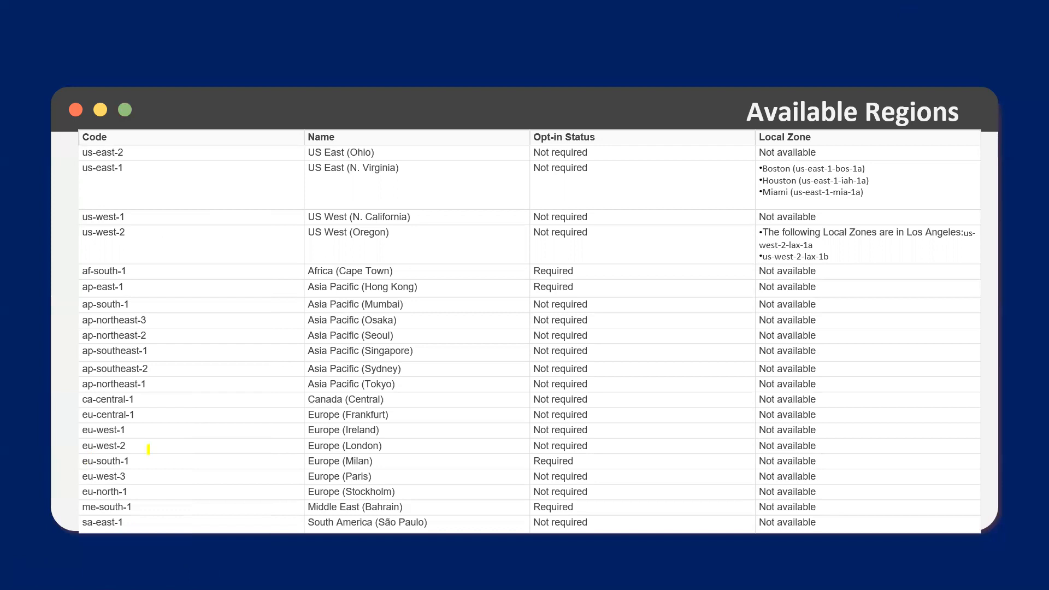
click(78, 573)
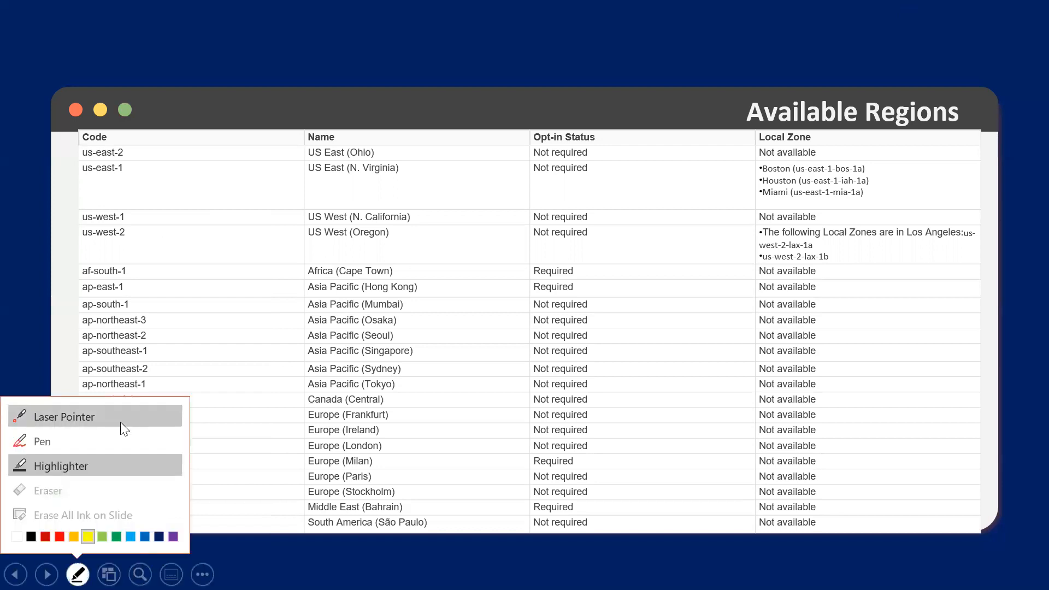
click(65, 416)
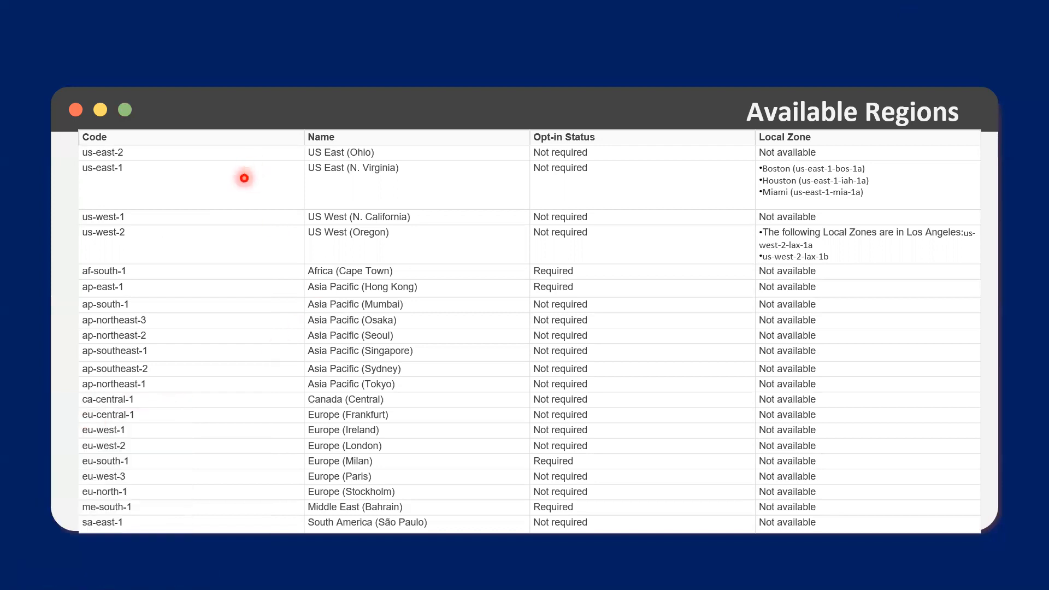
mouse_move(103, 152)
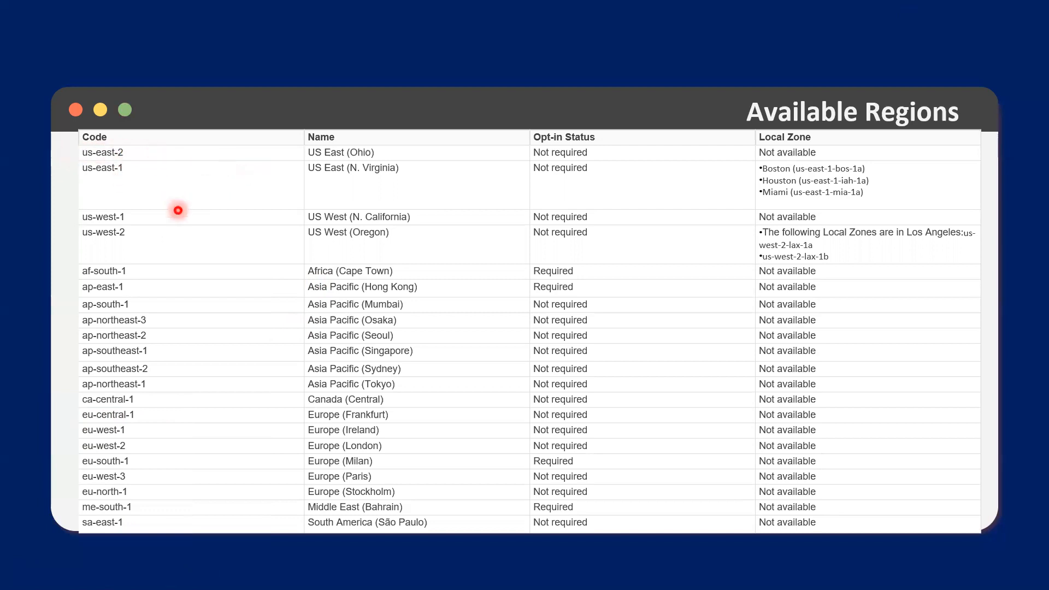
mouse_move(374, 400)
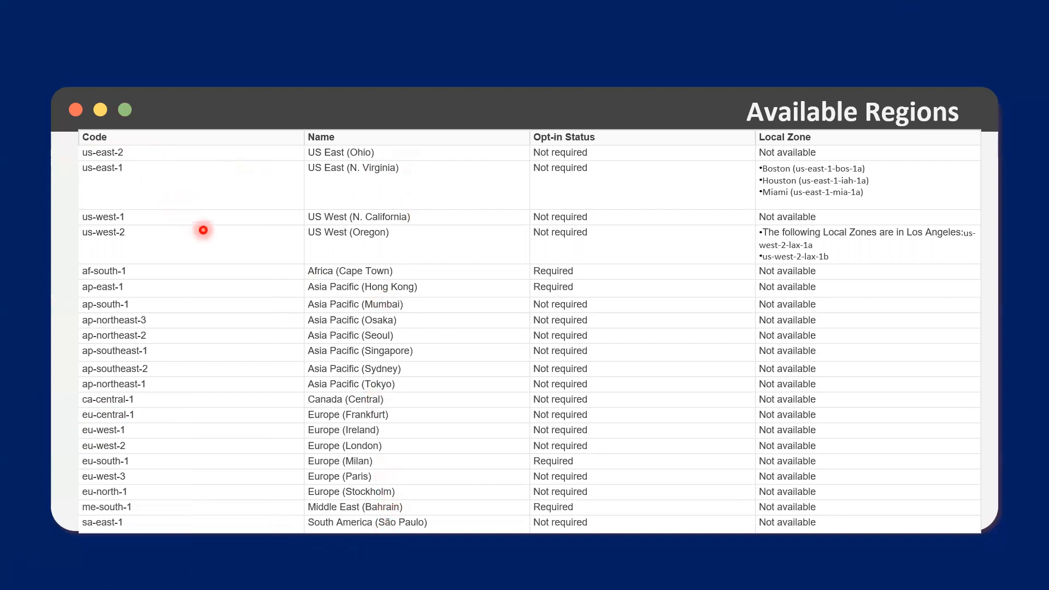
mouse_move(208, 215)
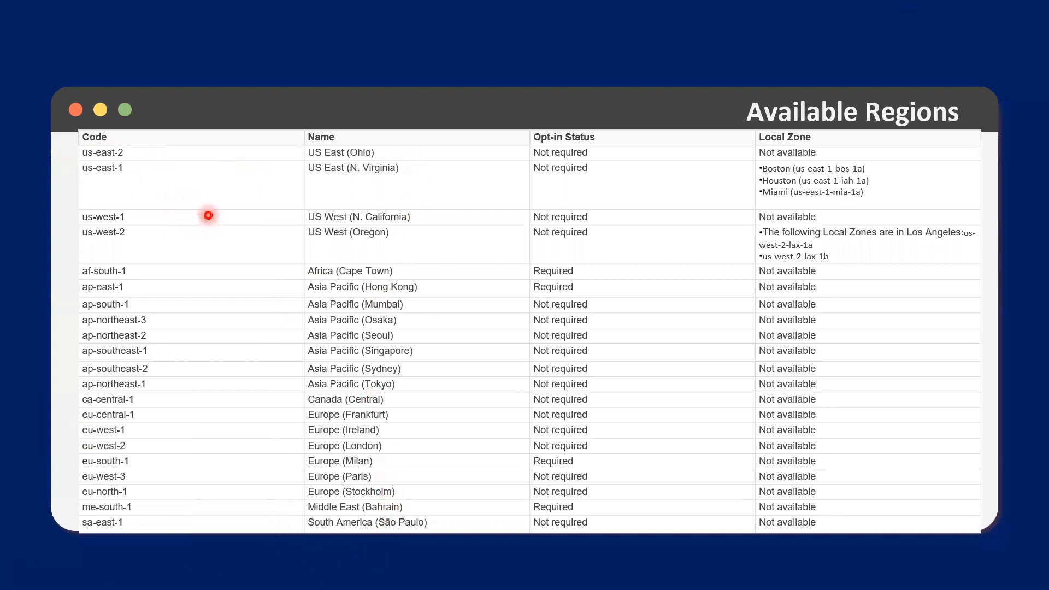
mouse_move(443, 323)
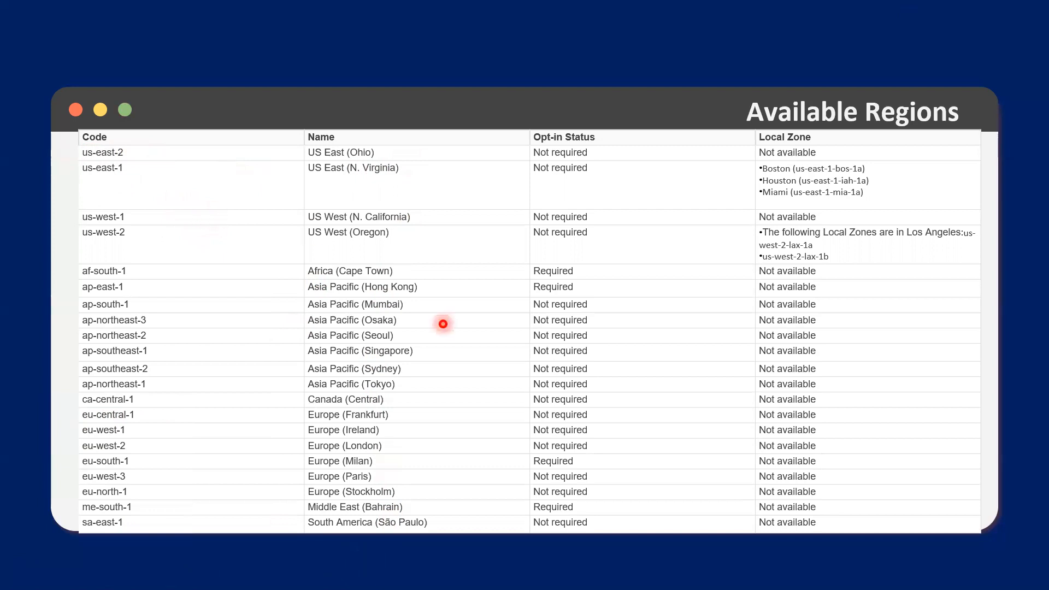
mouse_move(214, 486)
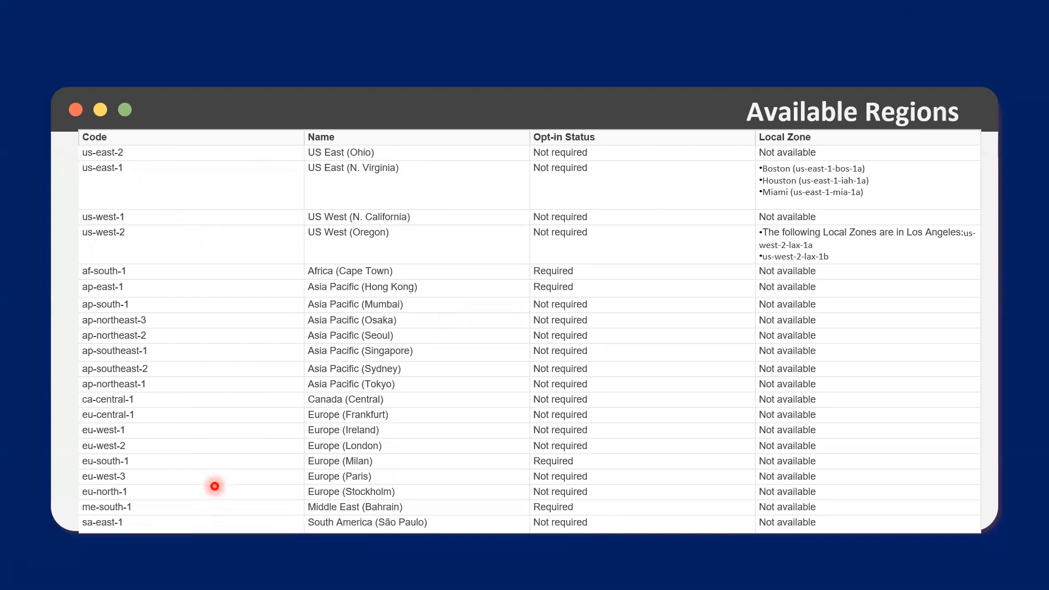
mouse_move(139, 461)
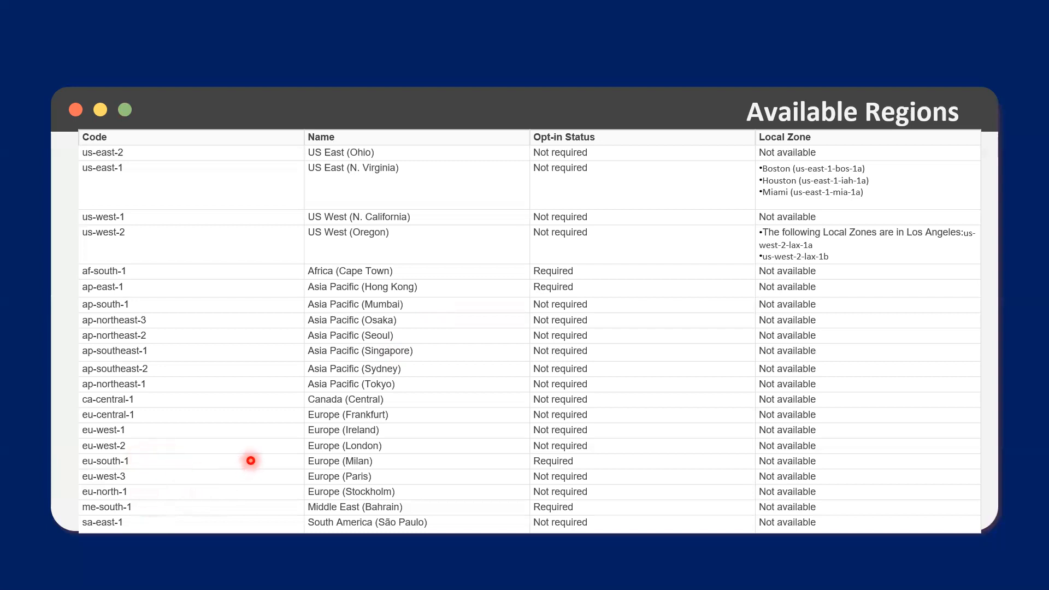
mouse_move(334, 391)
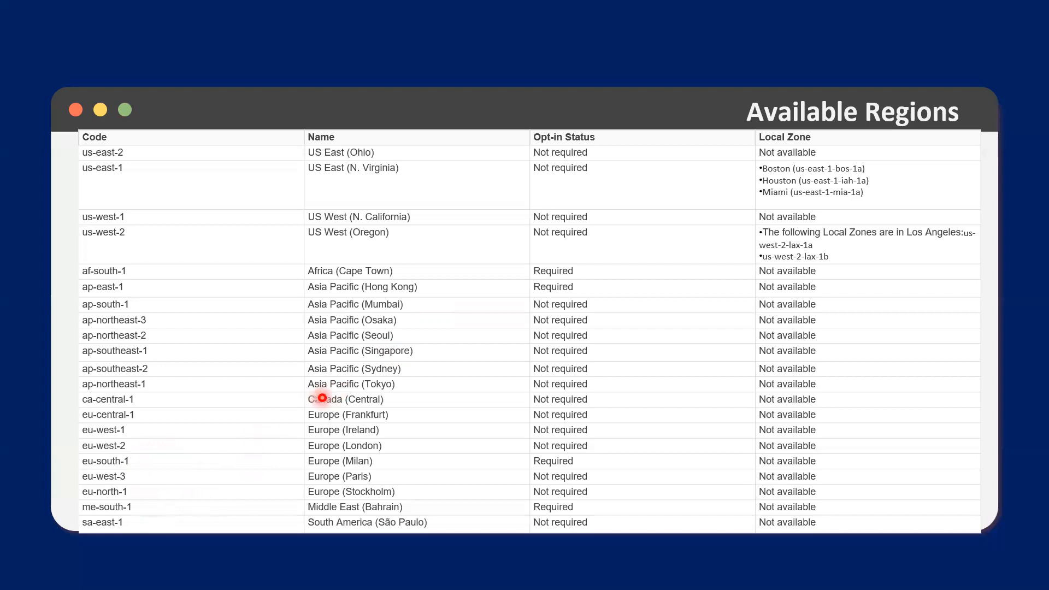
mouse_move(177, 429)
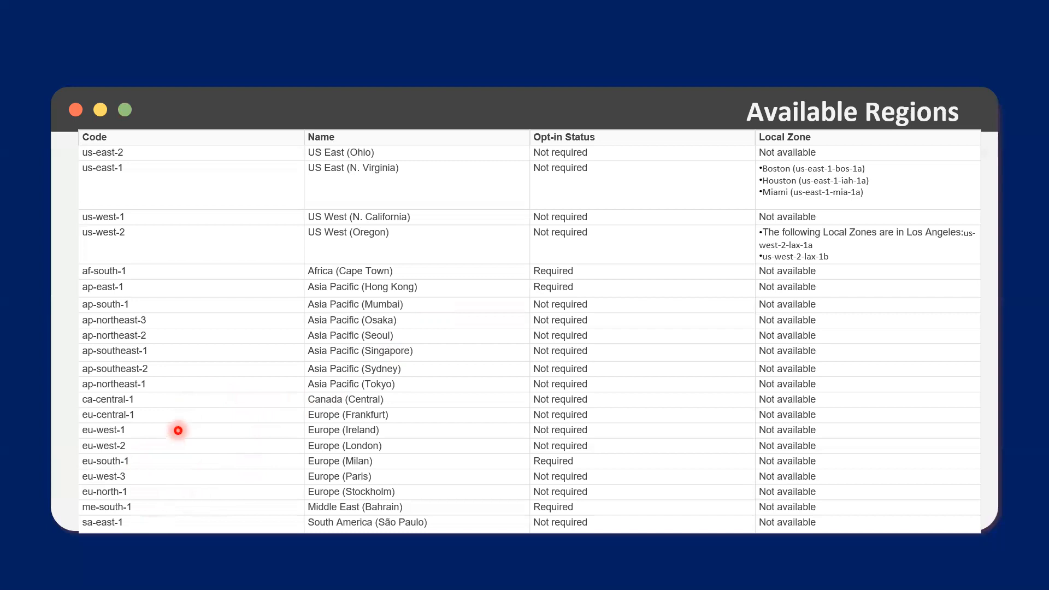
mouse_move(124, 403)
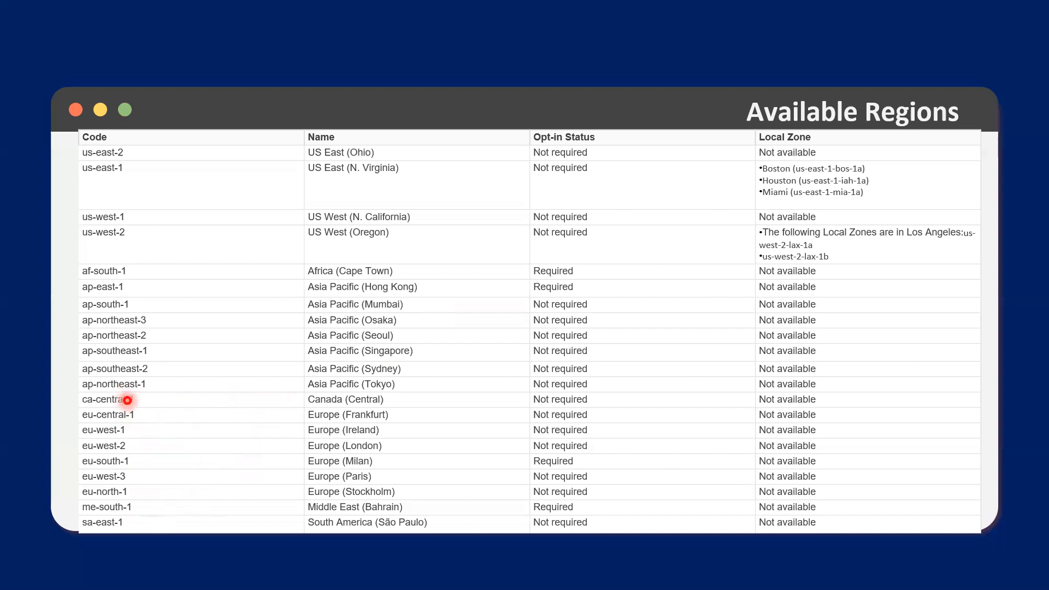
mouse_move(246, 433)
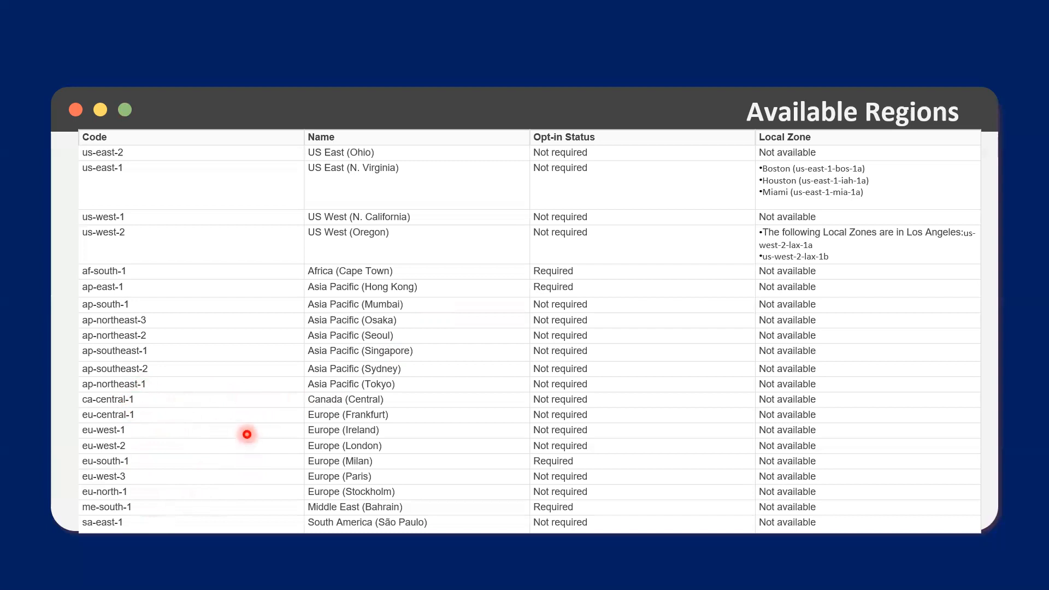
mouse_move(286, 399)
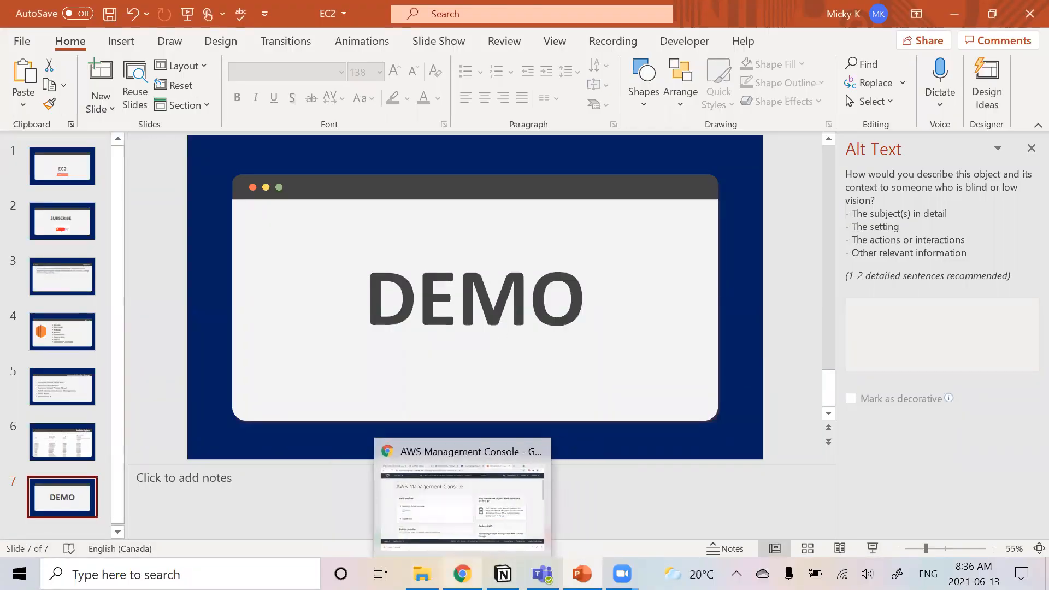
- Switch to the browser and go to the EC2 service from the Services menu
click(461, 451)
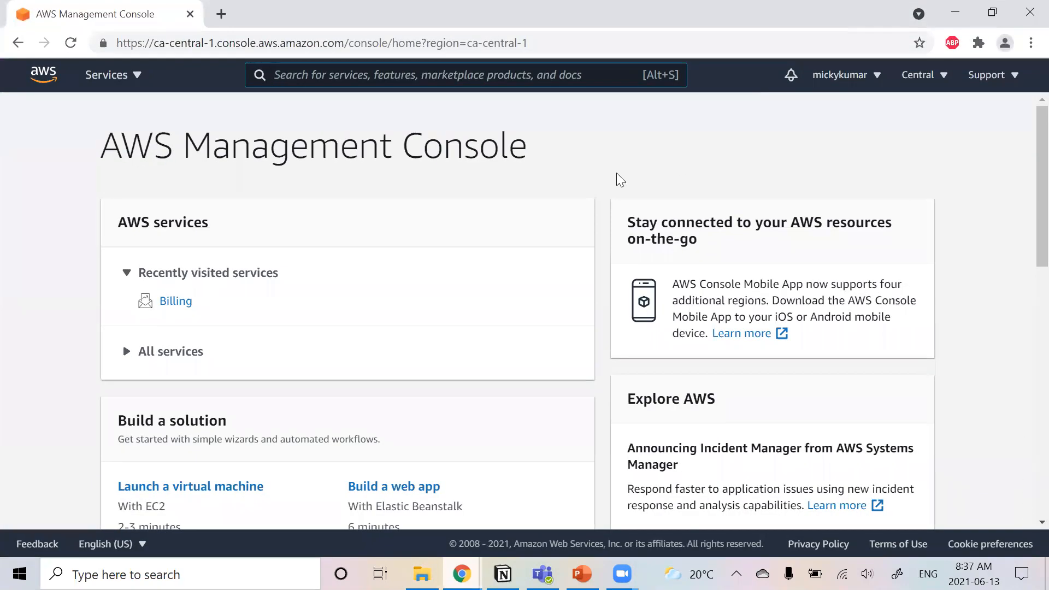
mouse_move(141, 119)
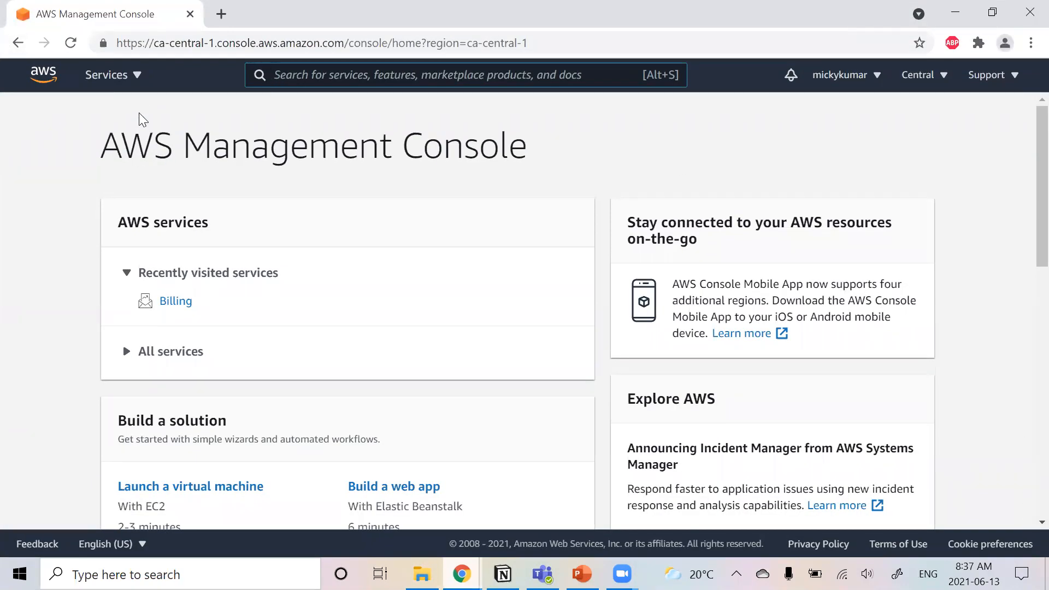
click(106, 74)
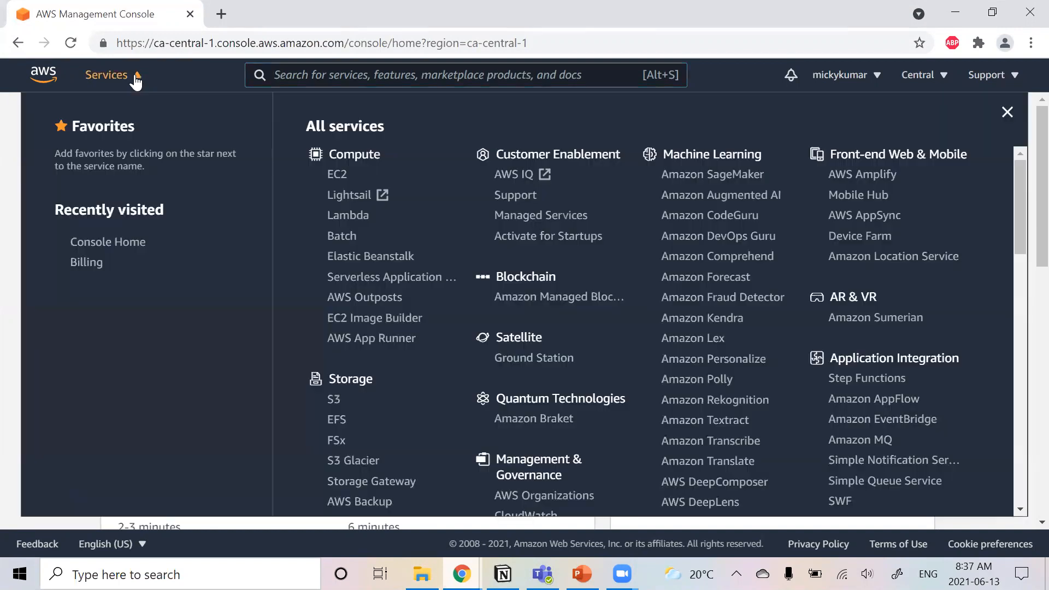
mouse_move(352, 195)
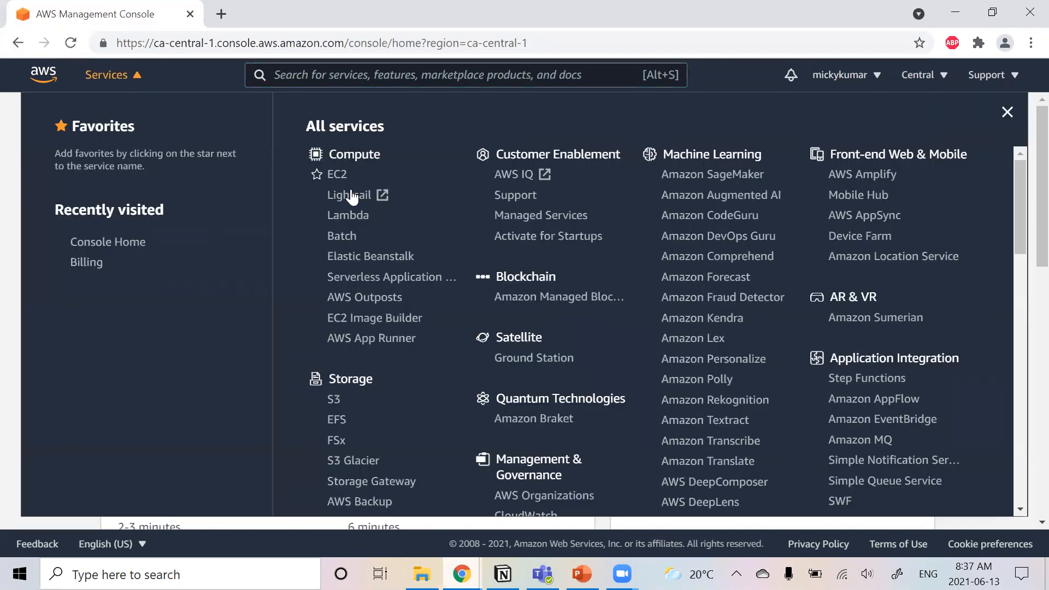
click(336, 174)
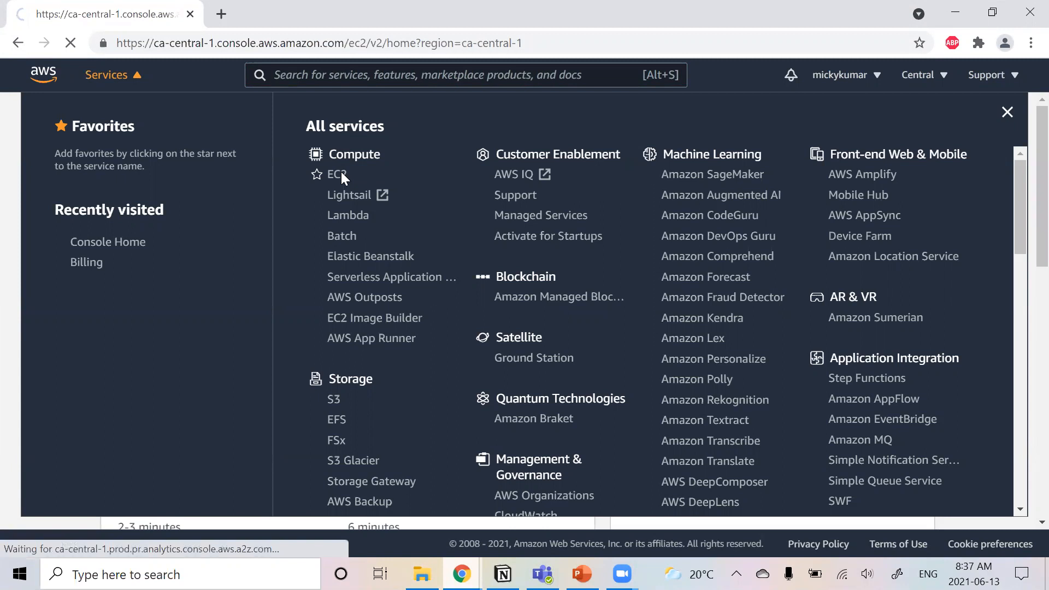
click(336, 175)
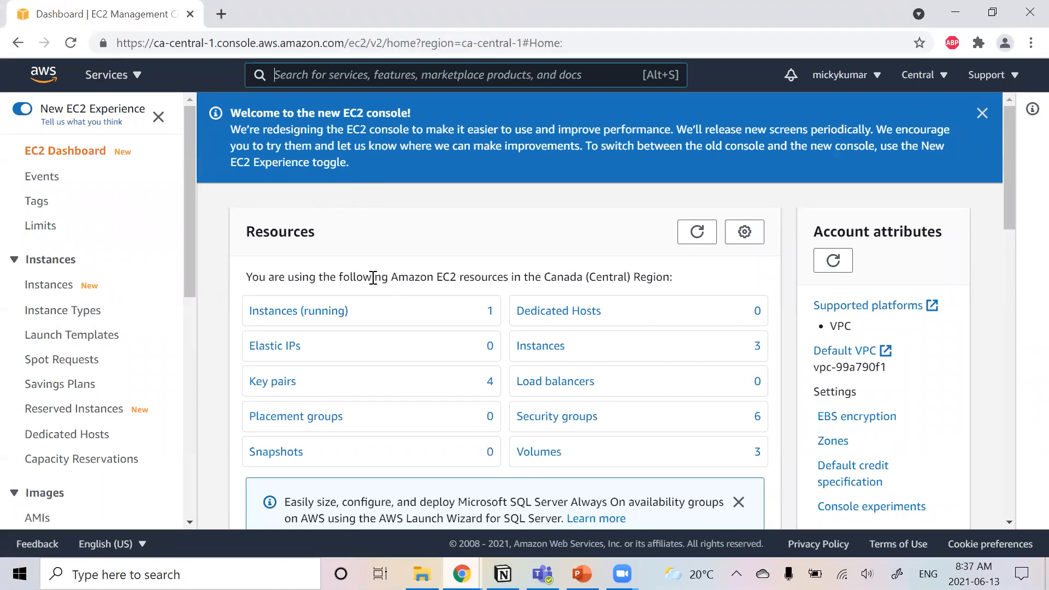
mouse_move(435, 211)
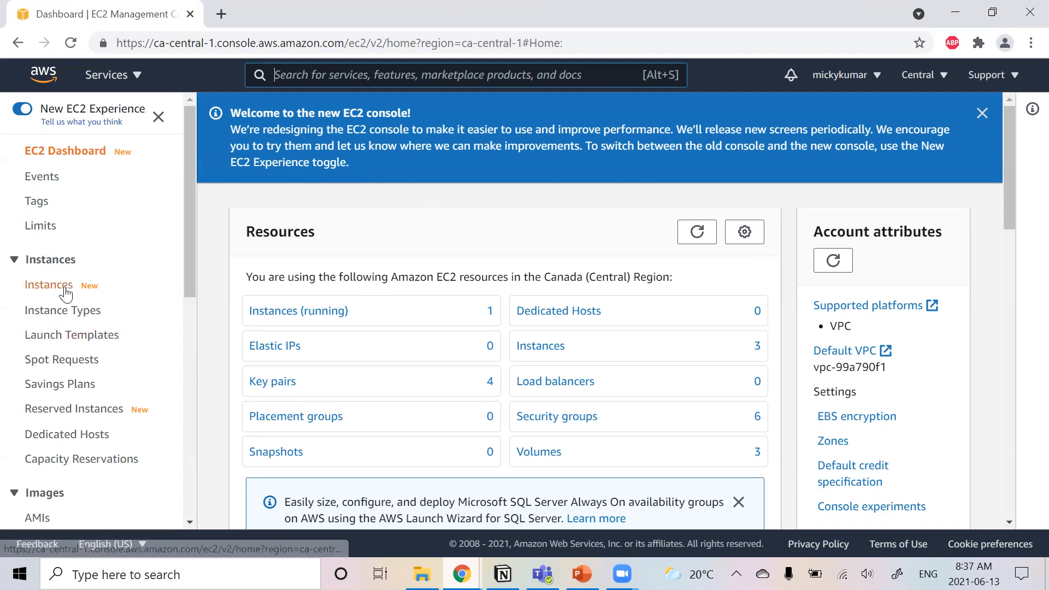
- From the Instances list, start the Launch instances wizard at the AMI choice step
click(48, 284)
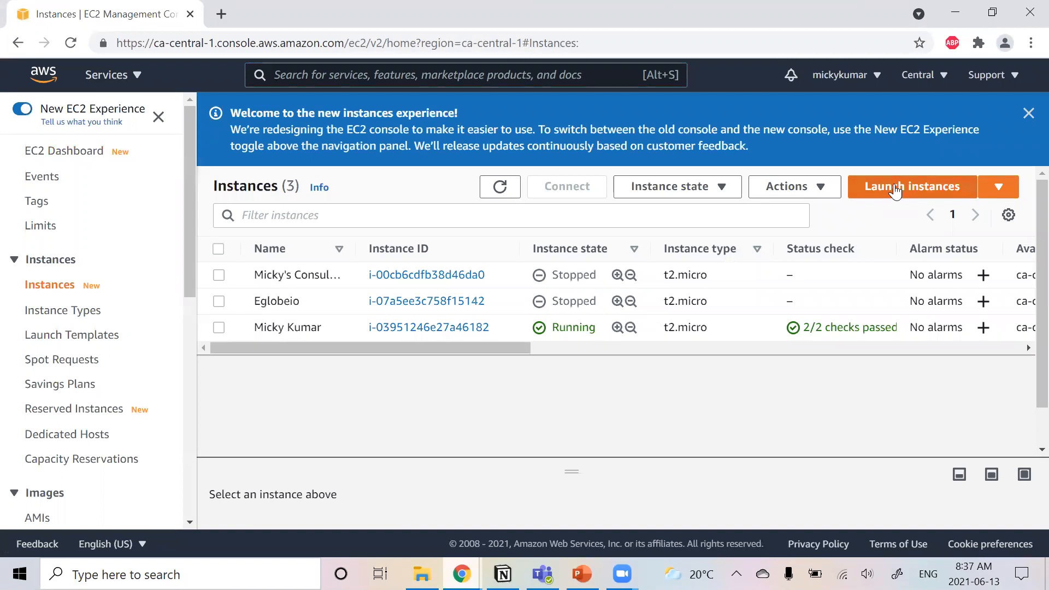
click(911, 186)
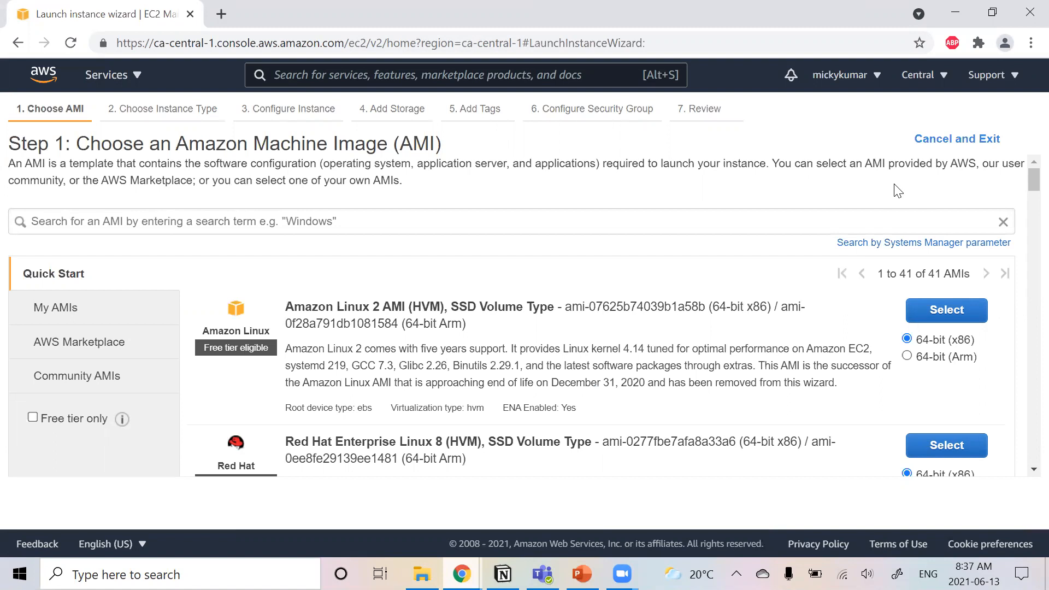
mouse_move(1026, 178)
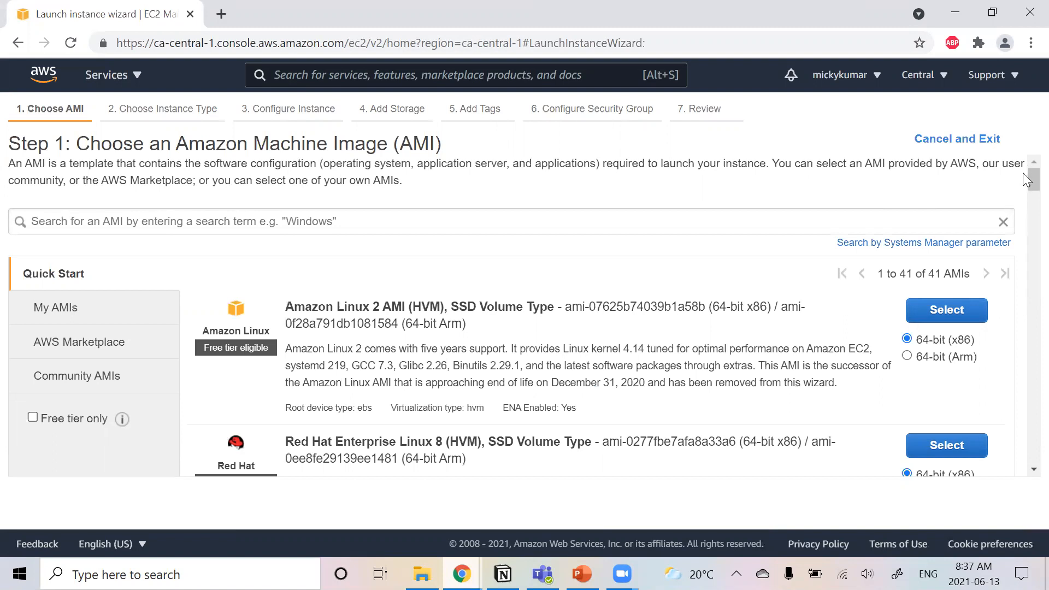
- Browse the Quick Start AMI list, then switch to the My AMIs catalog
scroll(down, 3)
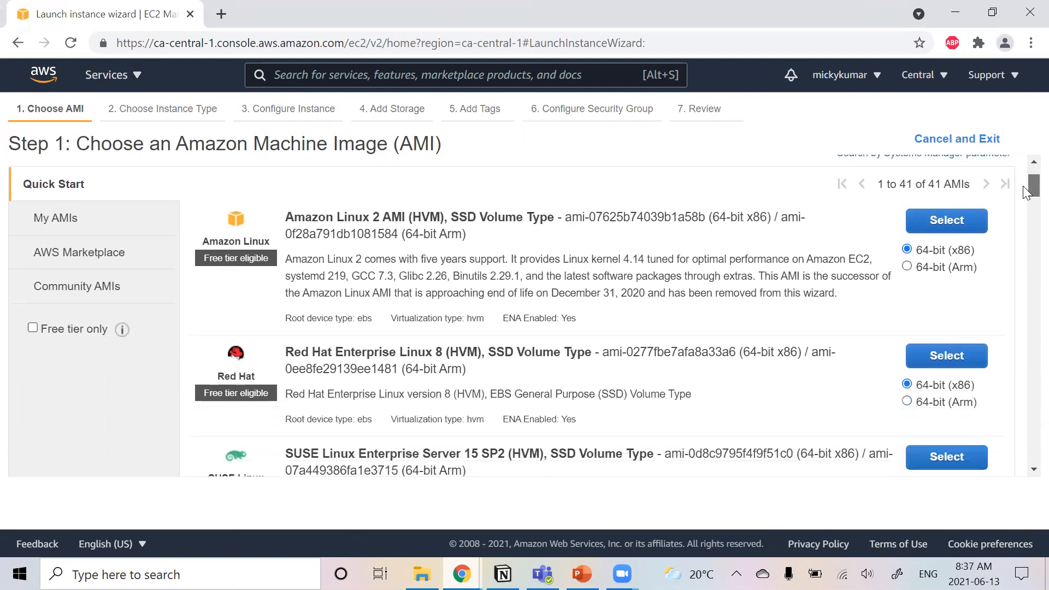
scroll(down, 3)
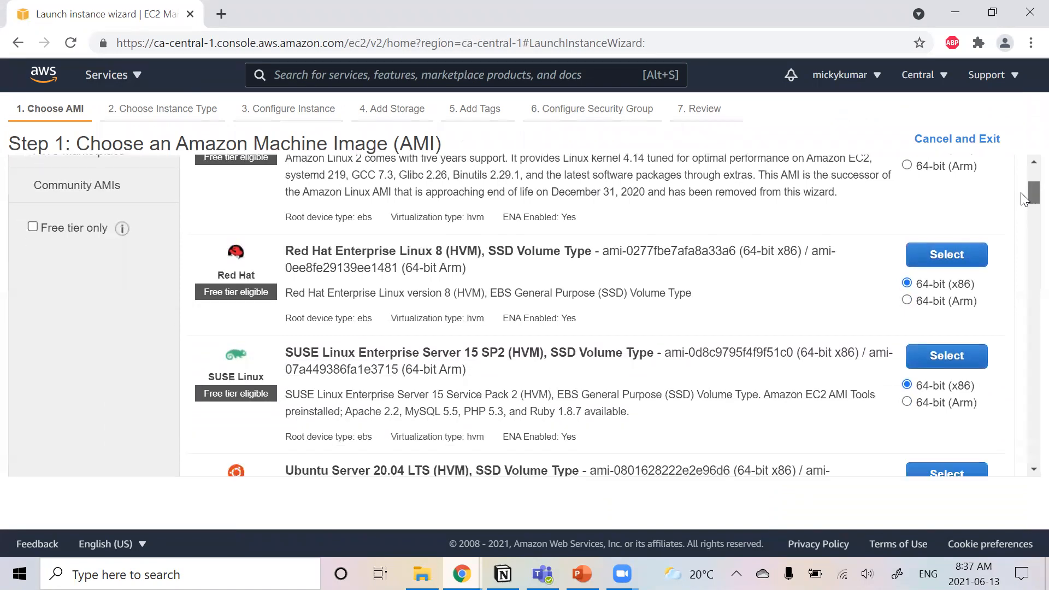
scroll(down, 3)
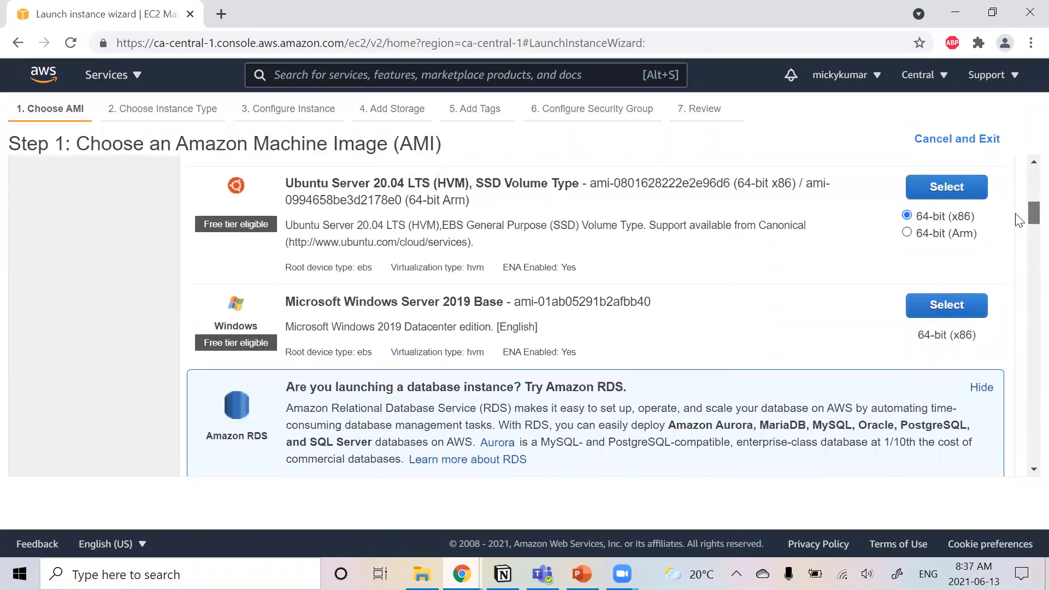
scroll(down, 3)
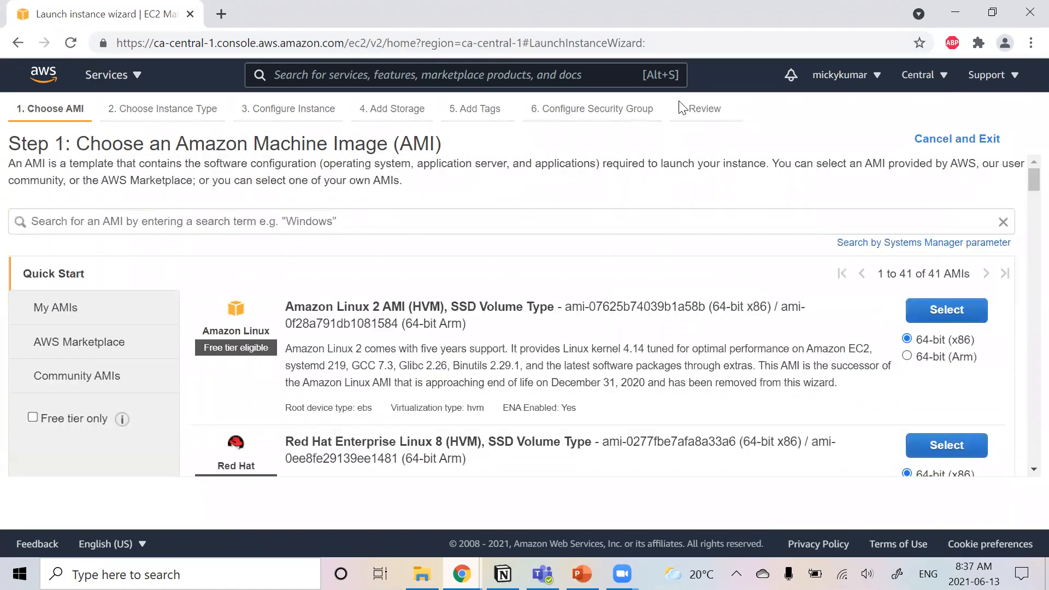
click(56, 307)
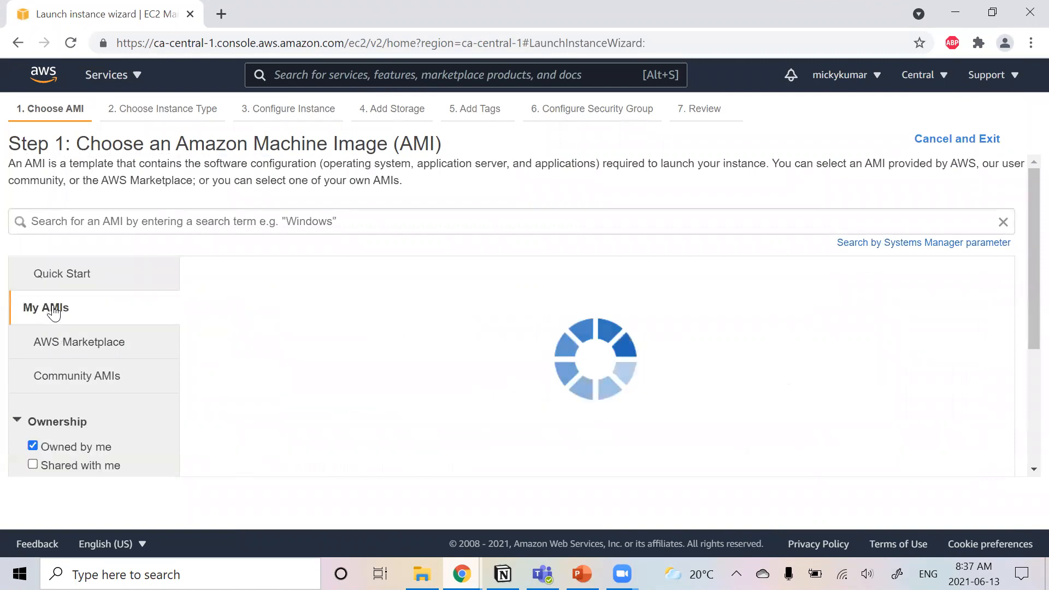
- Switch to the AWS Marketplace catalog and browse its Business Applications listings (1,074 products)
click(70, 341)
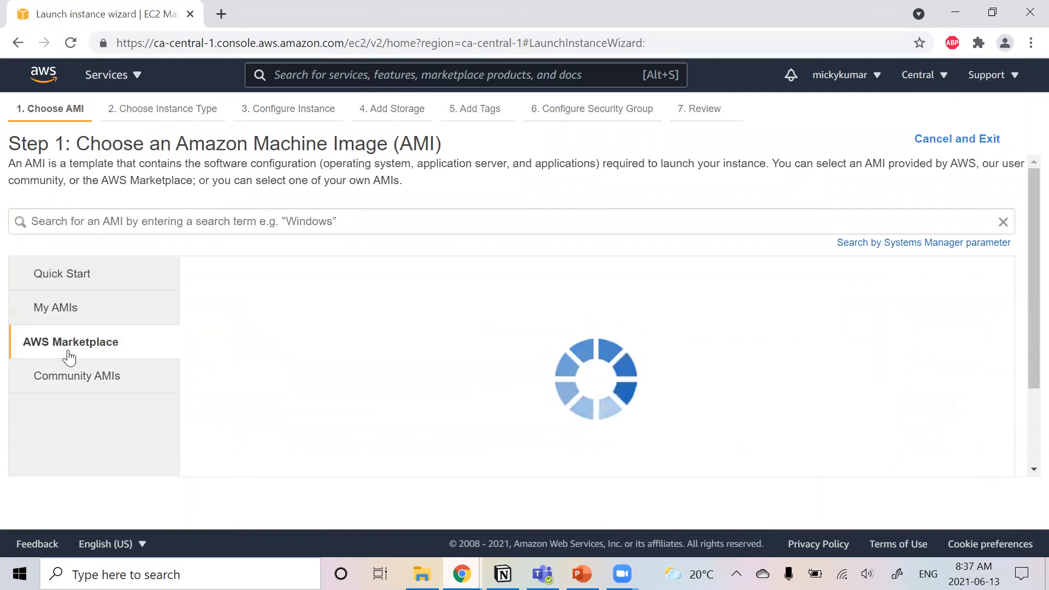
click(70, 341)
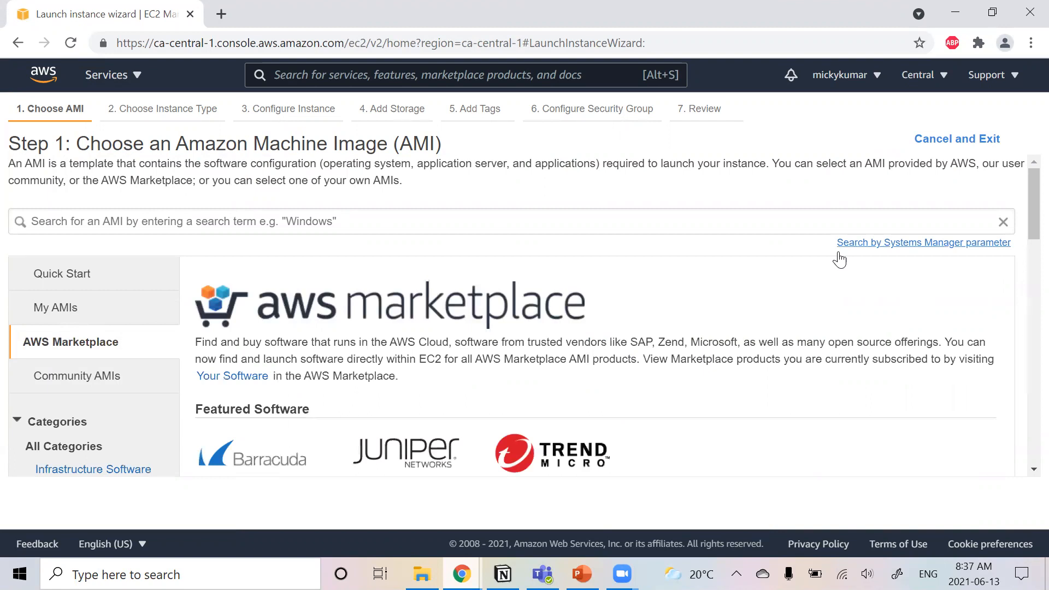
scroll(down, 3)
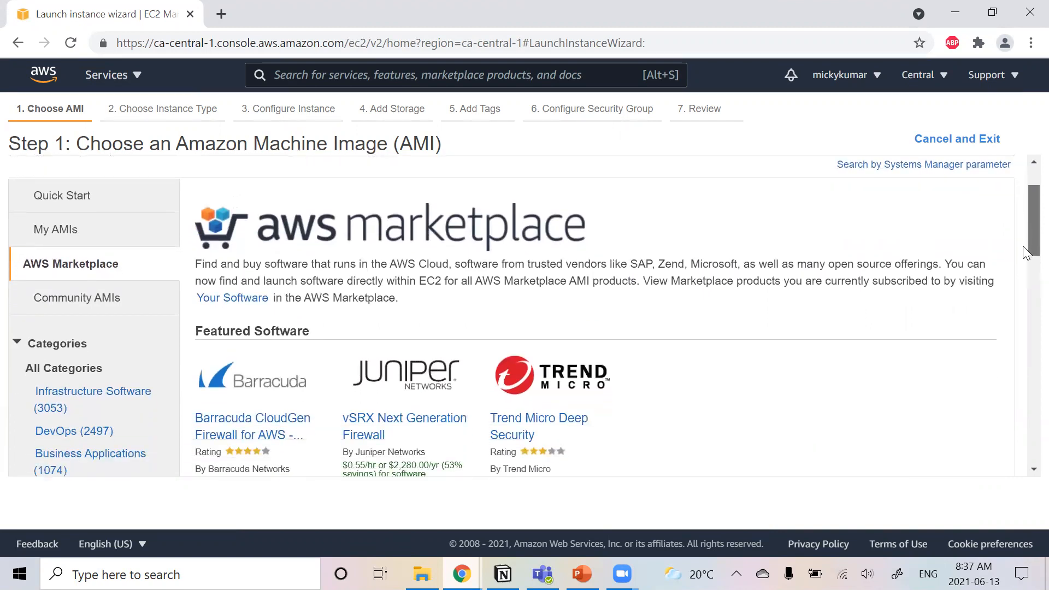
scroll(down, 3)
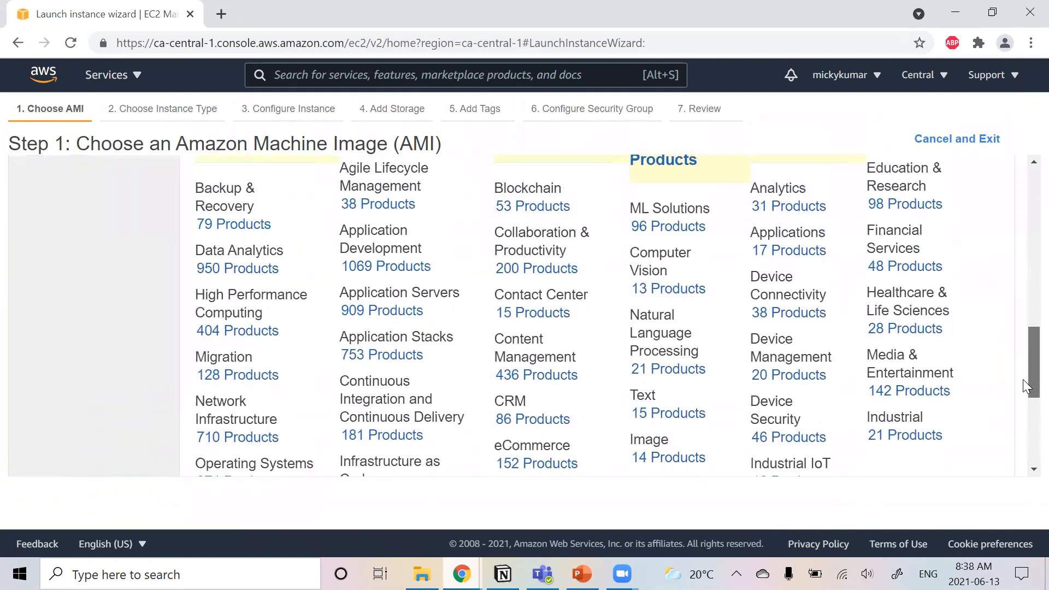
scroll(down, 3)
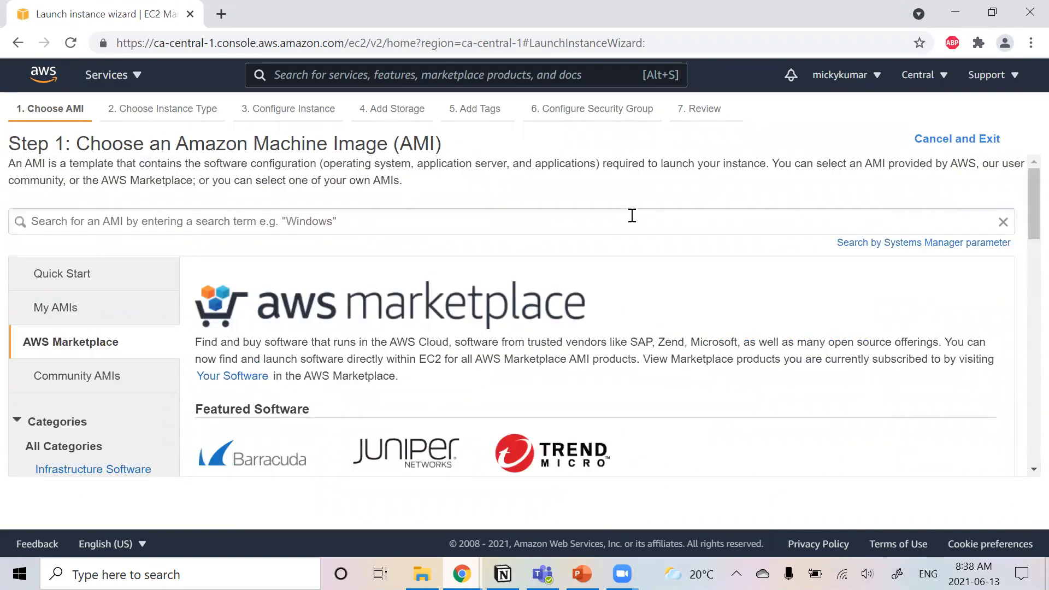
scroll(down, 3)
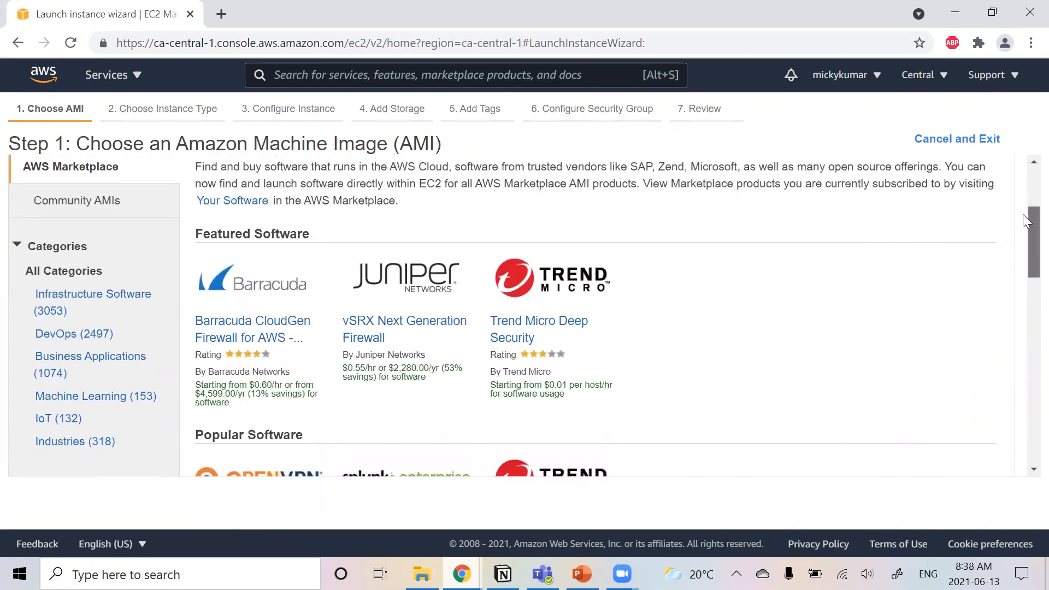
scroll(down, 3)
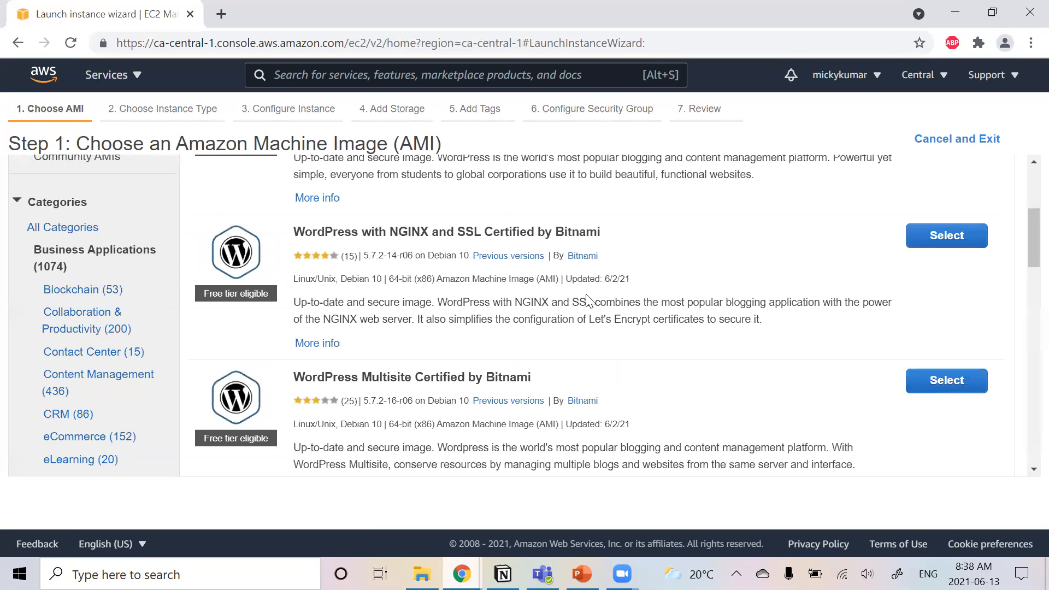
mouse_move(1026, 252)
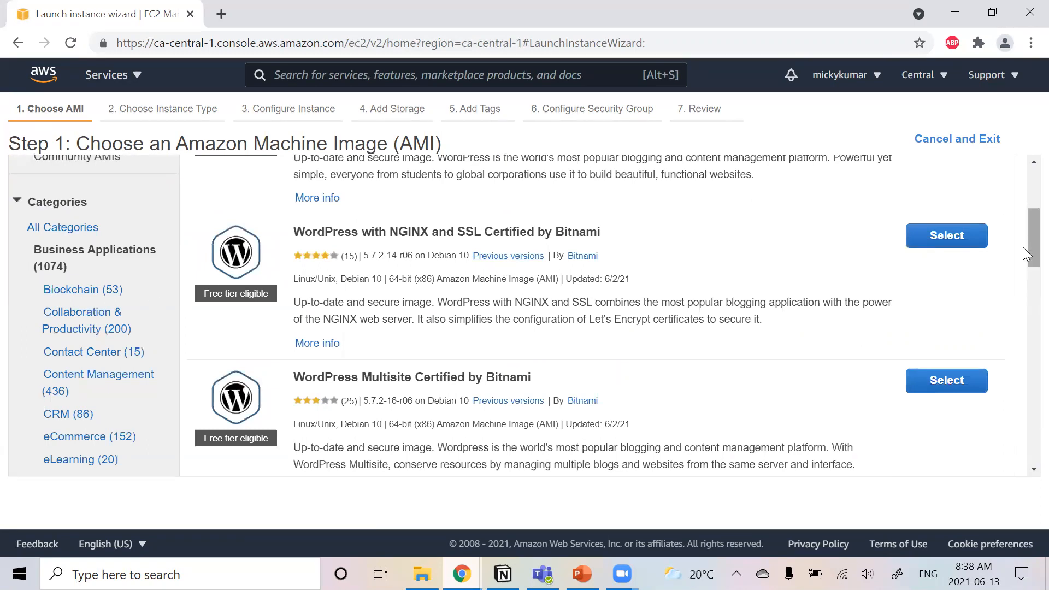
scroll(down, 3)
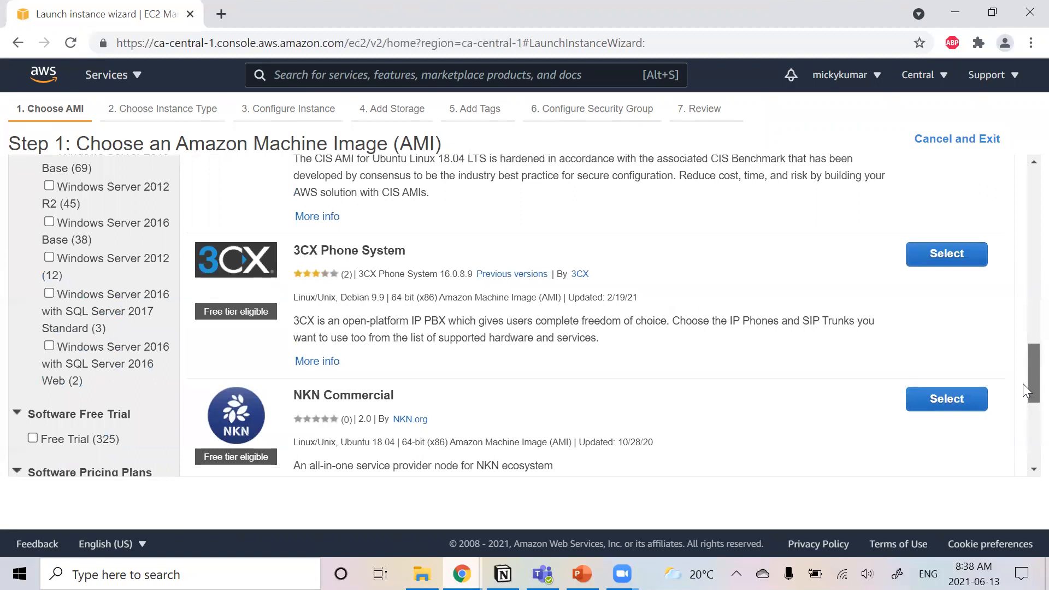
scroll(down, 3)
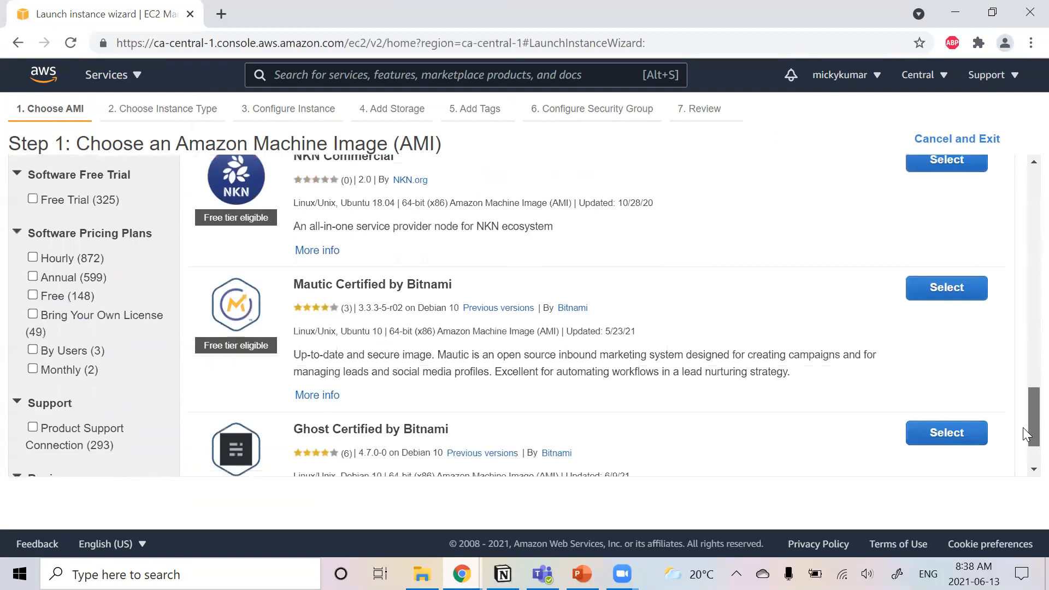
scroll(down, 3)
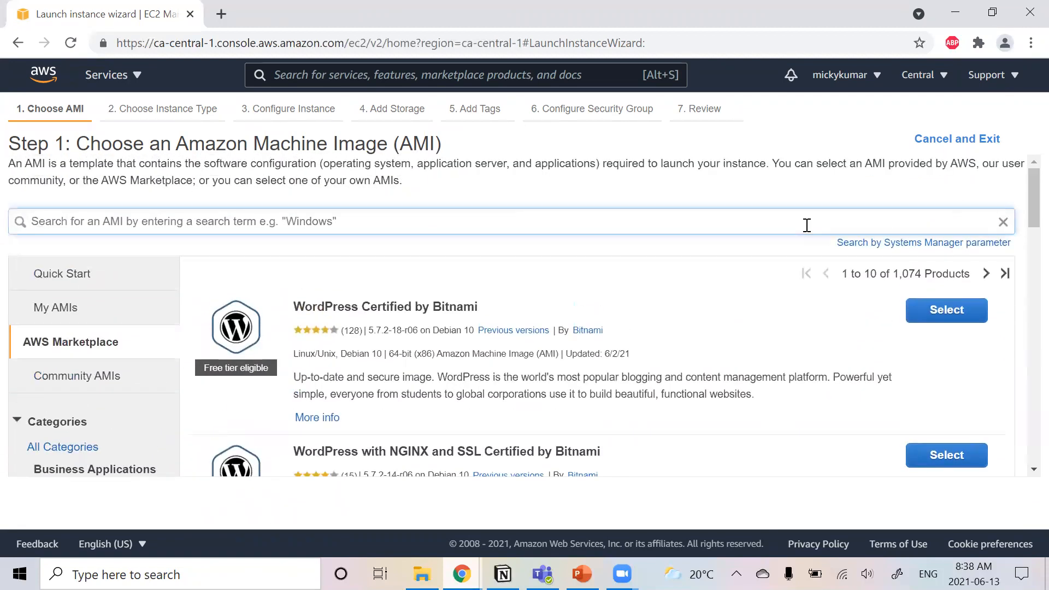
- Filter the Marketplace images on 'shop', narrowing to 44 products
text(m)
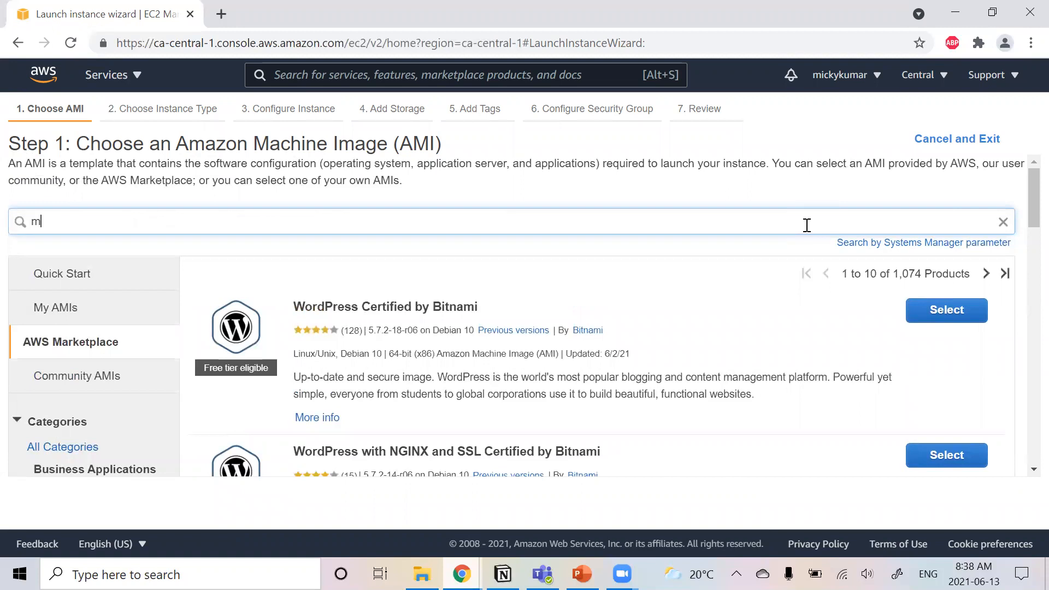
text(s)
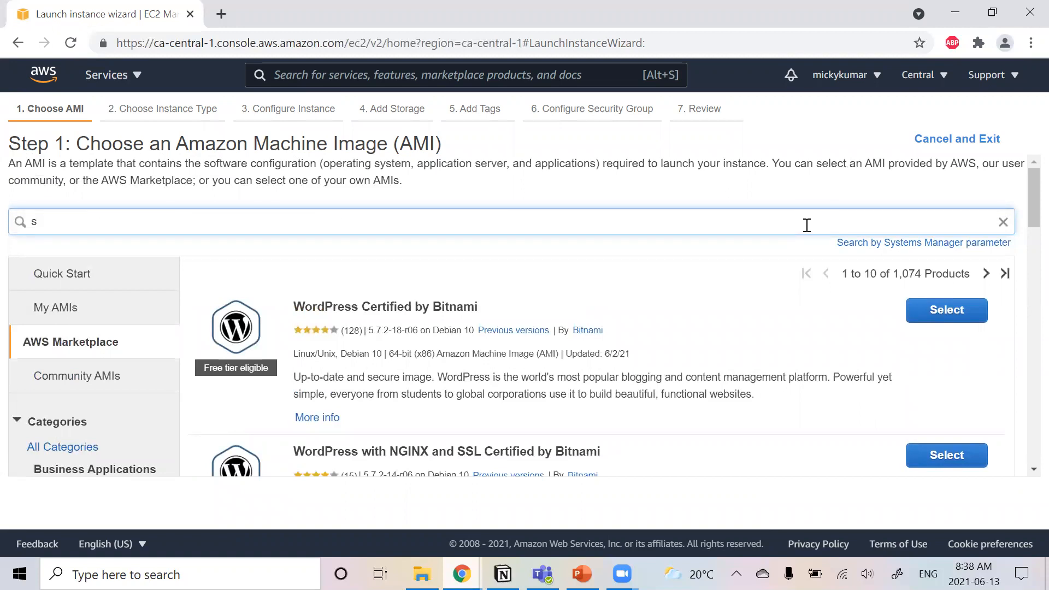
text(shop)
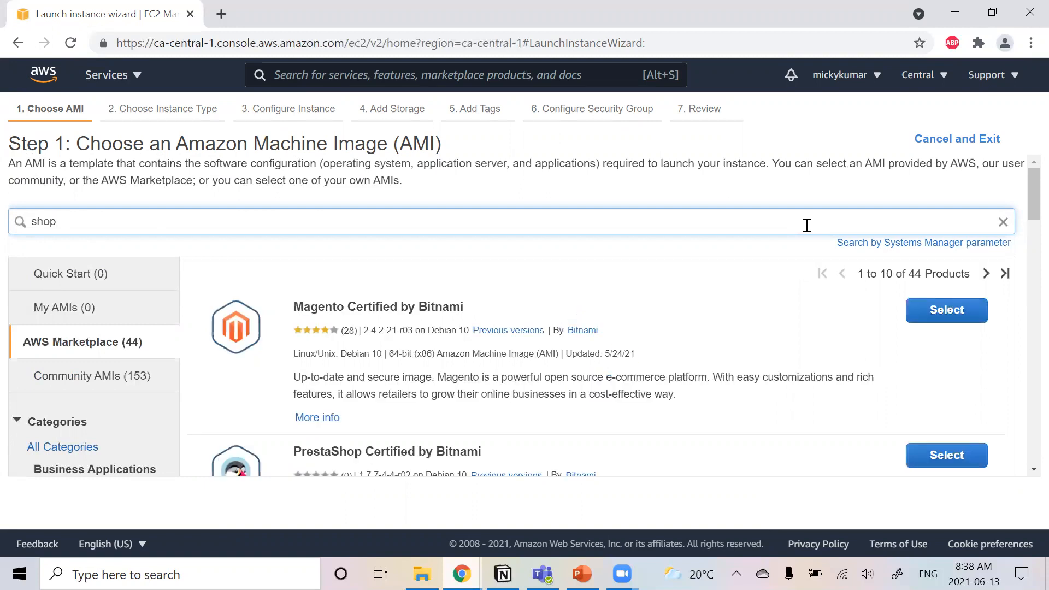
mouse_move(275, 314)
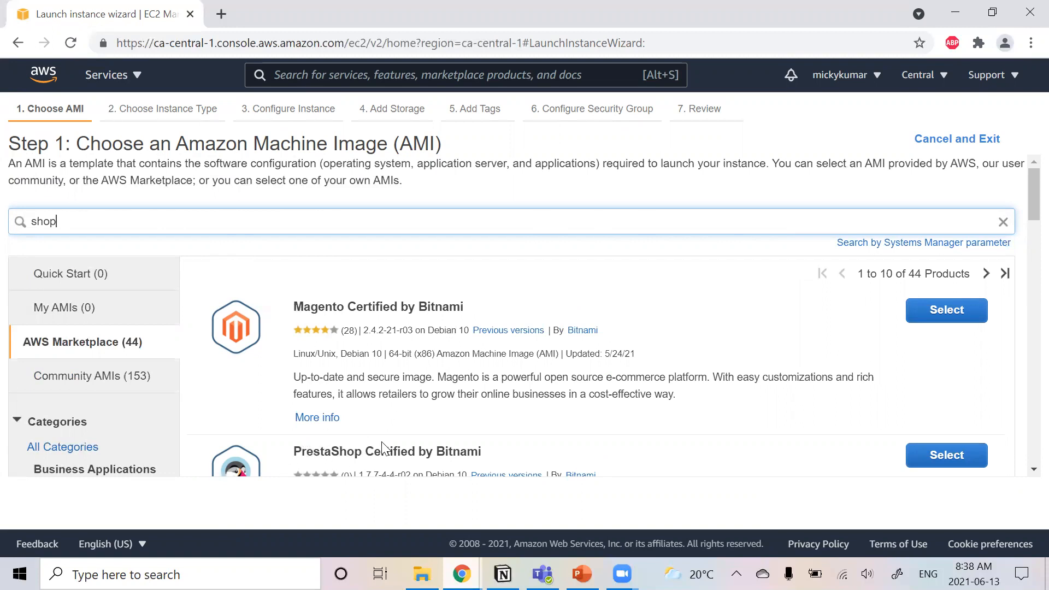
scroll(down, 3)
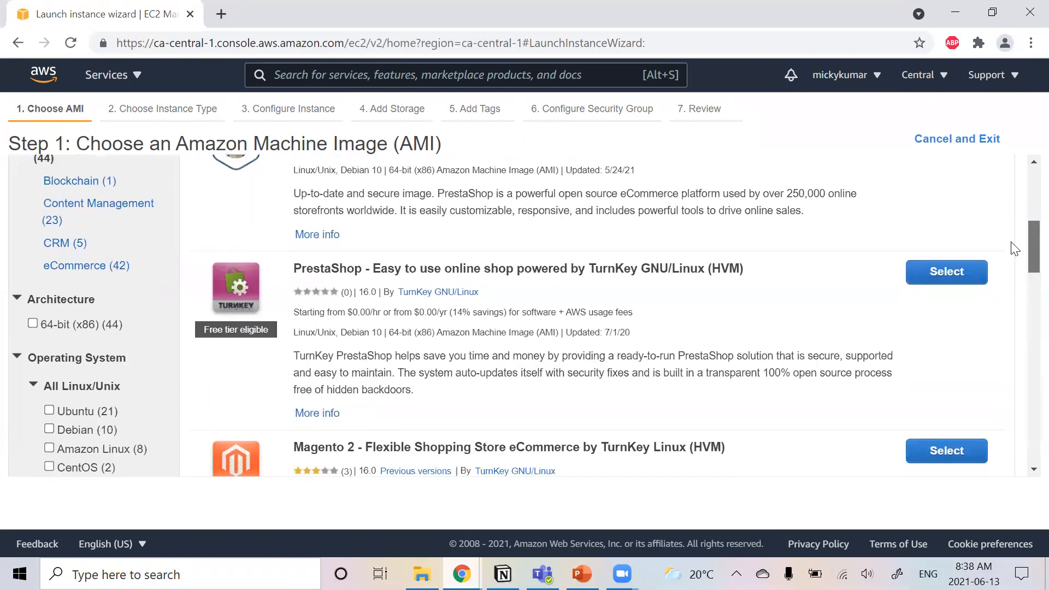
scroll(down, 3)
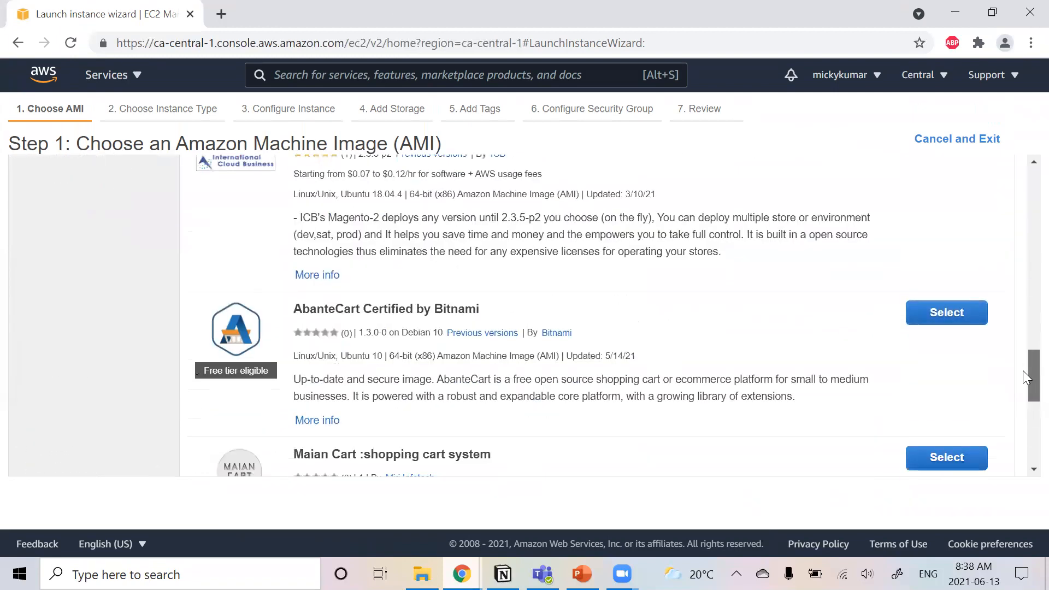
scroll(down, 3)
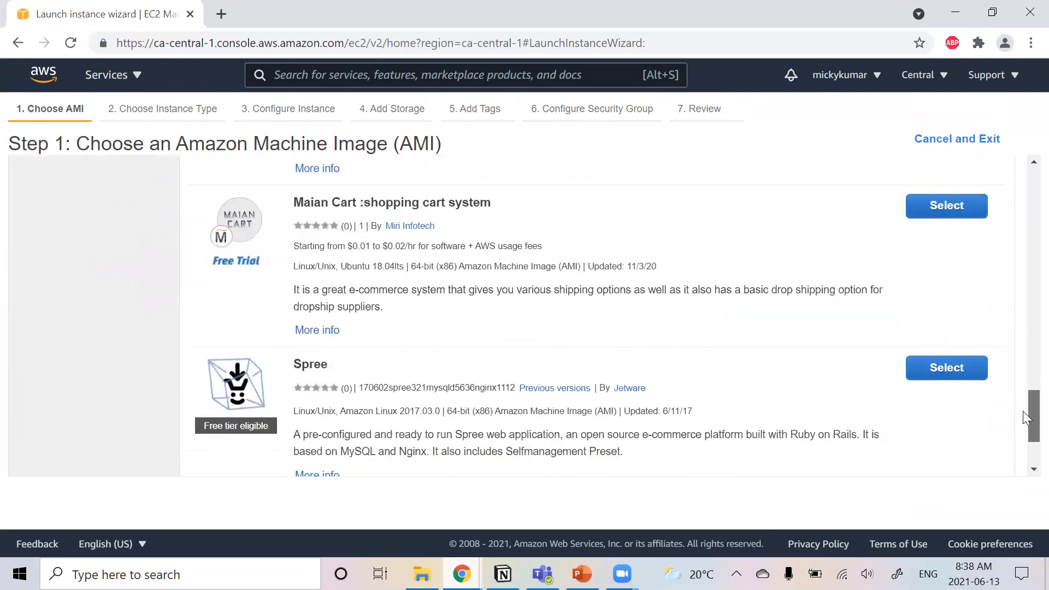
scroll(up, 3)
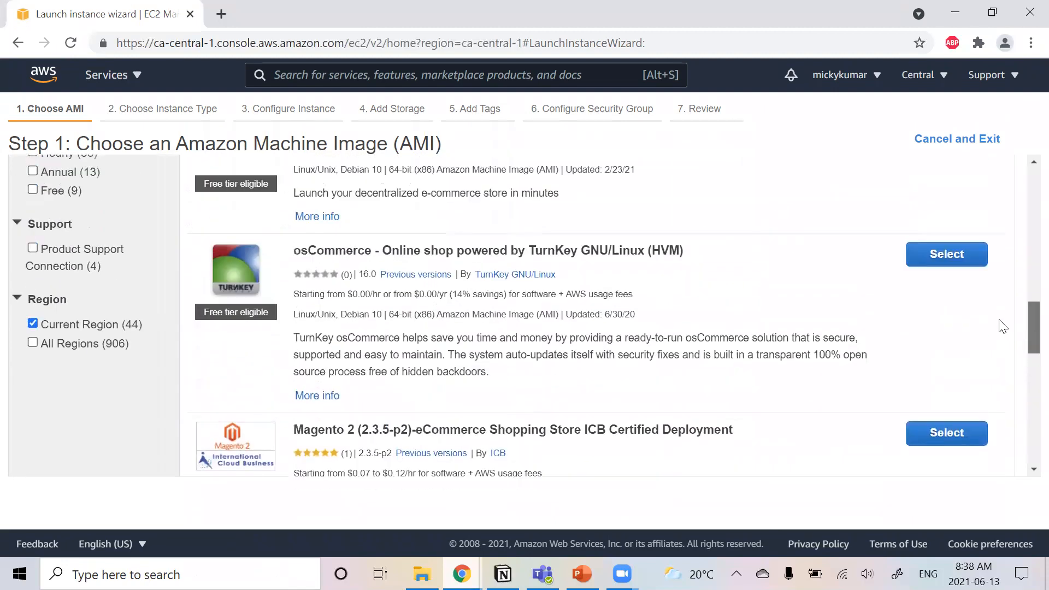
text(shop)
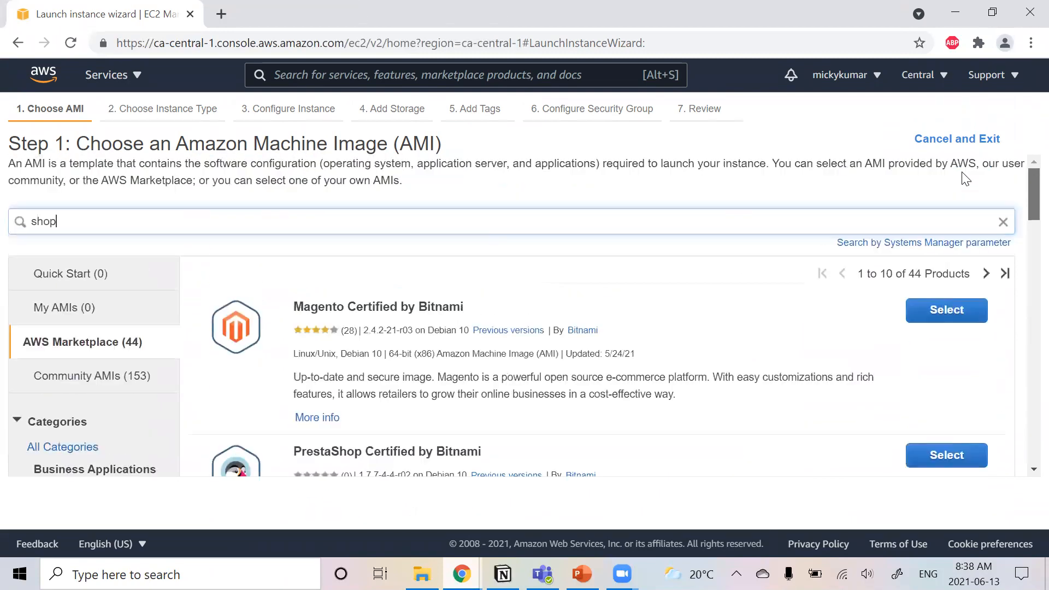
- Page through the shop results to the final page showing 41–44
click(985, 273)
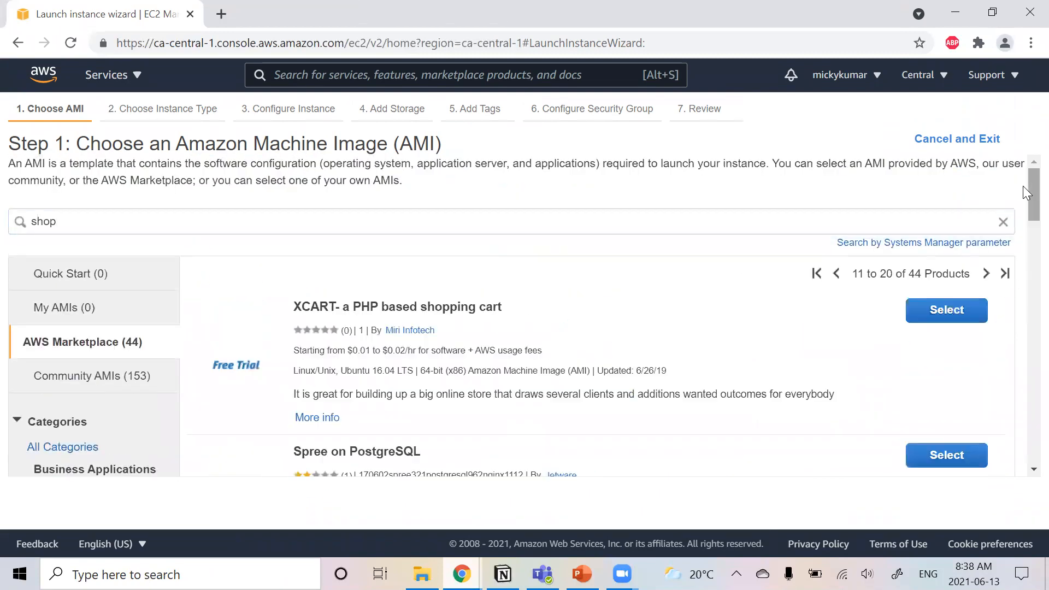
scroll(down, 3)
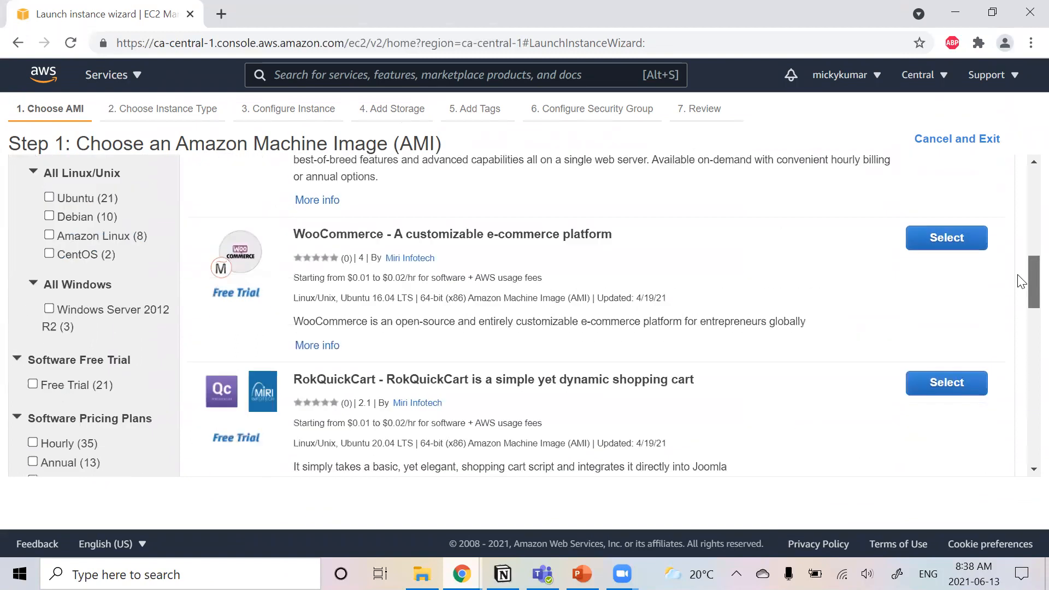
scroll(down, 3)
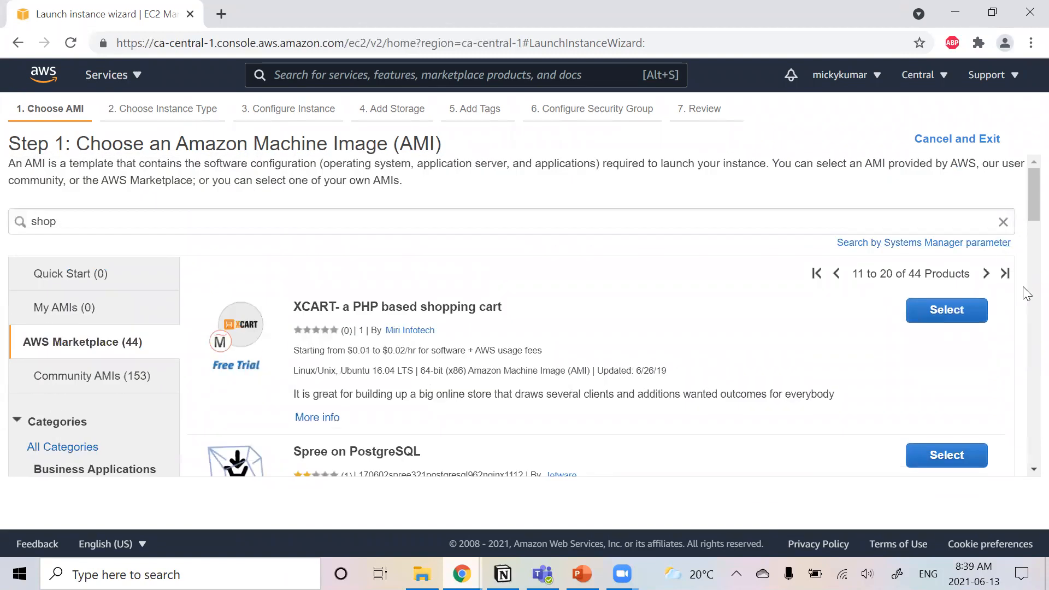
click(986, 273)
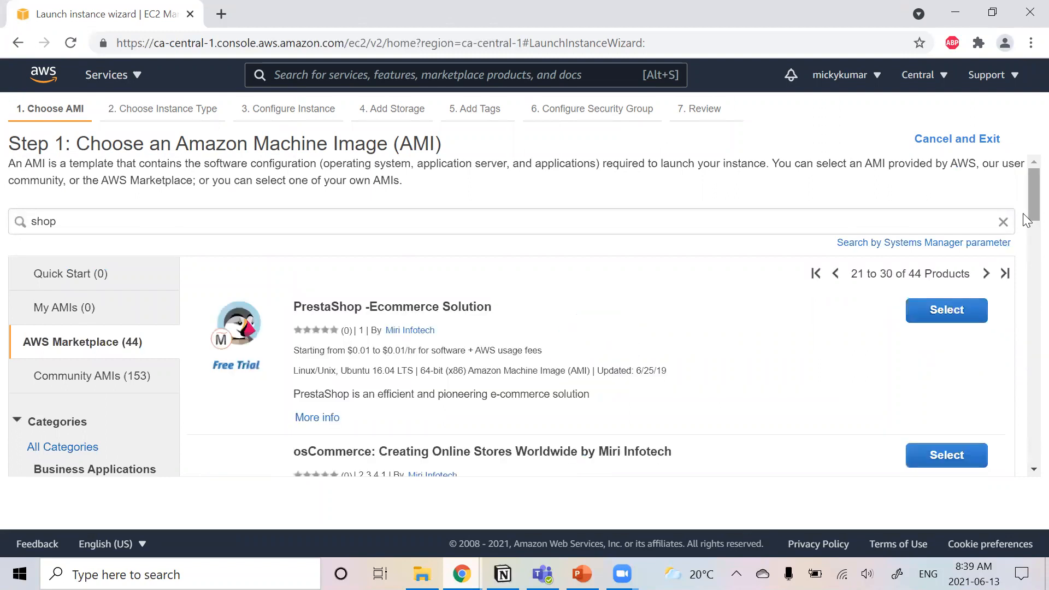
scroll(down, 3)
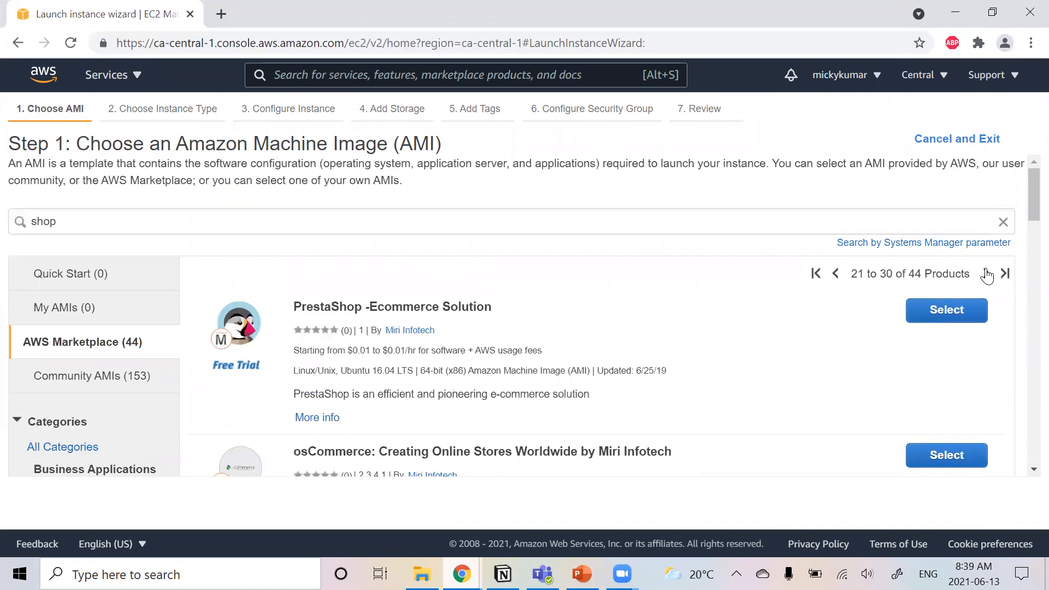
click(986, 273)
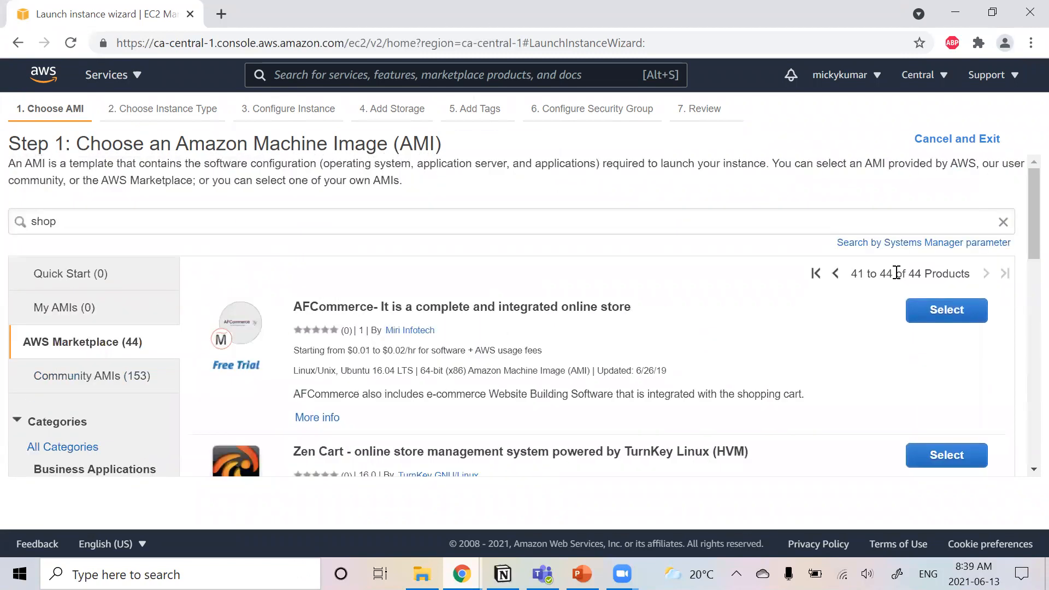
mouse_move(74, 310)
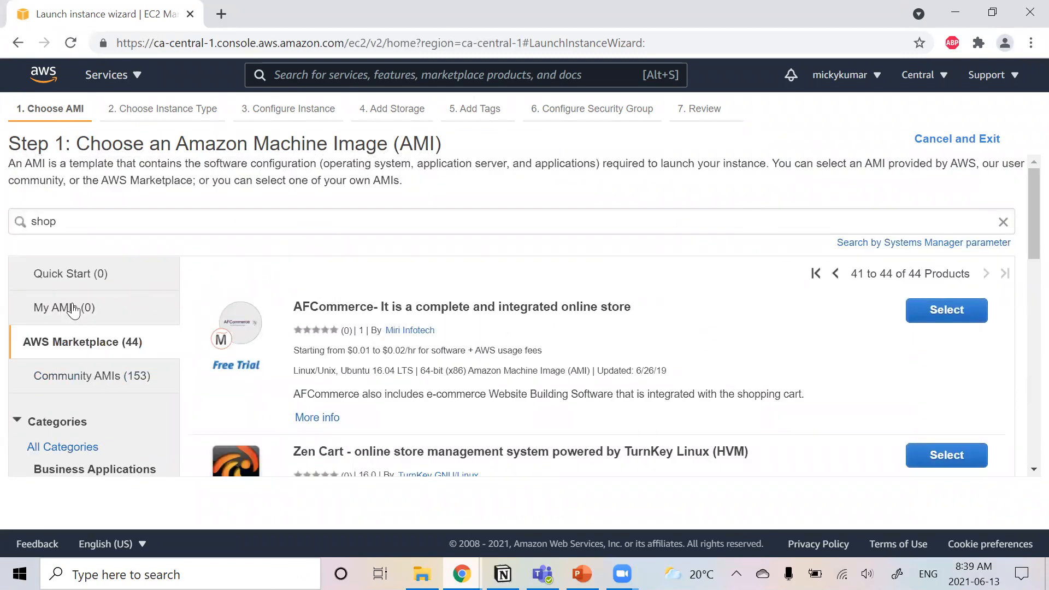
- Return to Quick Start, clear the shop filter and scroll to Ubuntu Server 20.04 LTS (HVM)
click(70, 273)
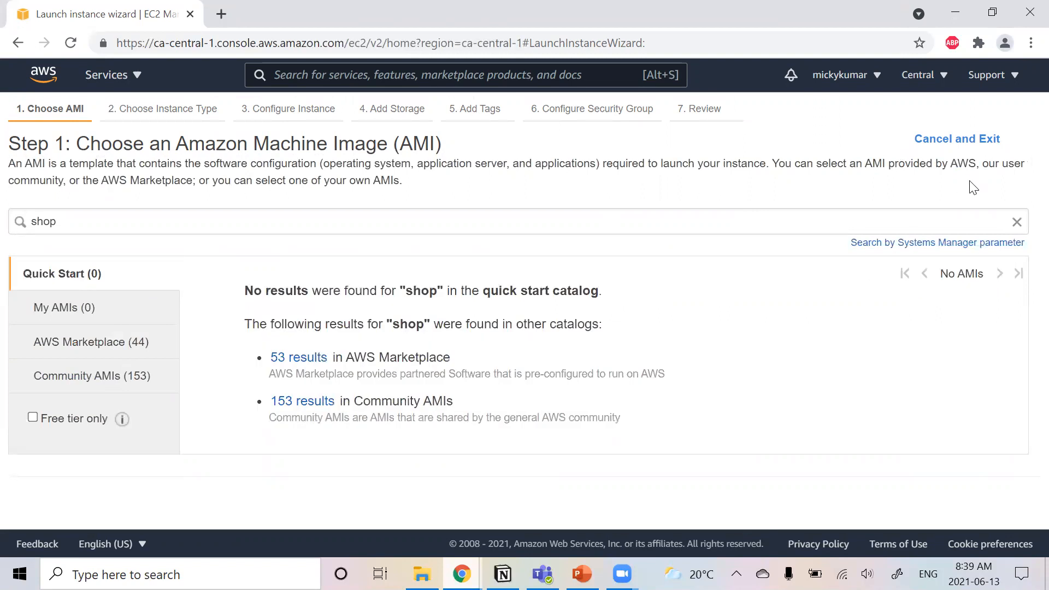
click(1015, 222)
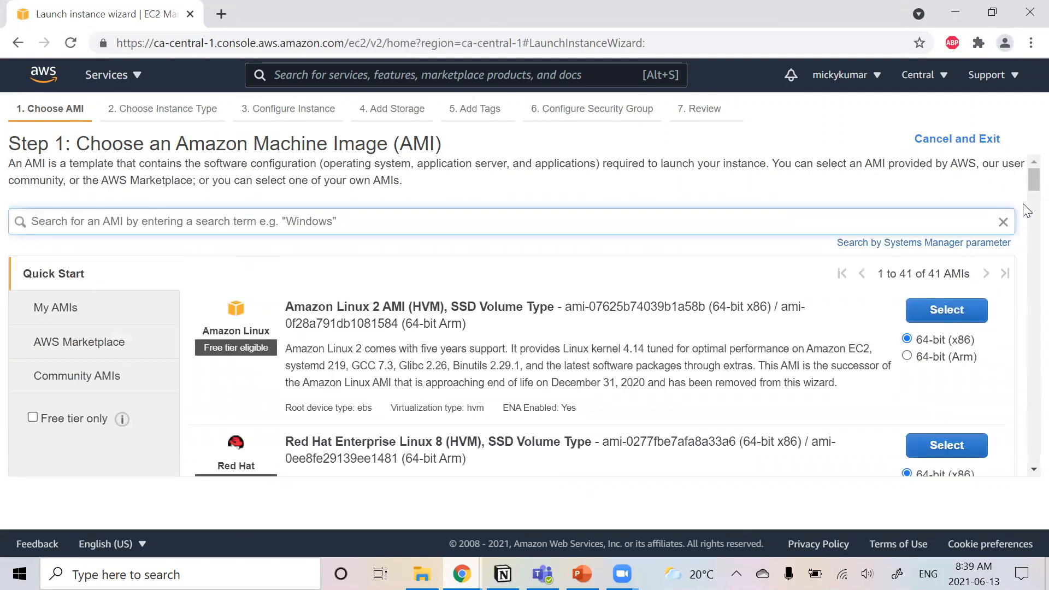
mouse_move(740, 260)
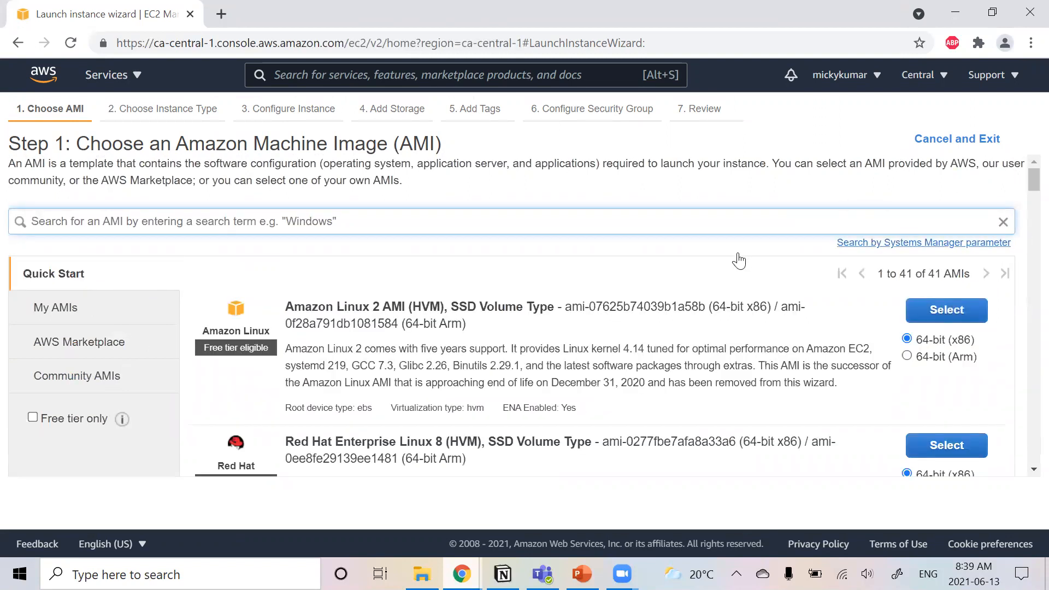
text(ubu)
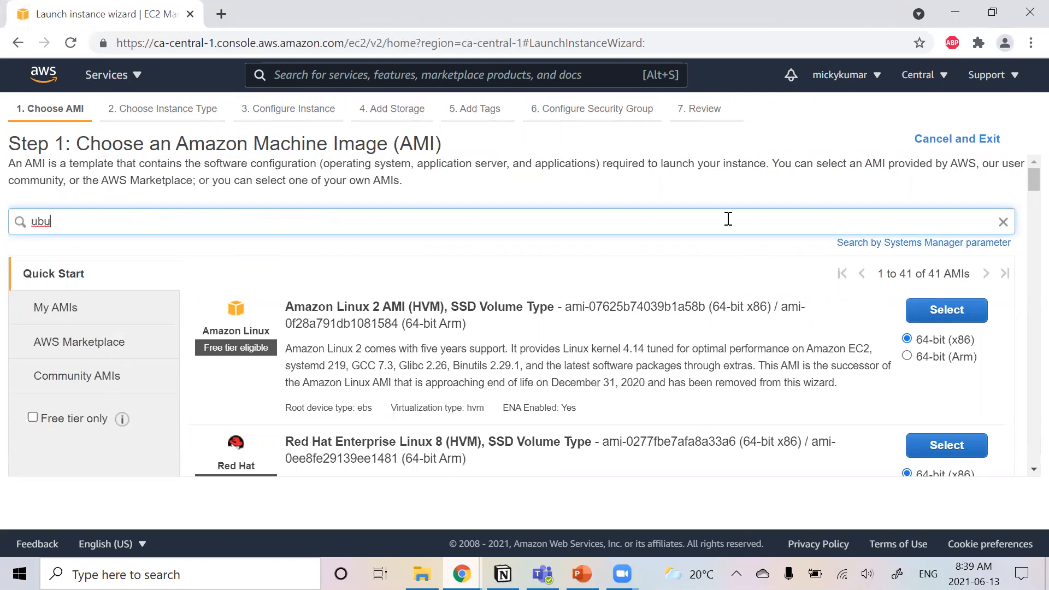
mouse_move(1027, 180)
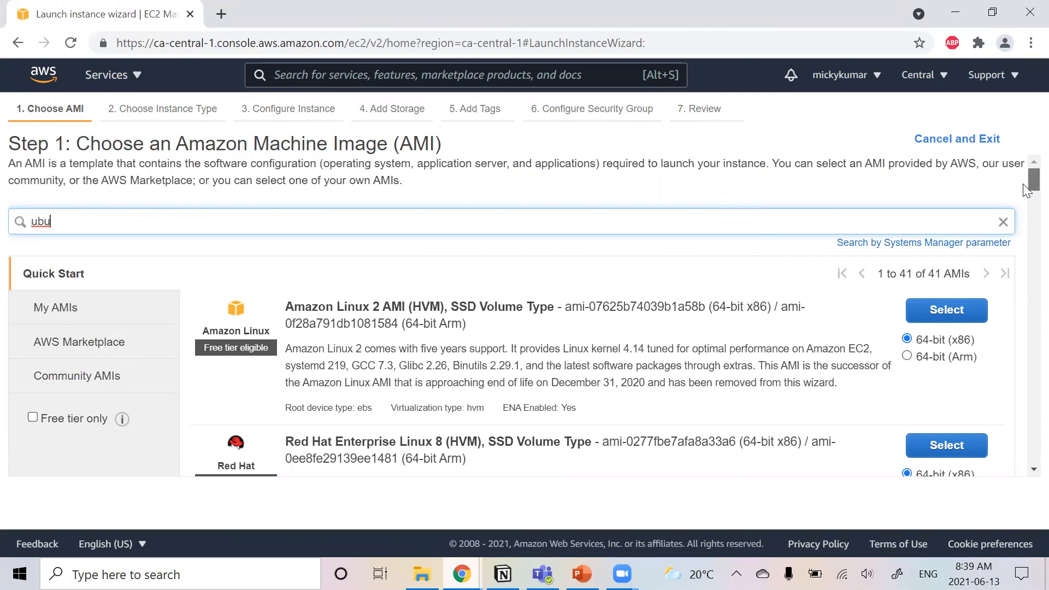
scroll(down, 3)
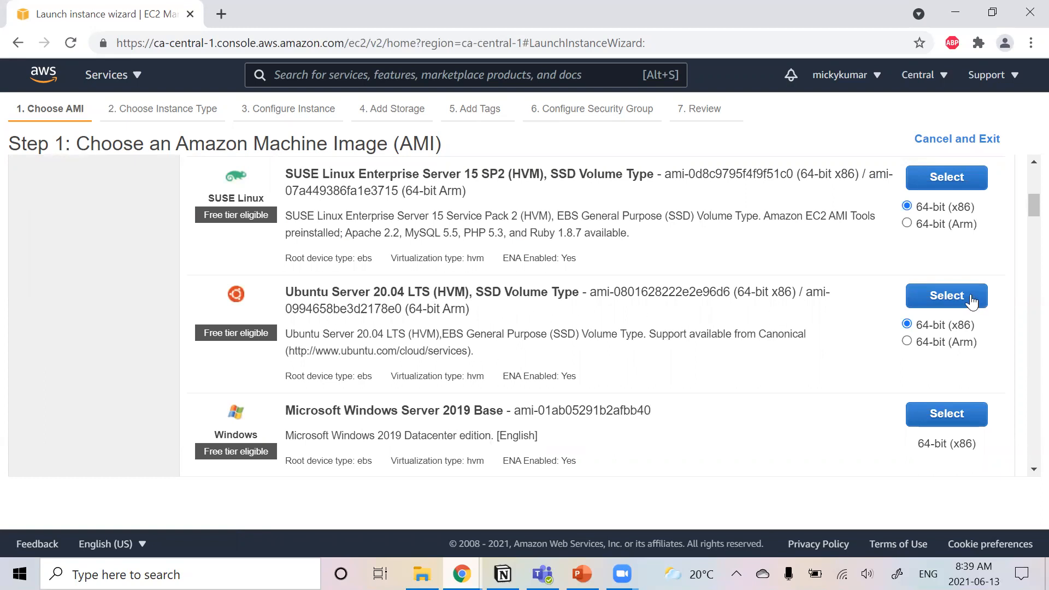
- Select the Ubuntu image, keep t2.micro checked and continue to Configure Instance Details
click(946, 295)
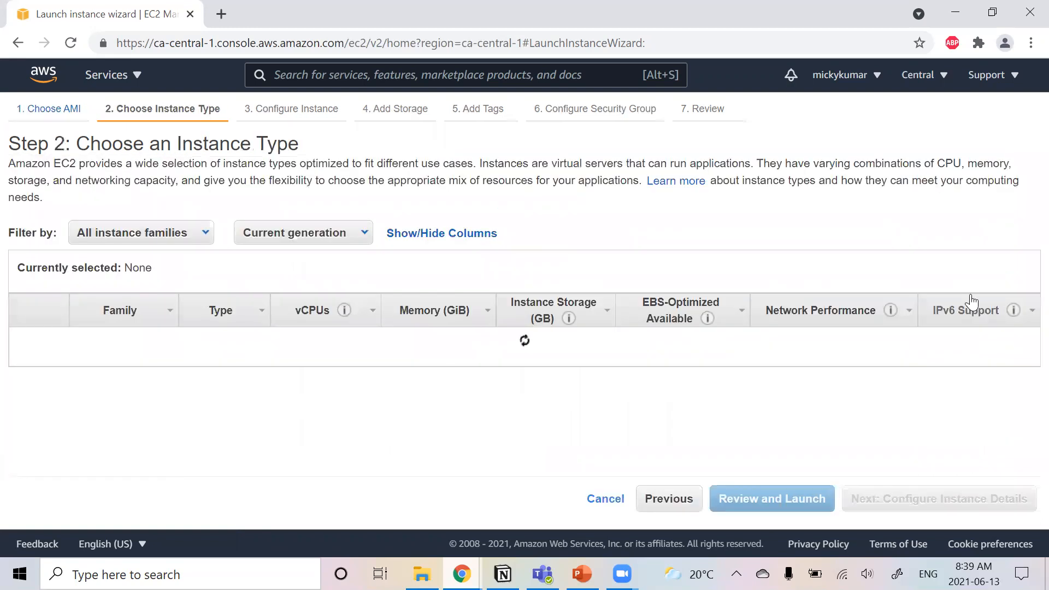
click(25, 396)
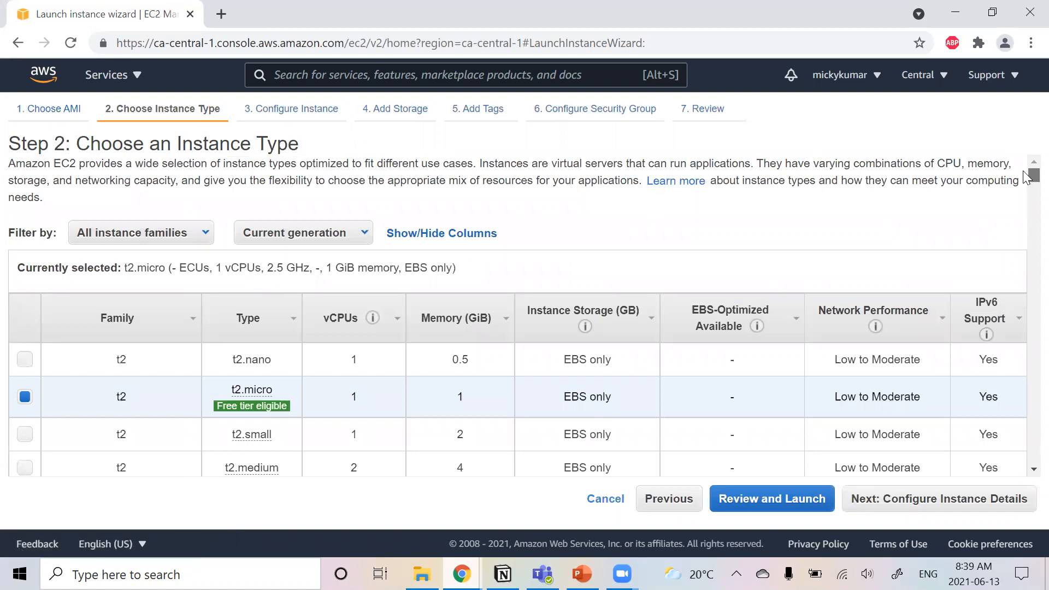
scroll(down, 3)
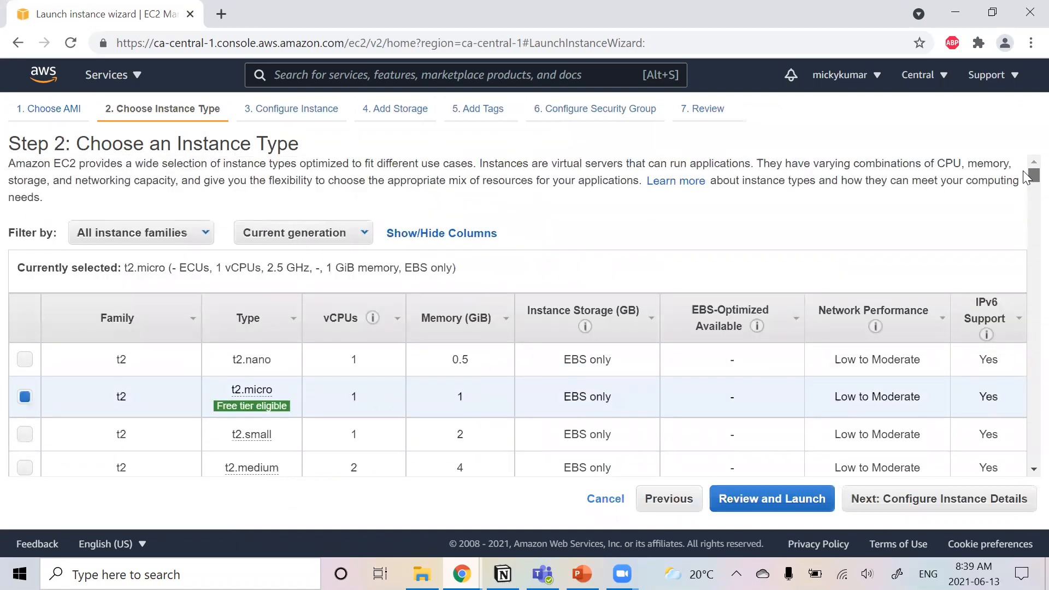
scroll(down, 3)
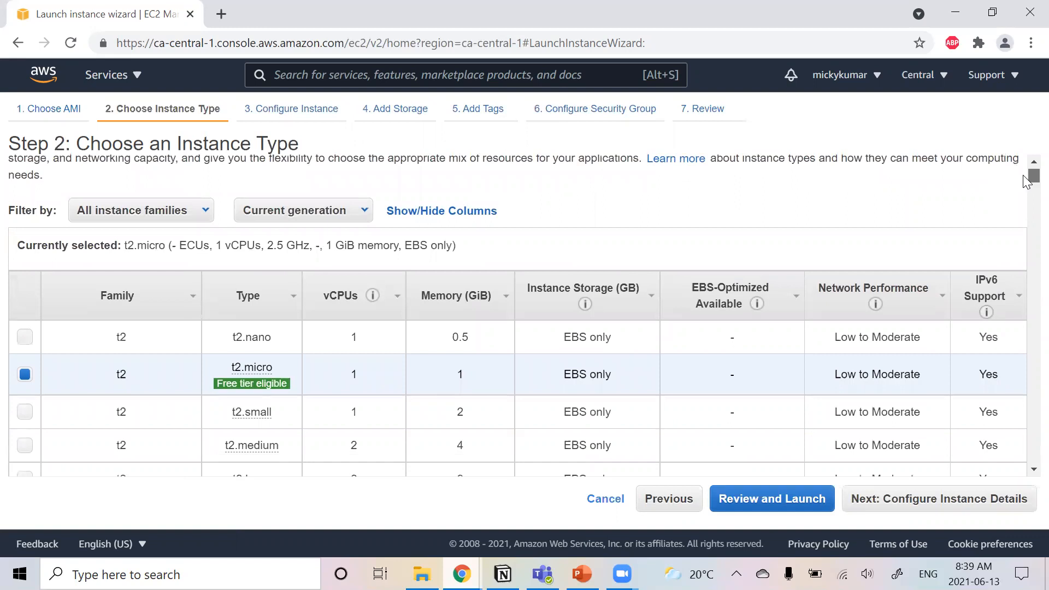
mouse_move(248, 359)
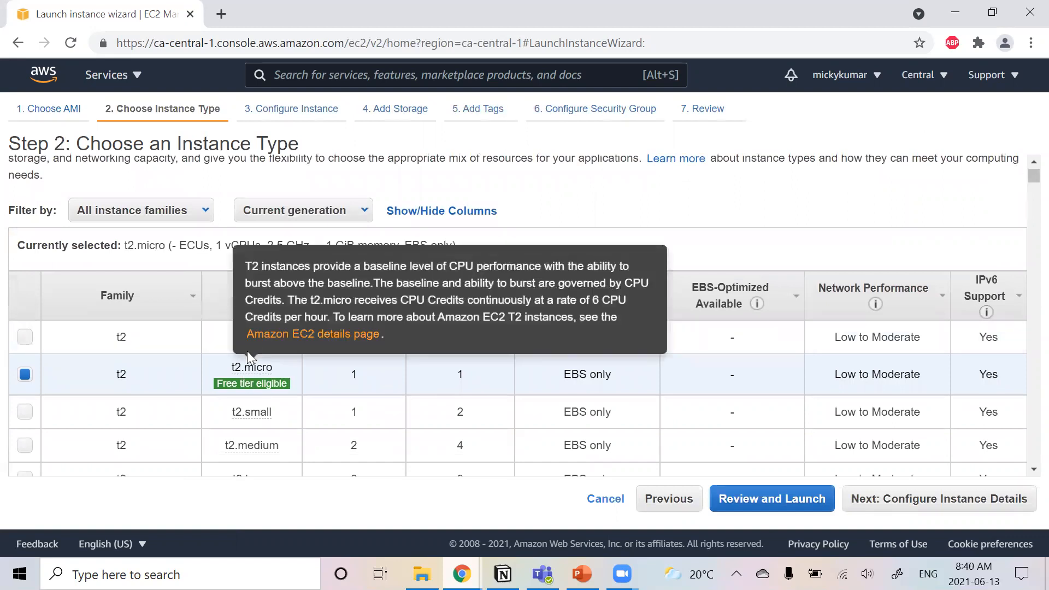
mouse_move(251, 384)
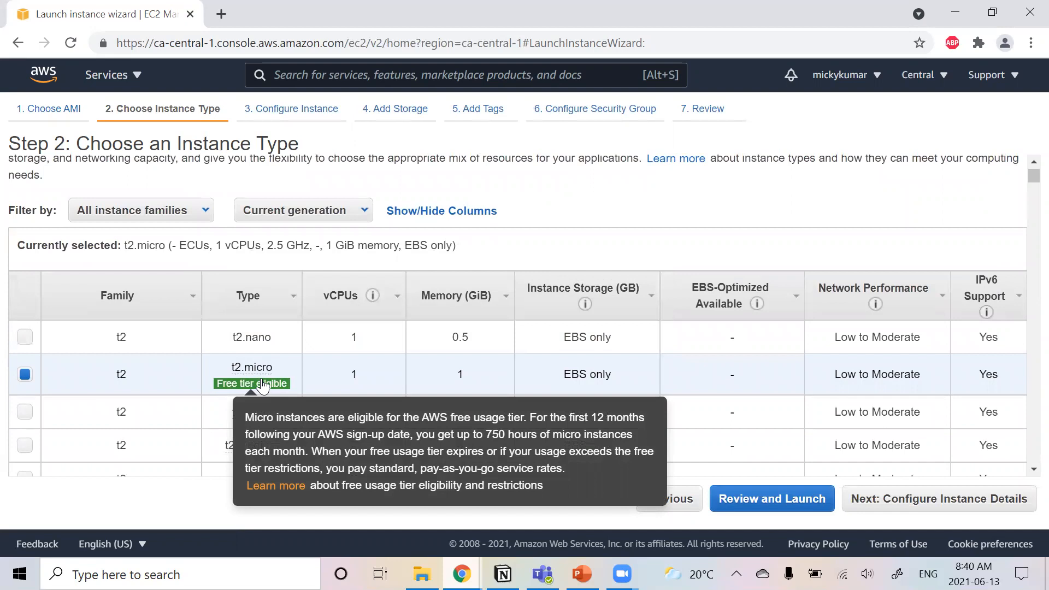
mouse_move(314, 378)
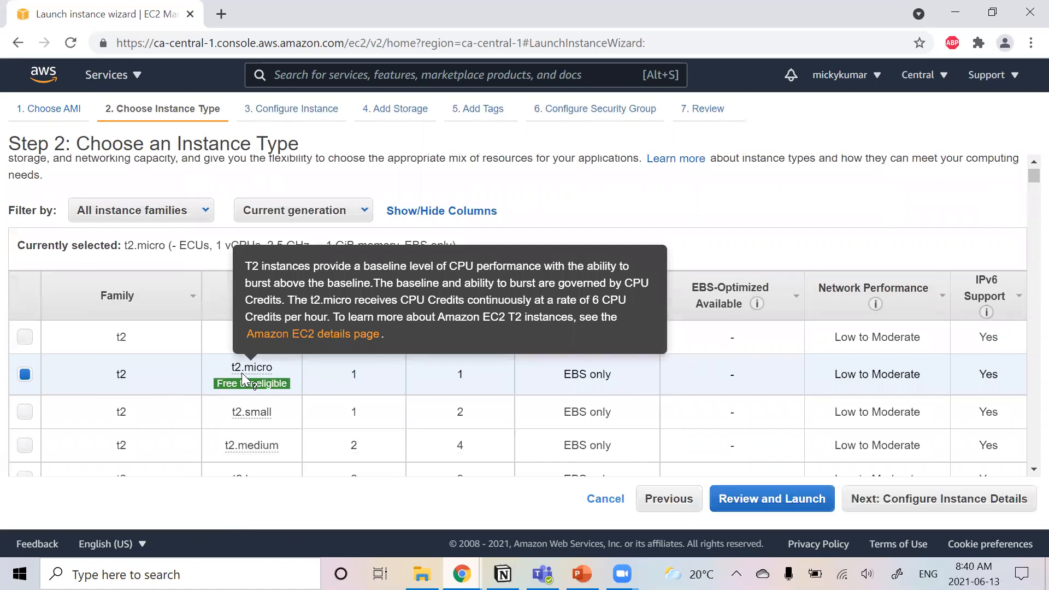
mouse_move(8, 384)
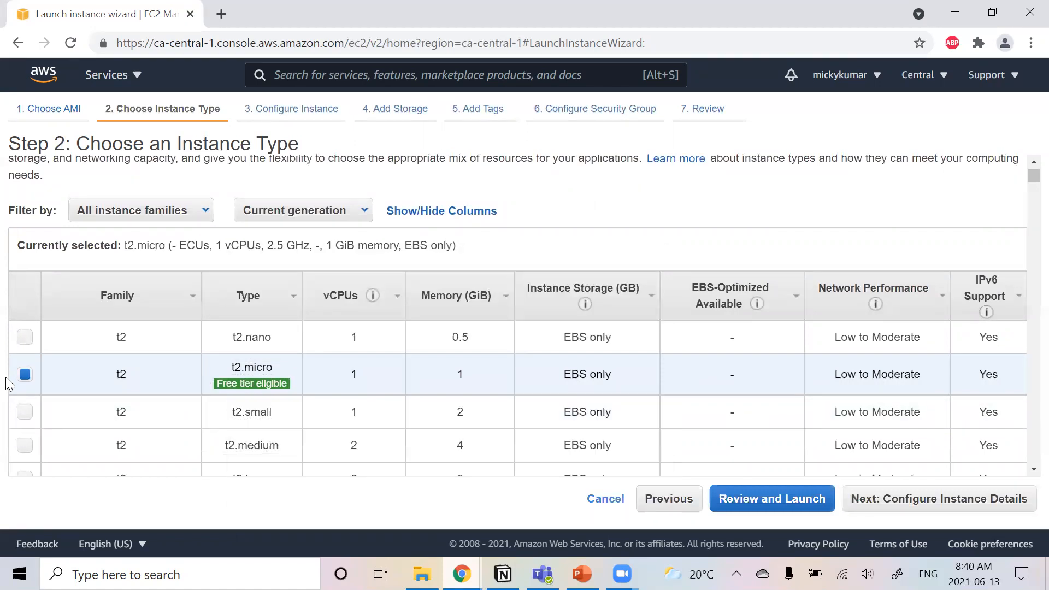
mouse_move(1020, 236)
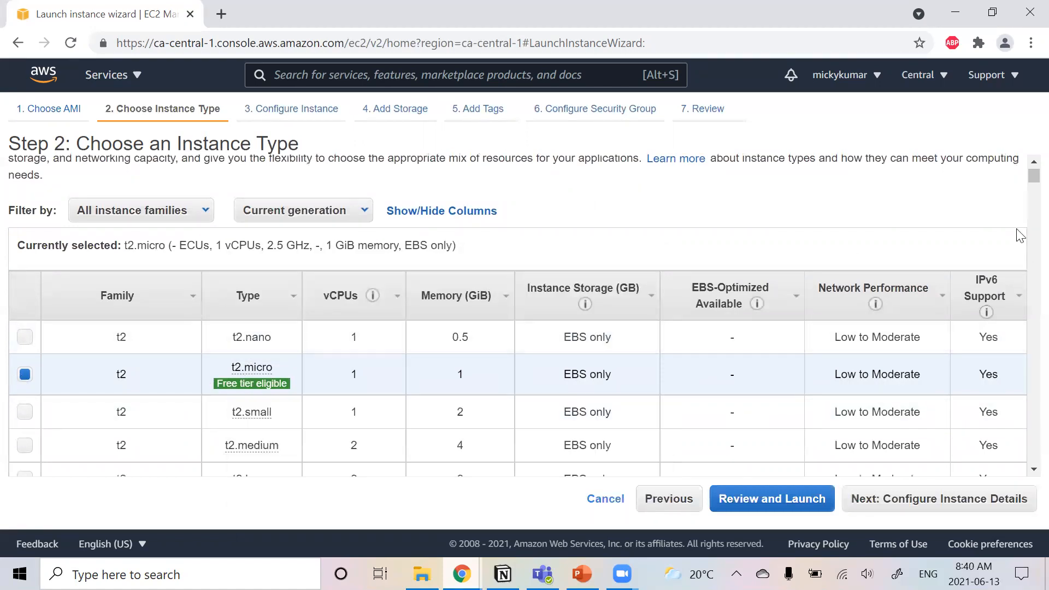
scroll(down, 3)
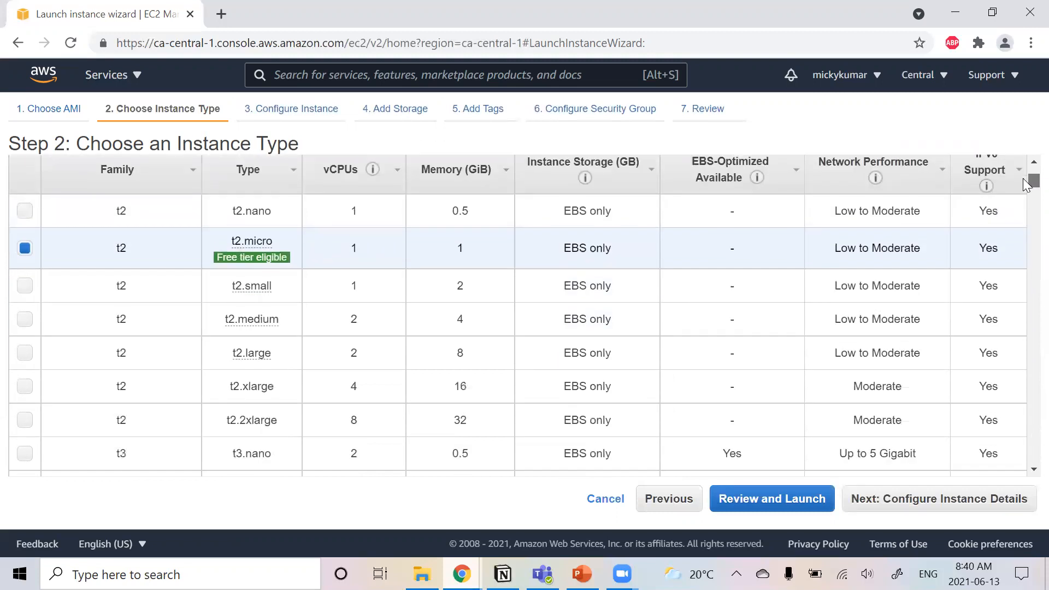
scroll(down, 3)
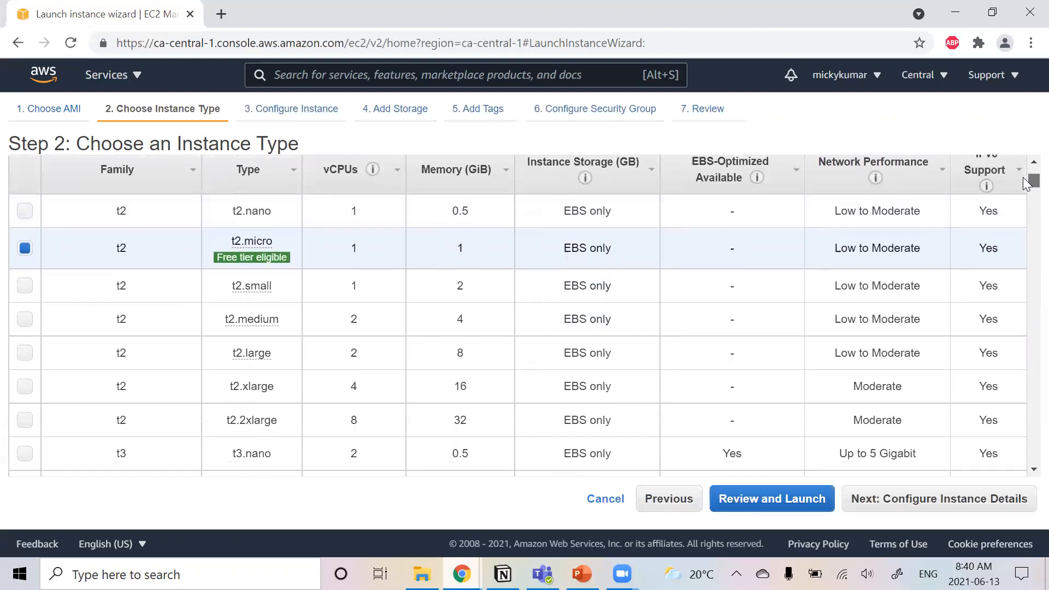
scroll(down, 3)
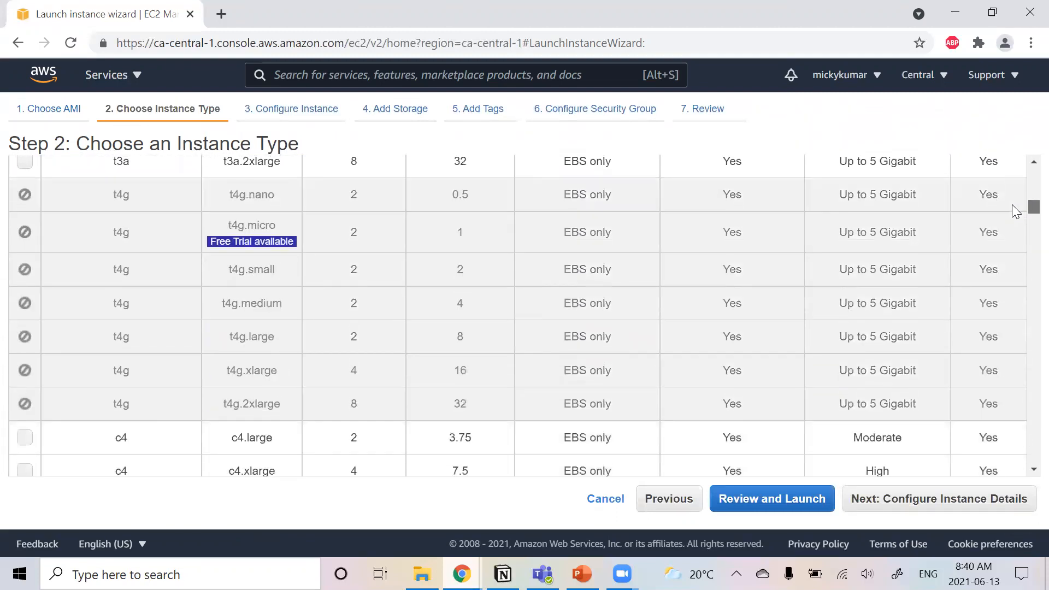
scroll(down, 3)
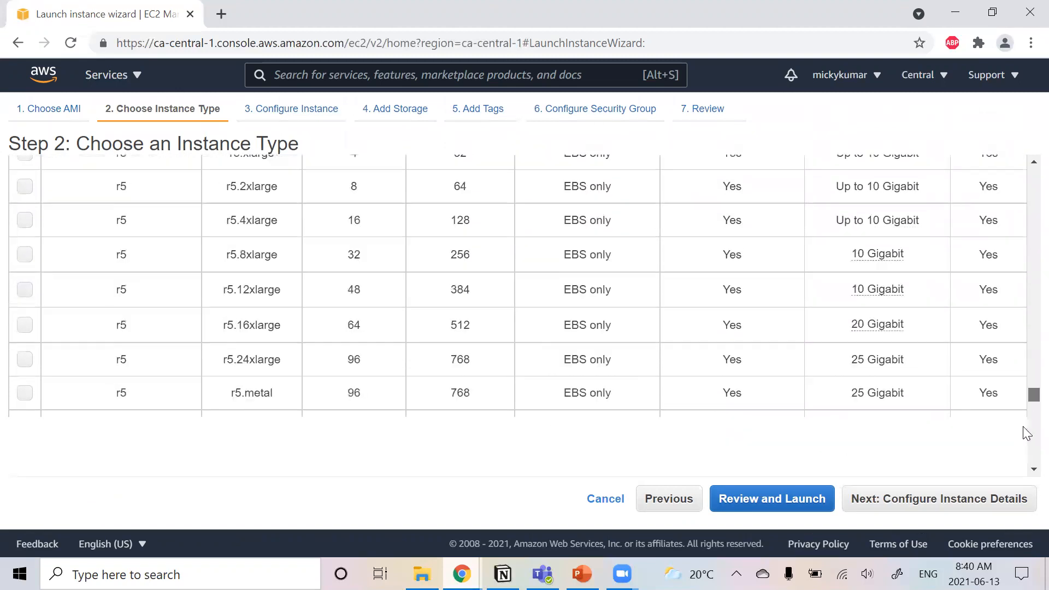
scroll(down, 3)
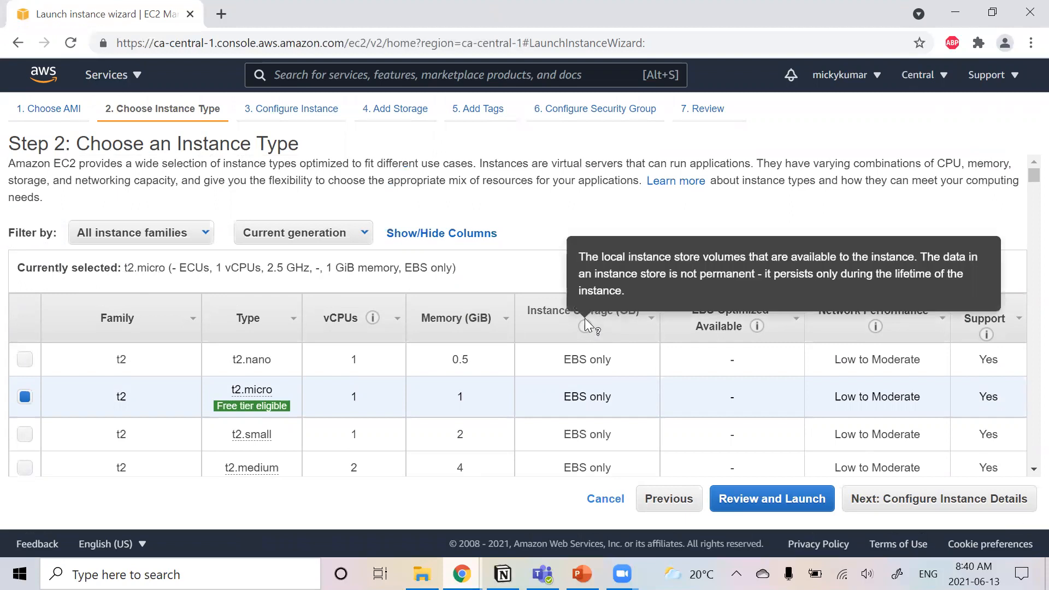
mouse_move(373, 318)
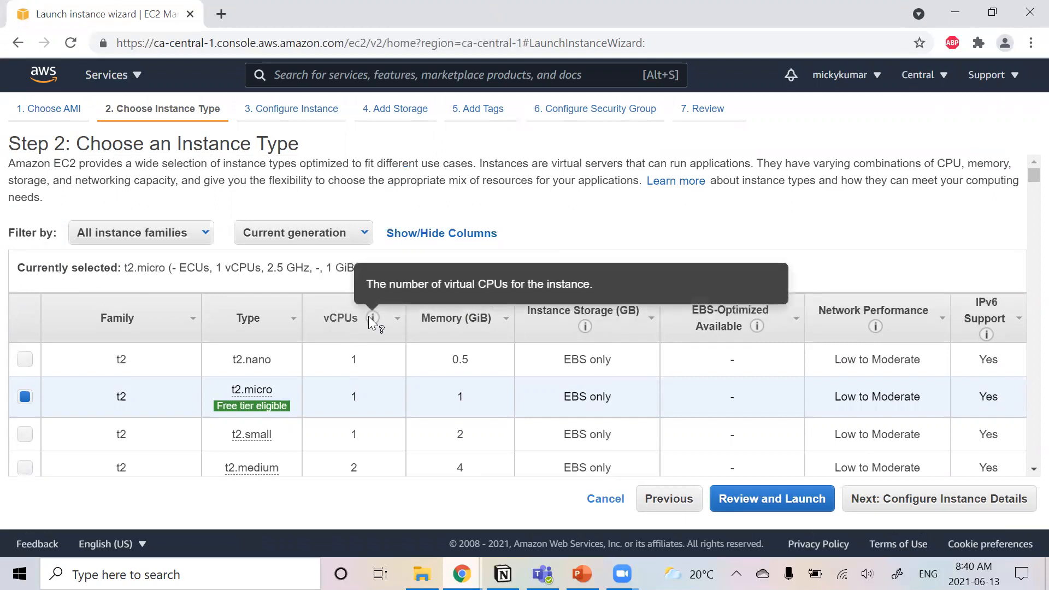
mouse_move(1027, 184)
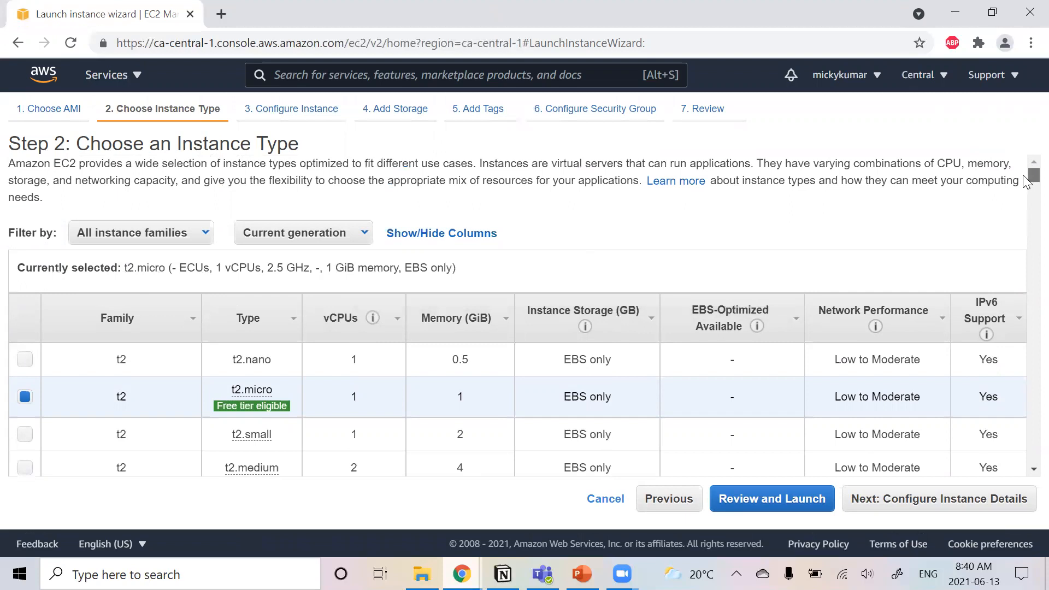
scroll(down, 3)
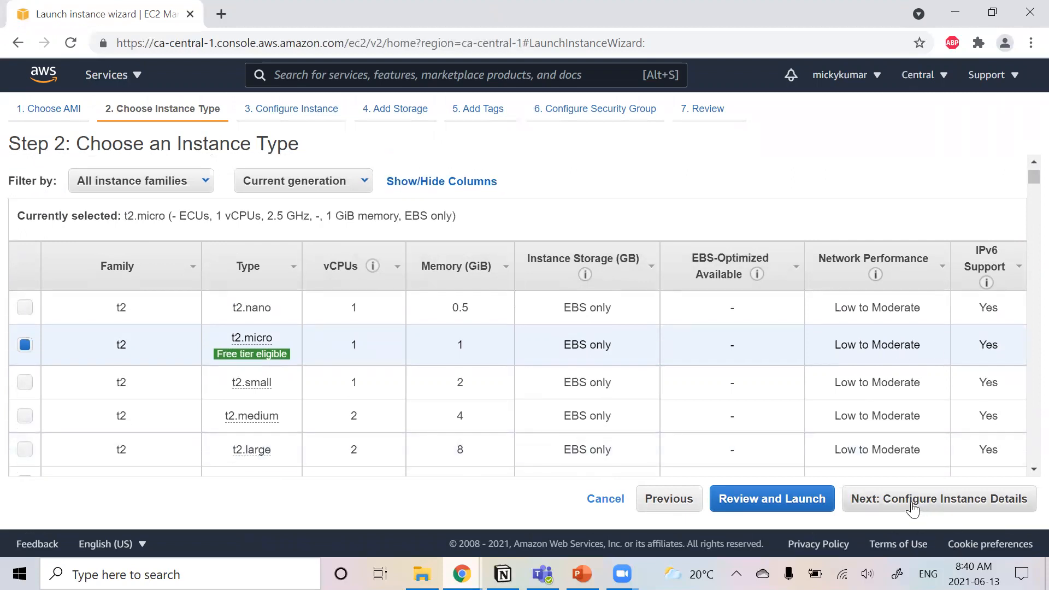
click(937, 498)
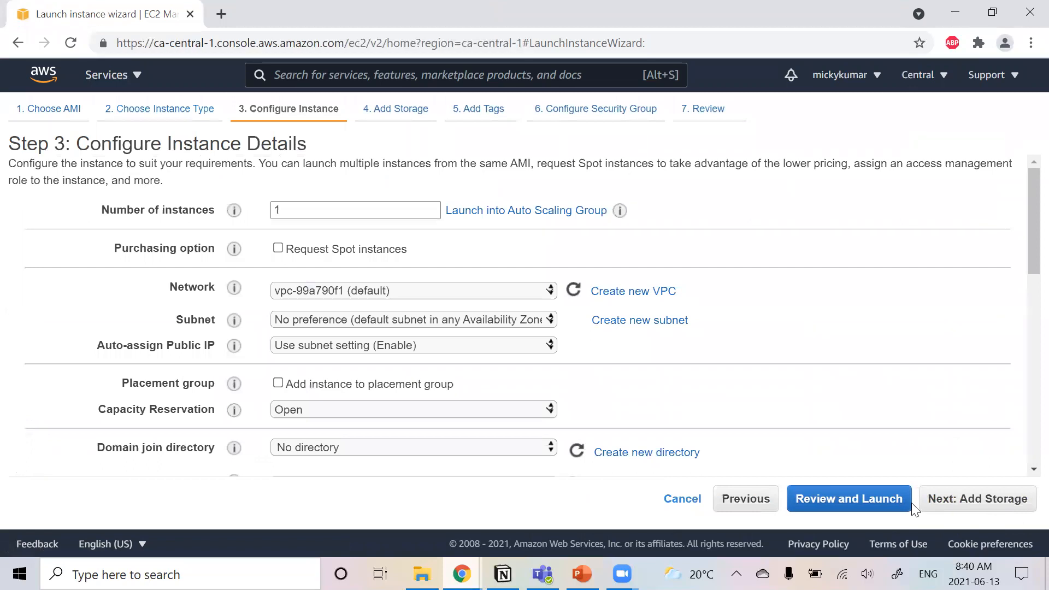
click(746, 498)
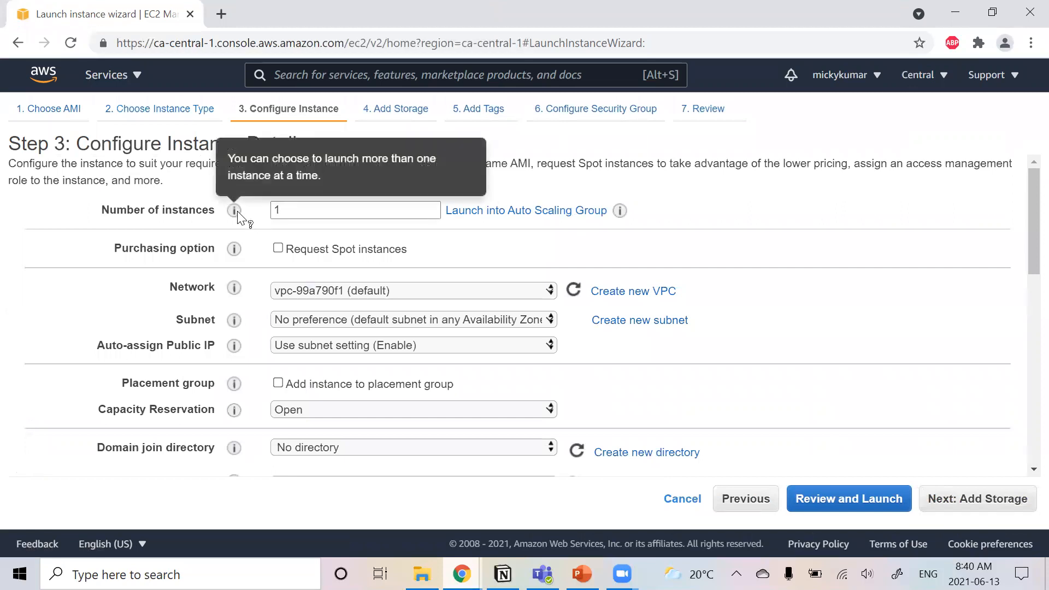
mouse_move(379, 176)
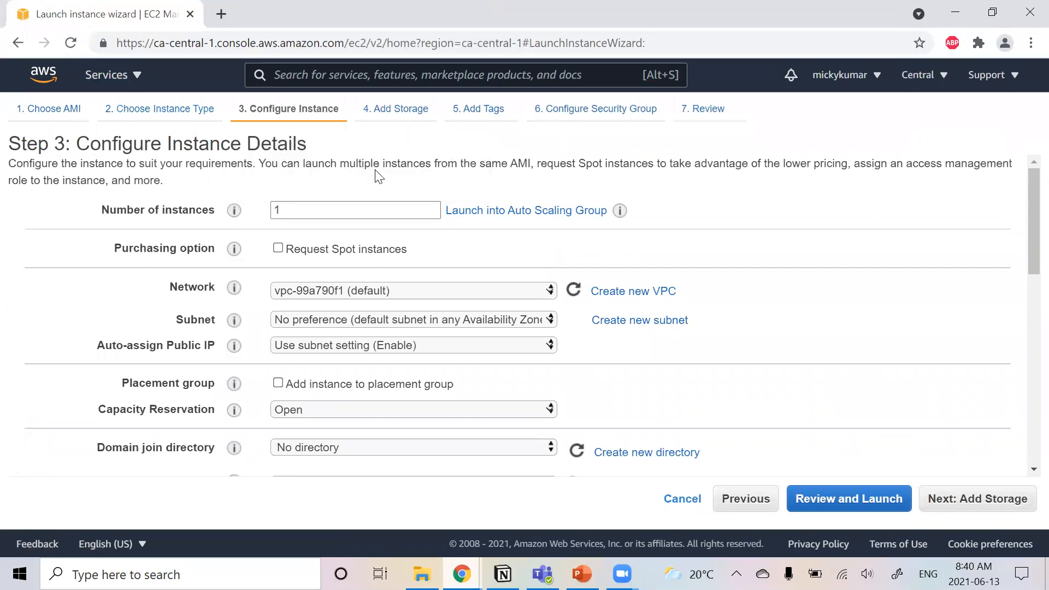
click(354, 210)
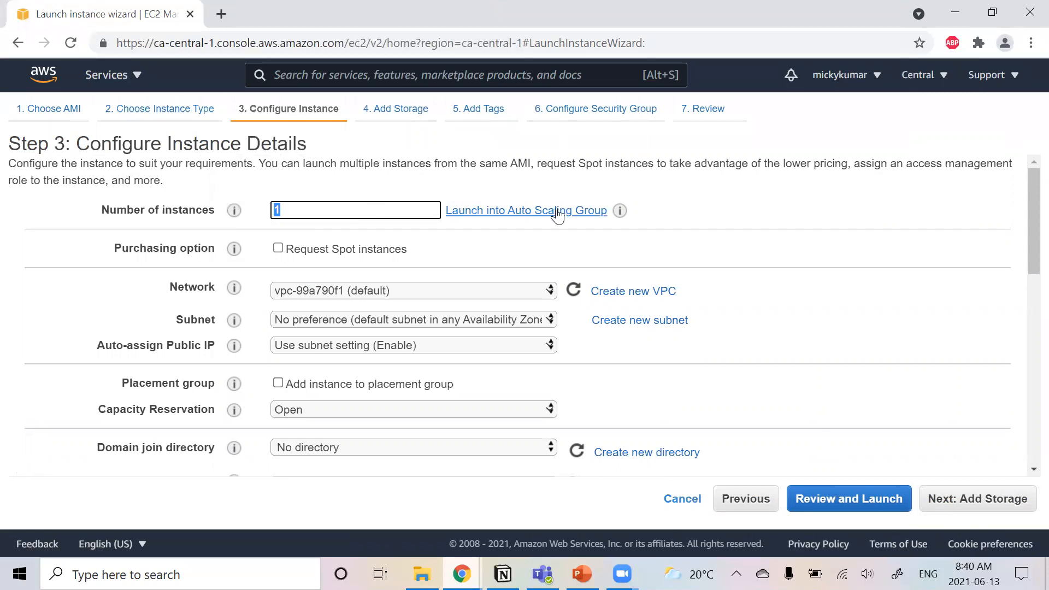
mouse_move(620, 210)
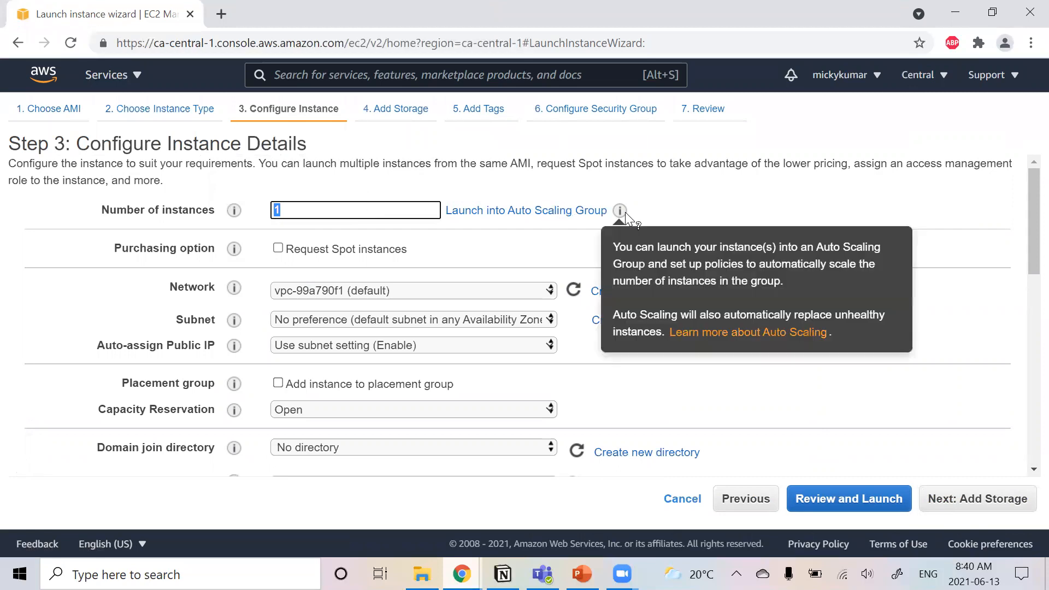
mouse_move(644, 209)
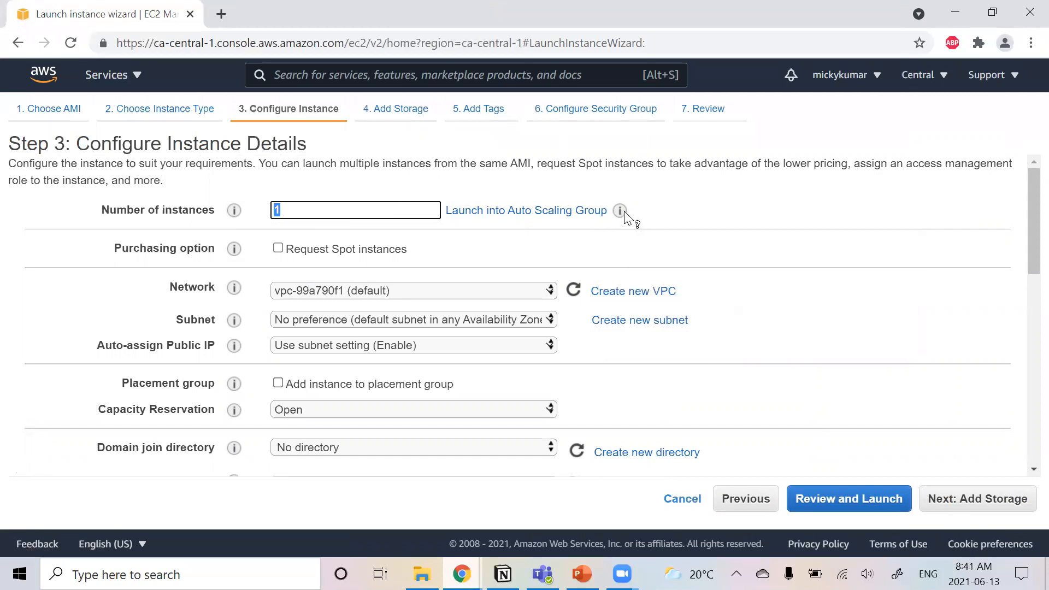
mouse_move(632, 211)
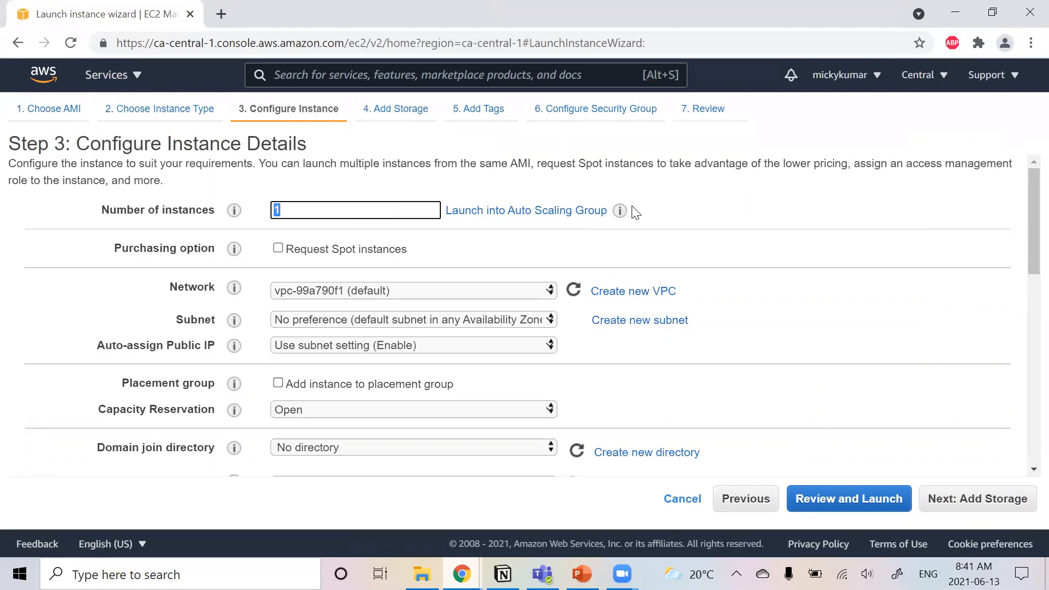
mouse_move(758, 183)
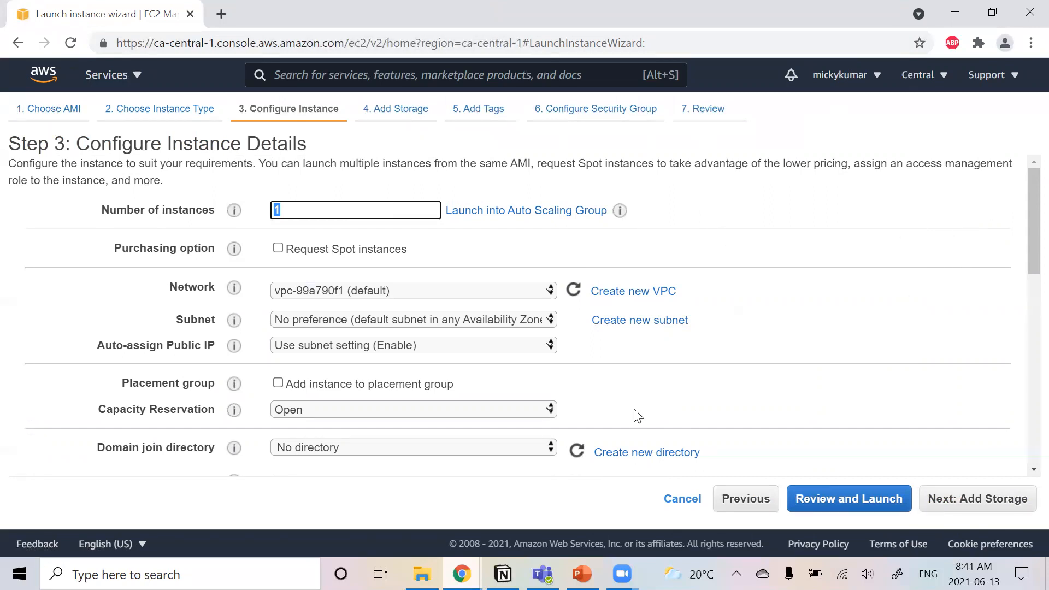
mouse_move(234, 347)
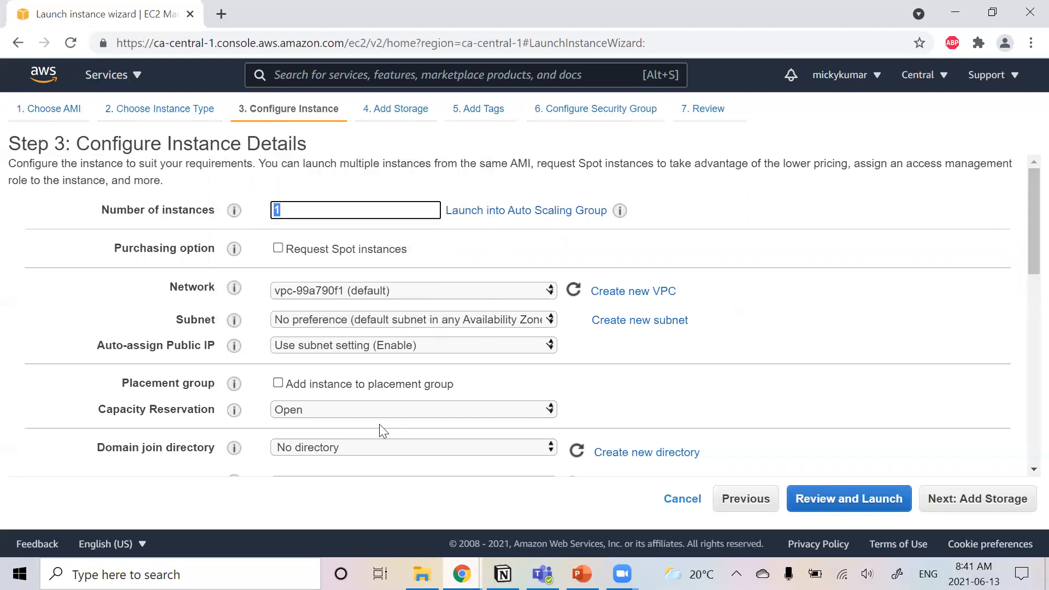
click(413, 344)
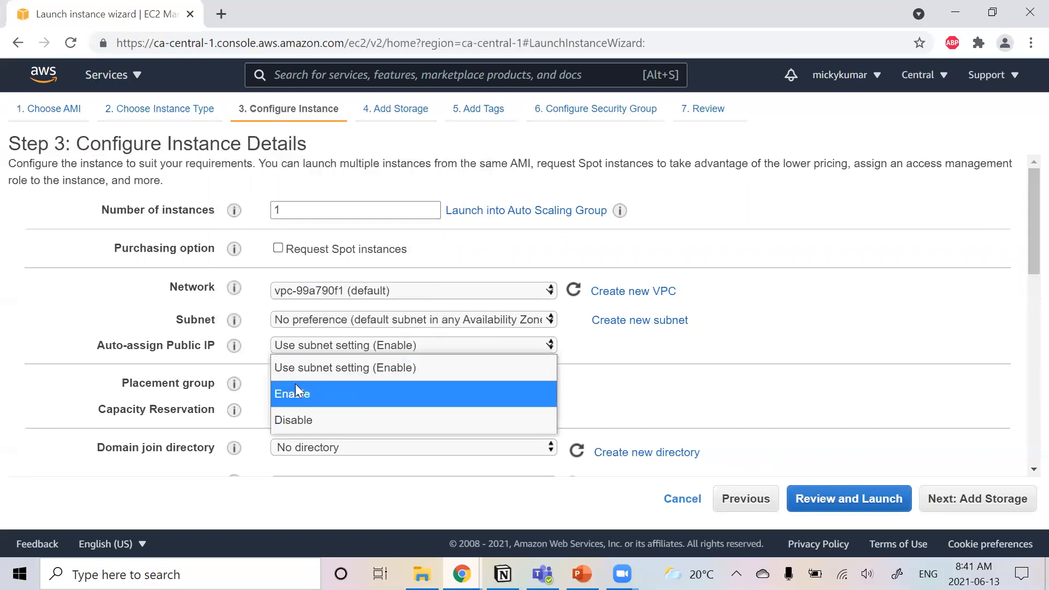
click(291, 393)
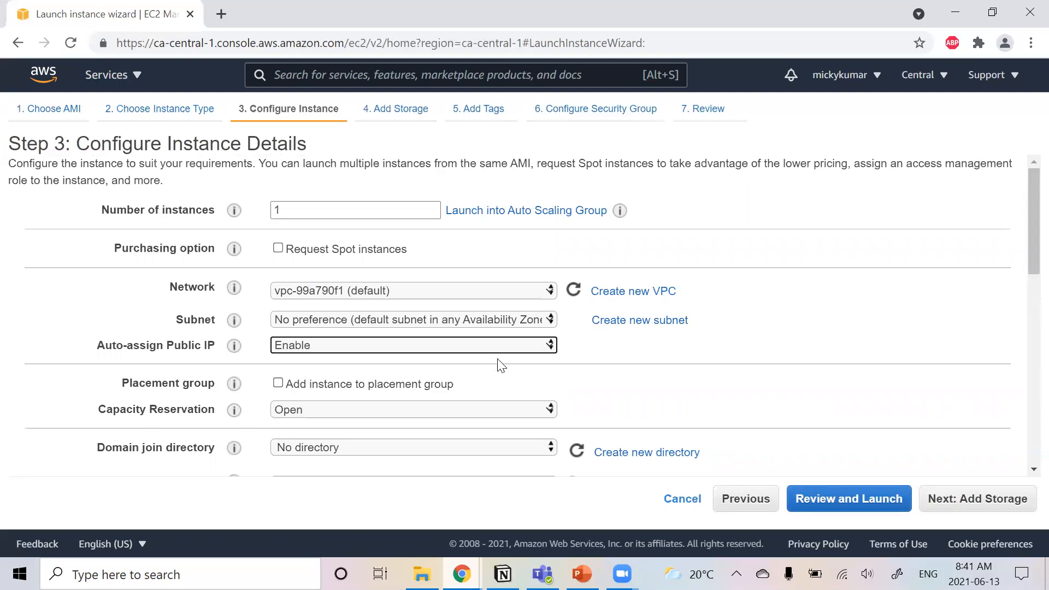
click(413, 345)
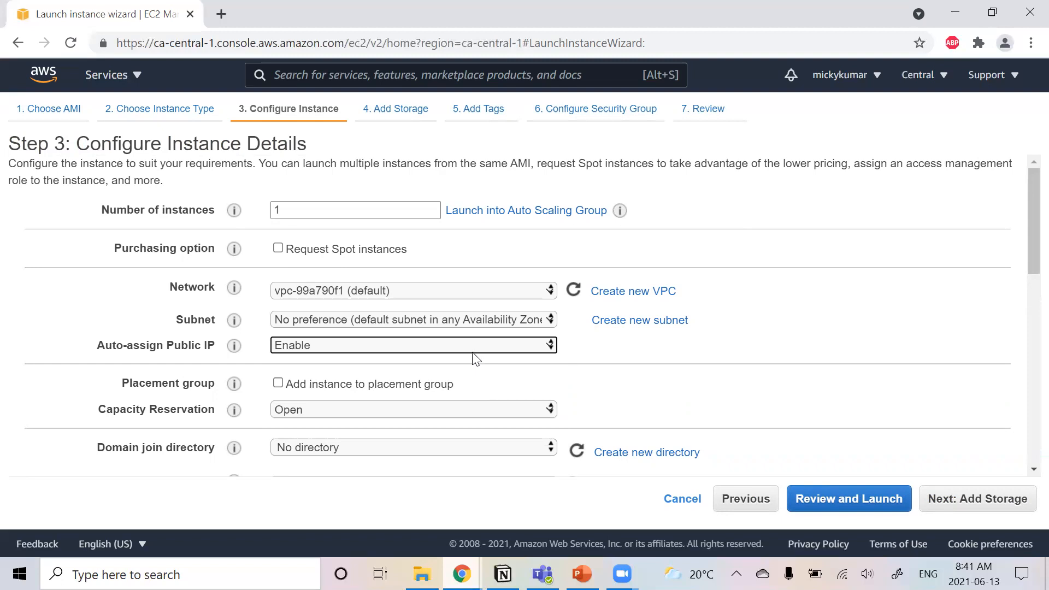
mouse_move(1026, 238)
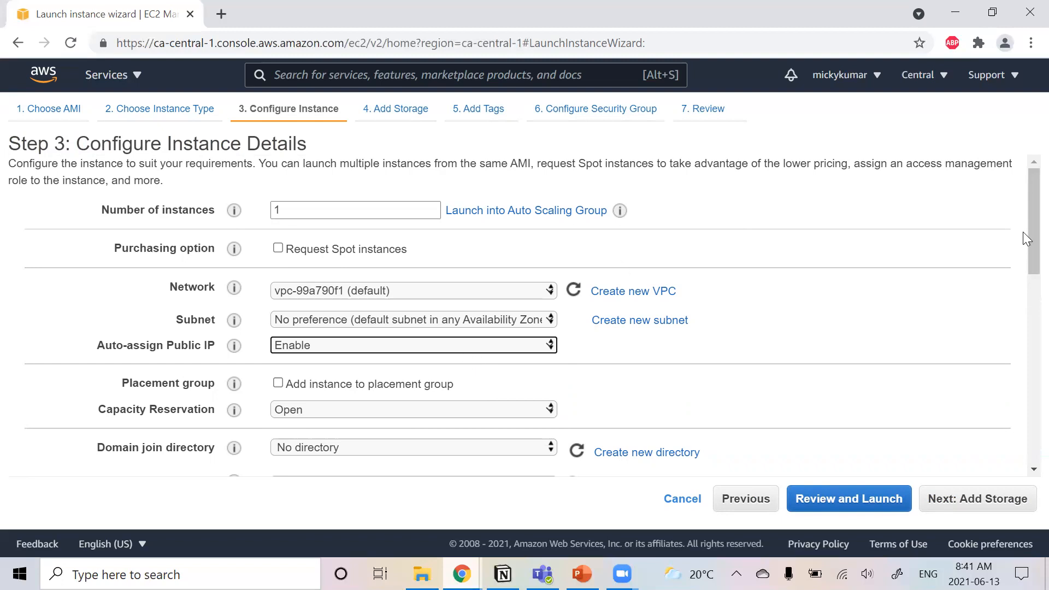
scroll(down, 3)
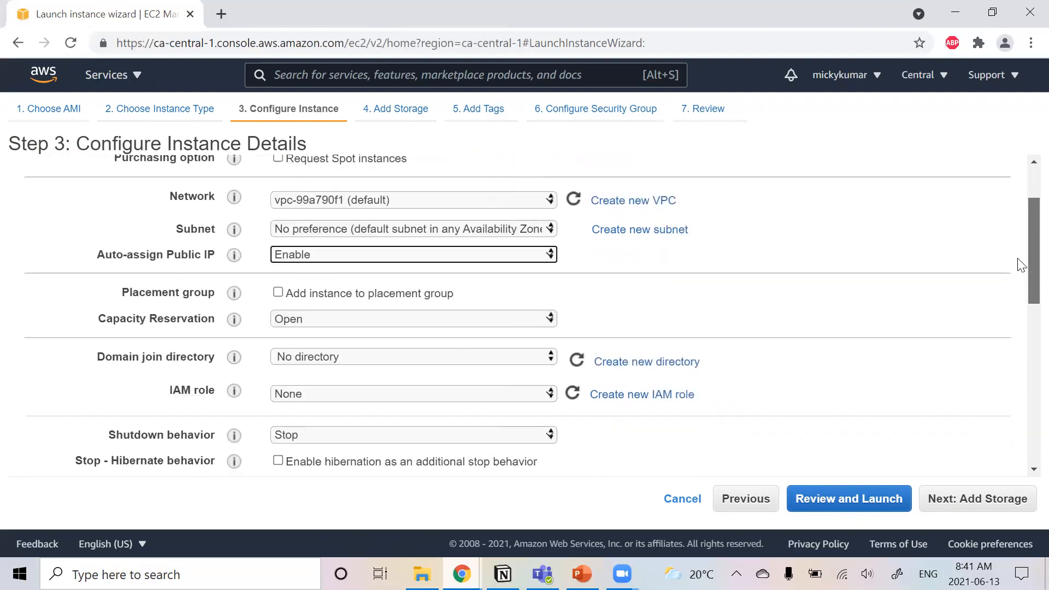
scroll(down, 3)
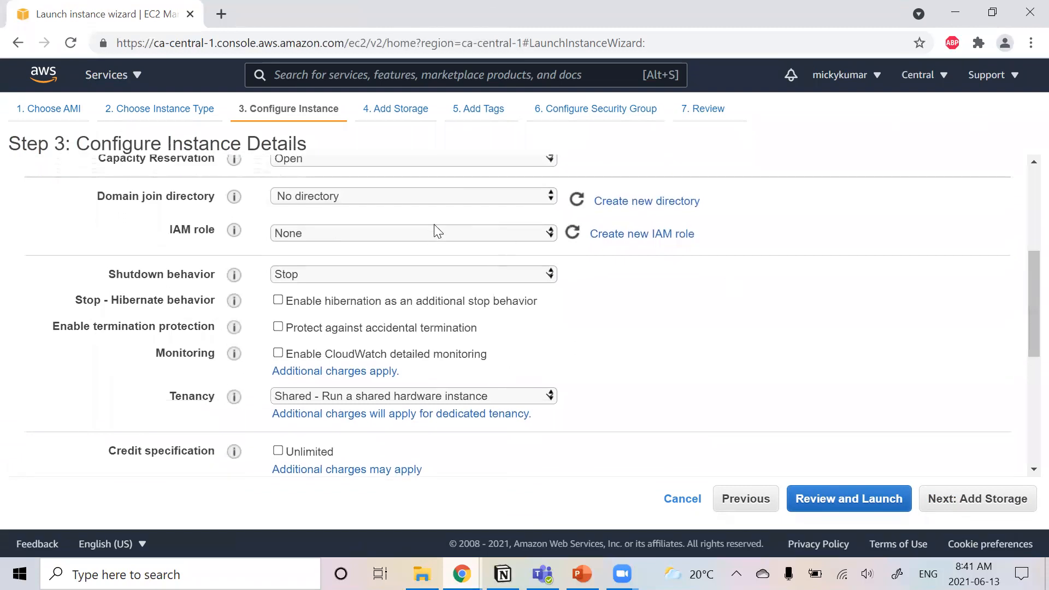
mouse_move(642, 234)
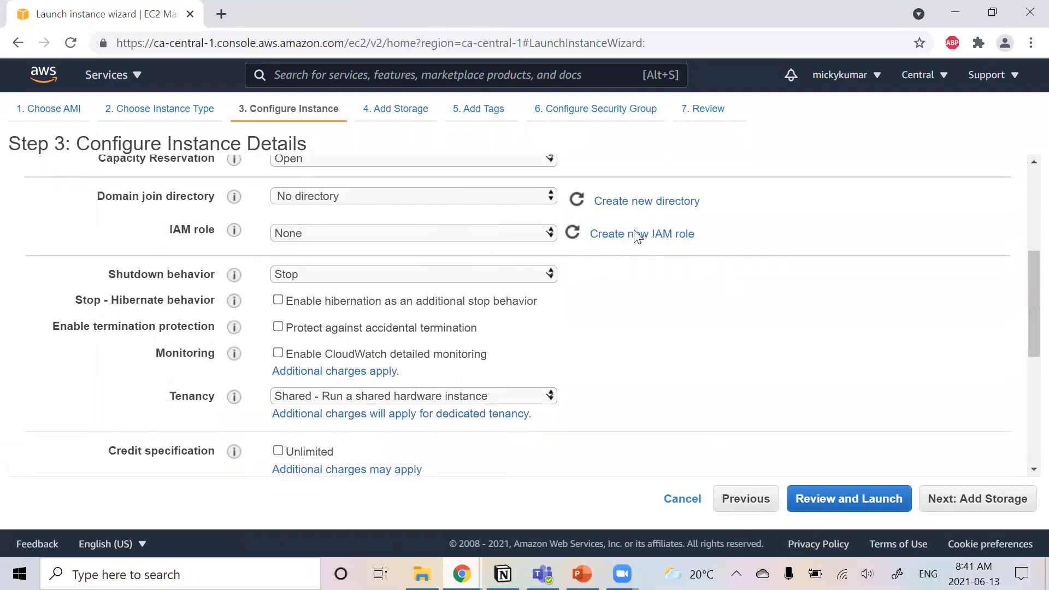
click(642, 234)
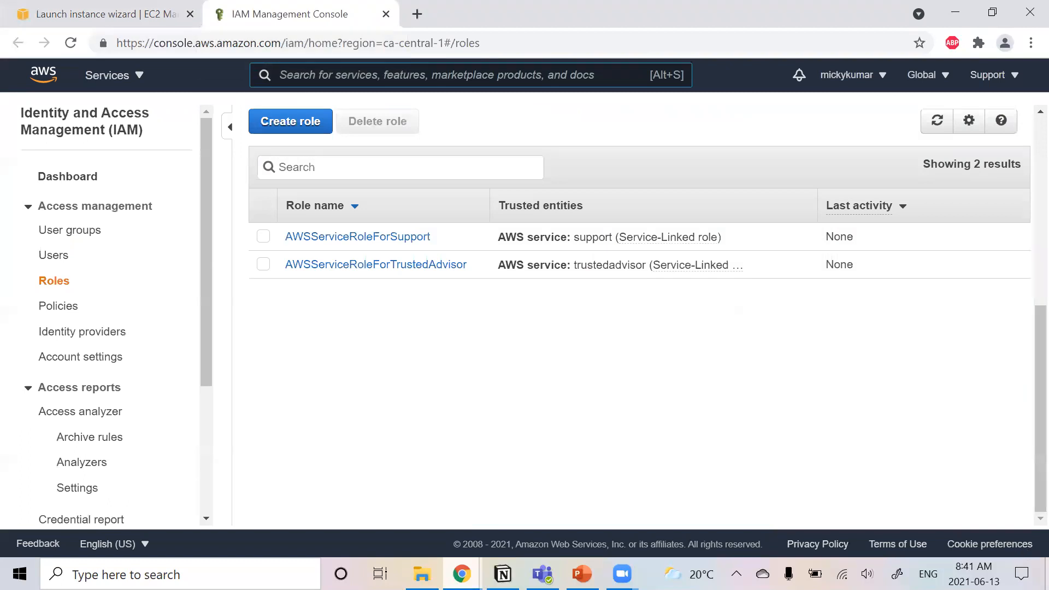
mouse_move(383, 16)
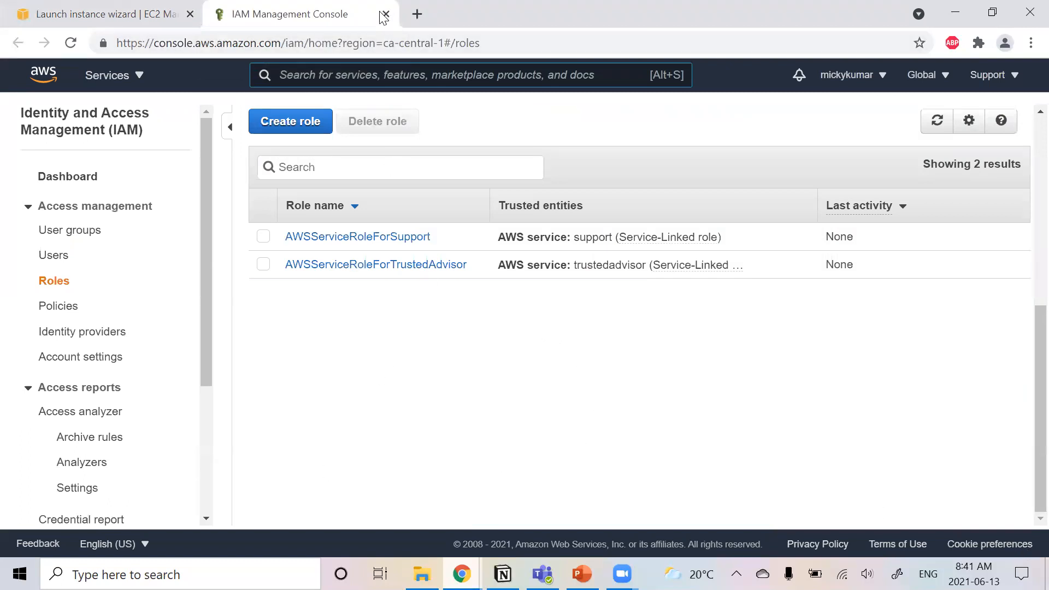
click(385, 13)
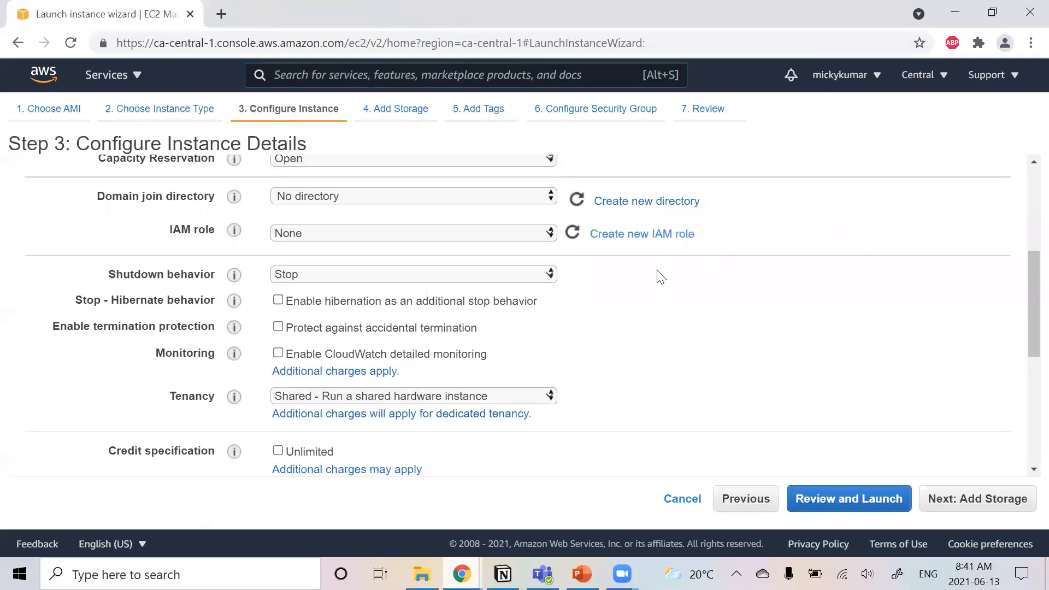
mouse_move(252, 341)
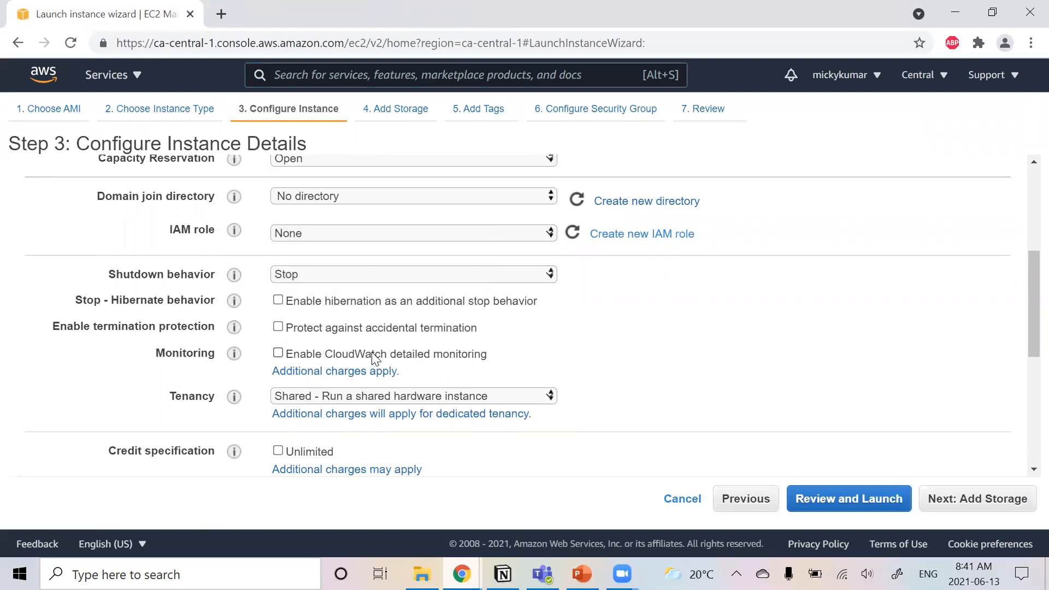
mouse_move(542, 375)
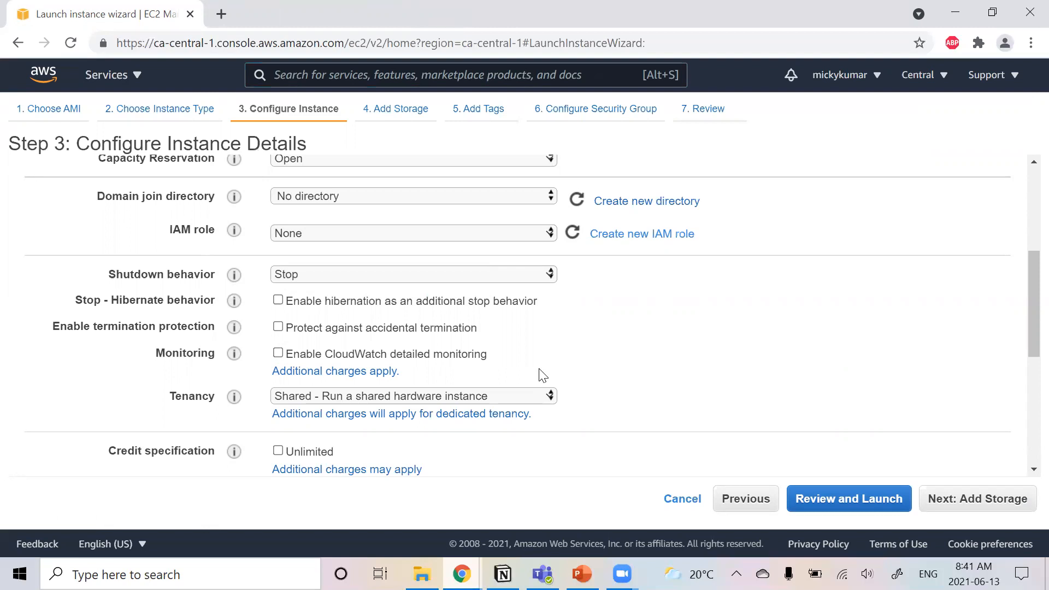
mouse_move(779, 443)
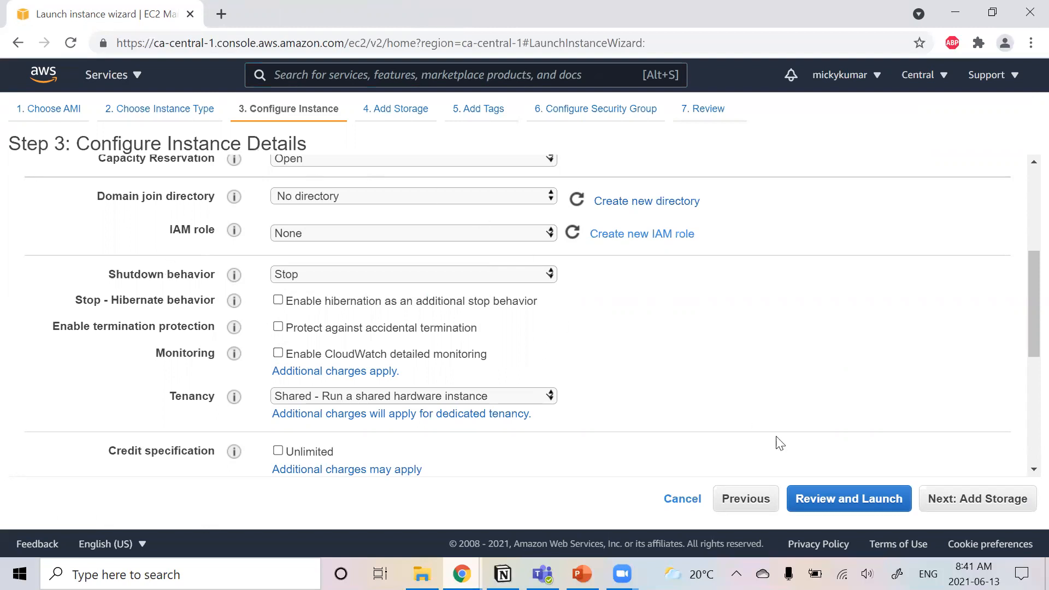
- Leave the instance details at defaults and continue to Add Storage
scroll(down, 3)
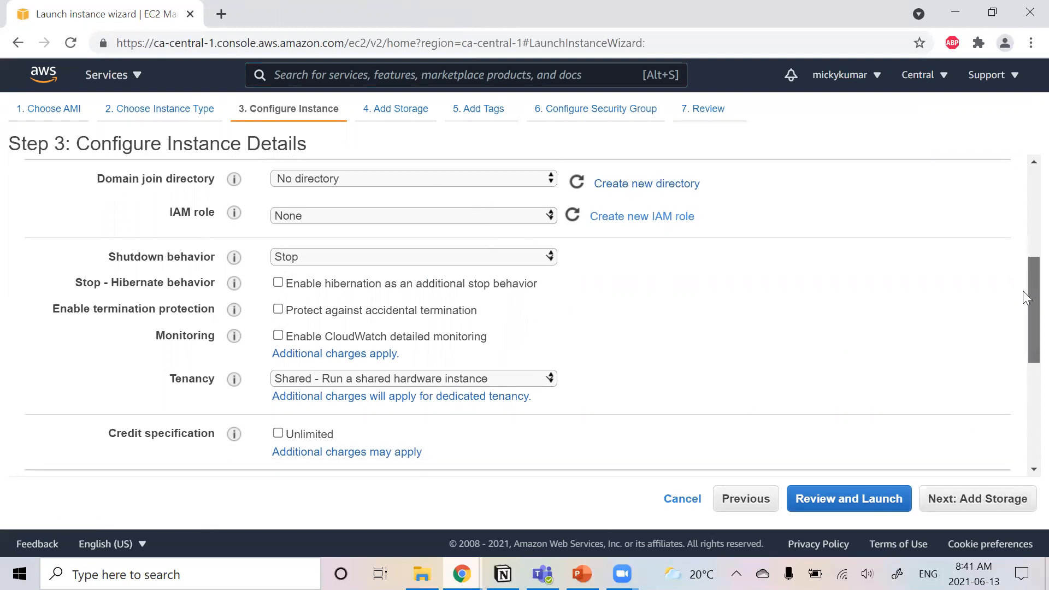
scroll(down, 3)
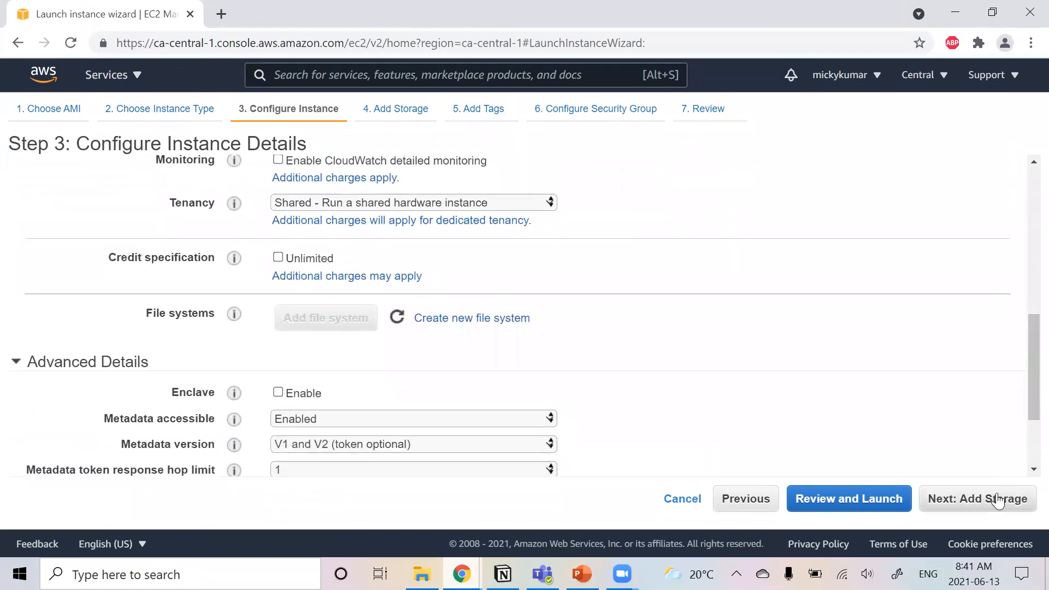
click(976, 498)
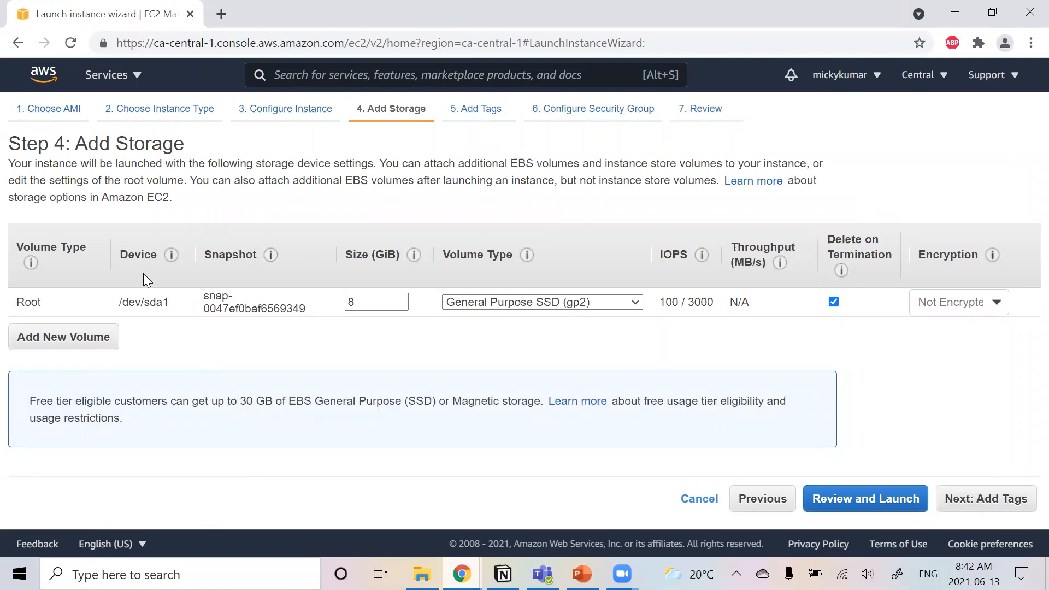
mouse_move(57, 303)
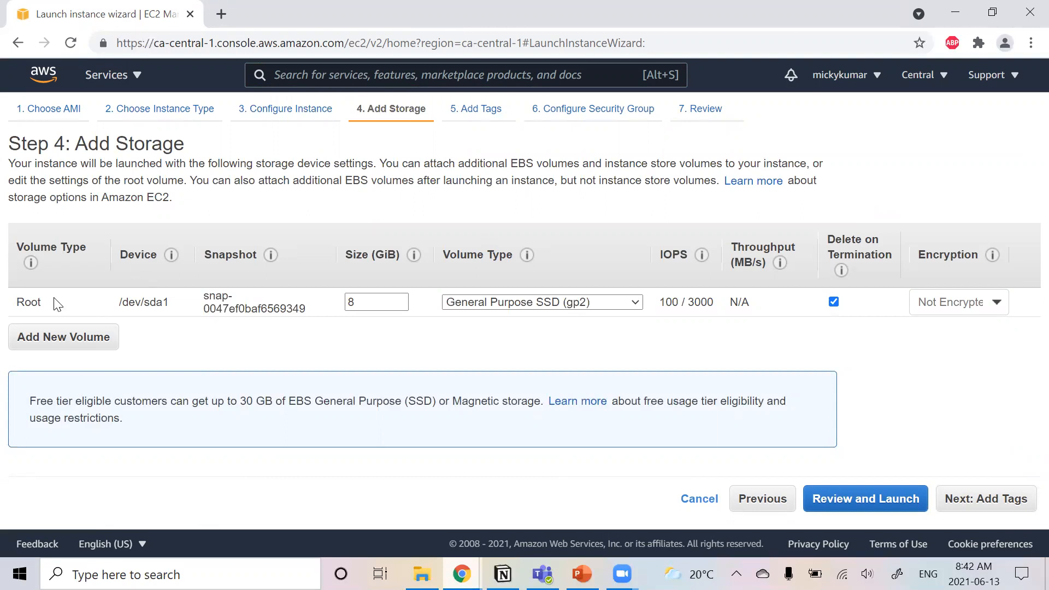
mouse_move(377, 294)
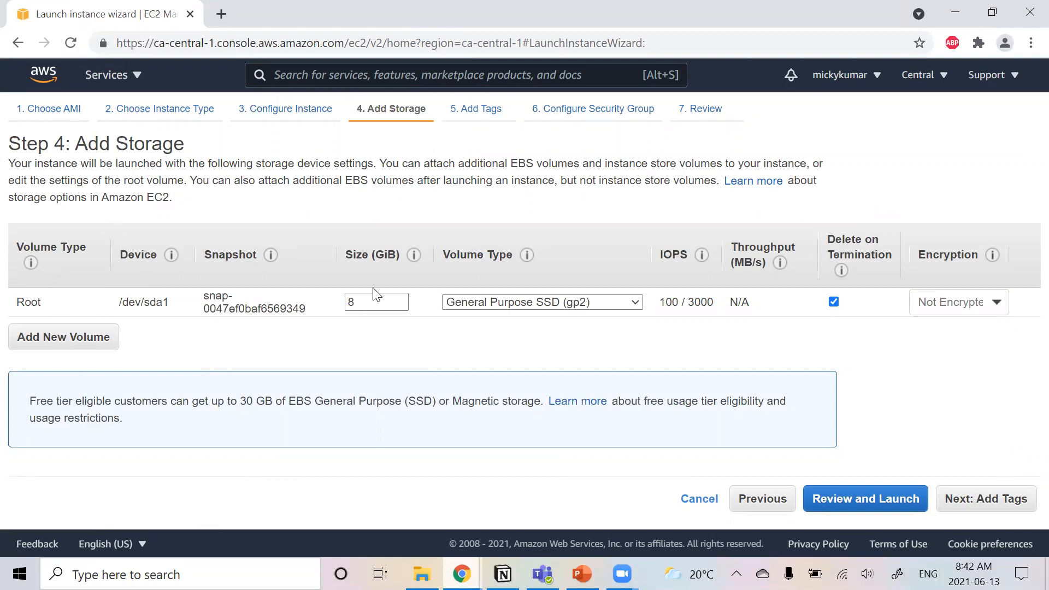
- Inspect size, volume type and encryption, keep the 8 GiB gp2 defaults, and continue to Add Tags
click(376, 301)
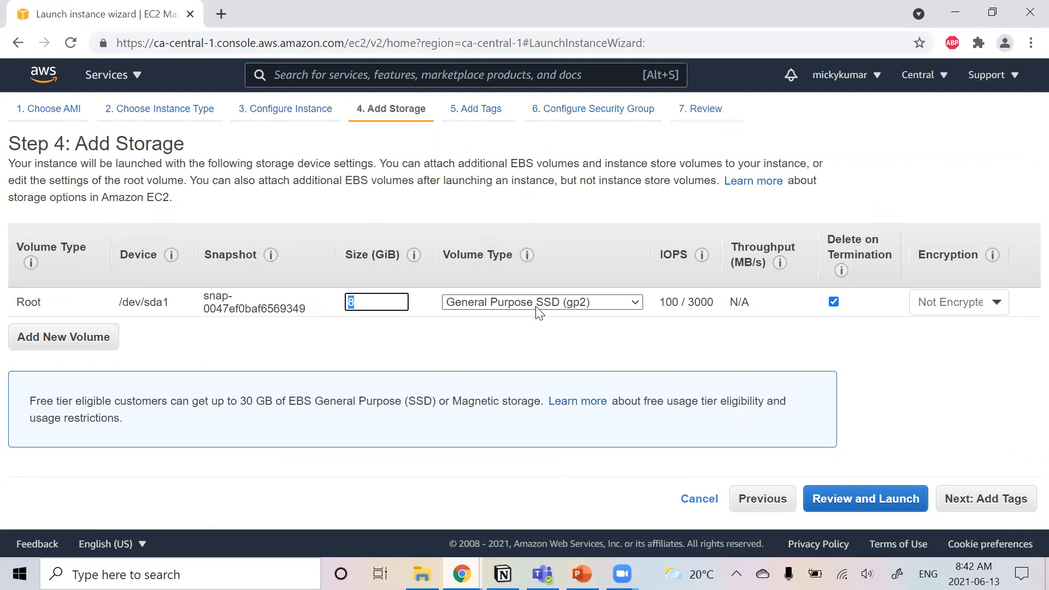
click(539, 302)
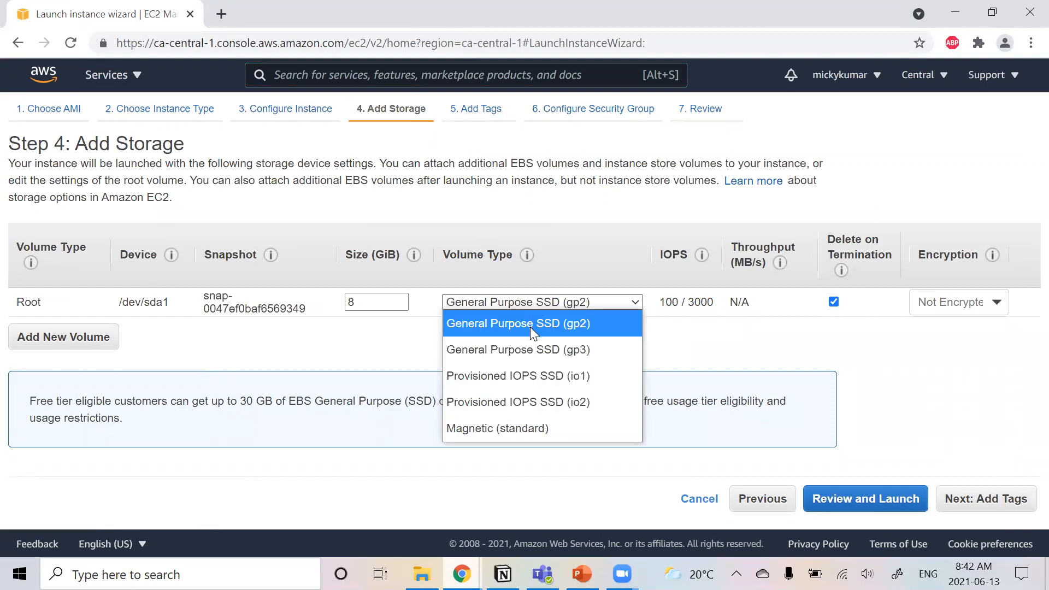
mouse_move(529, 255)
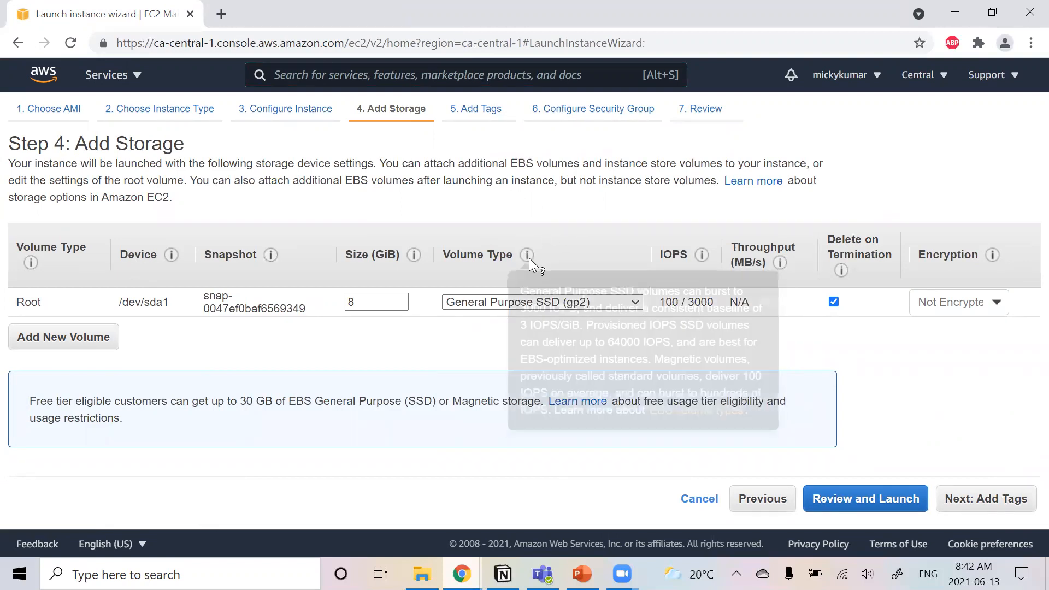
mouse_move(893, 315)
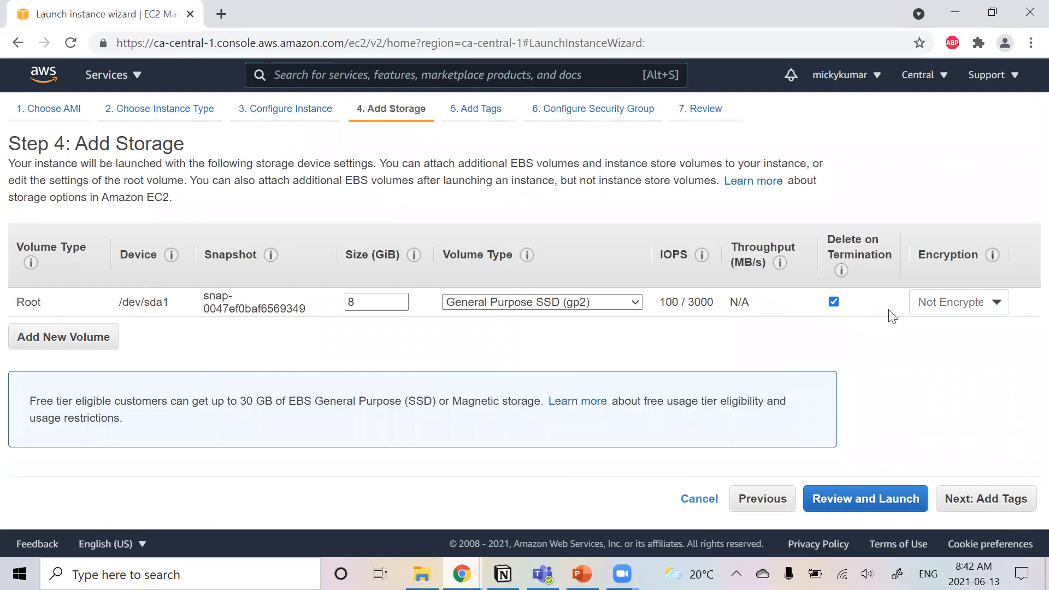
click(957, 302)
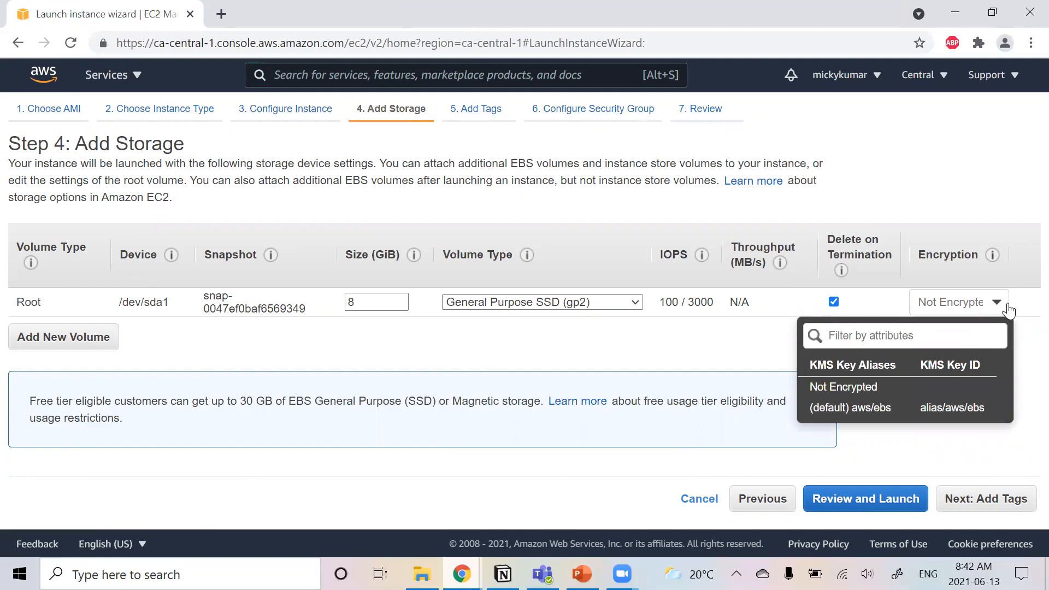
click(983, 498)
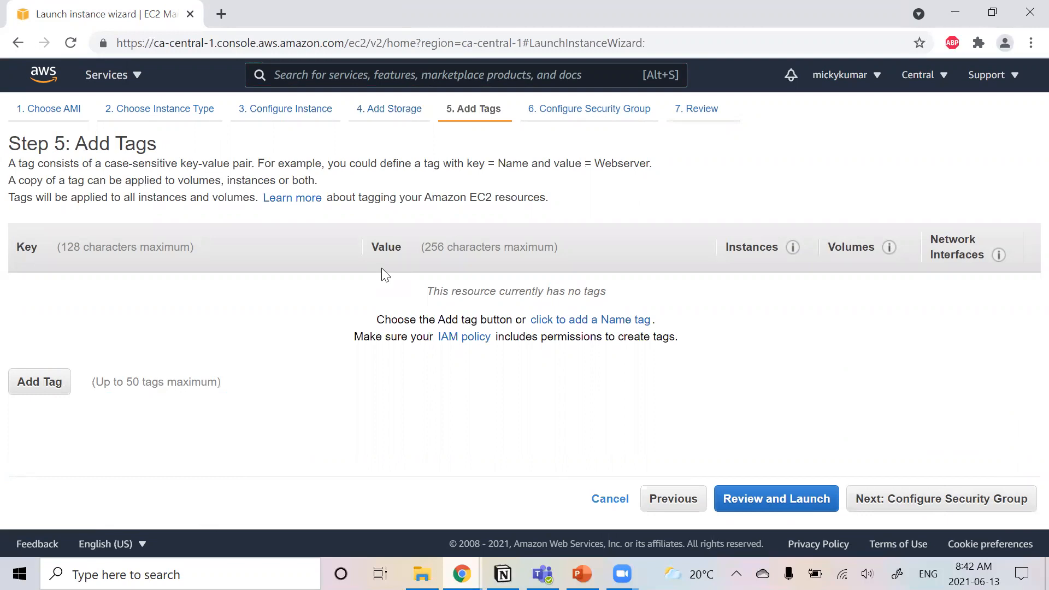
mouse_move(80, 320)
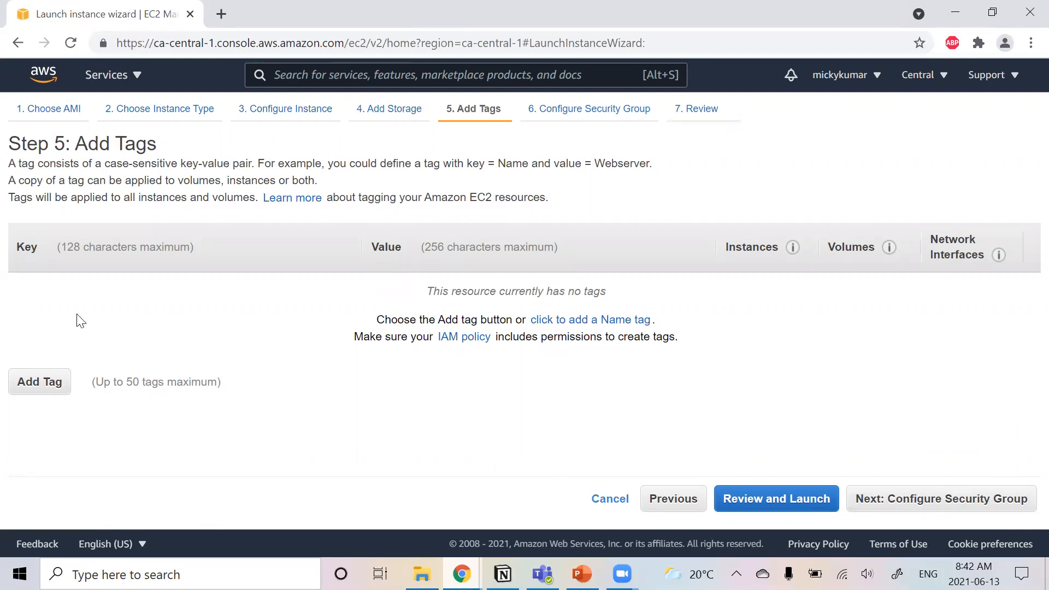
mouse_move(960, 449)
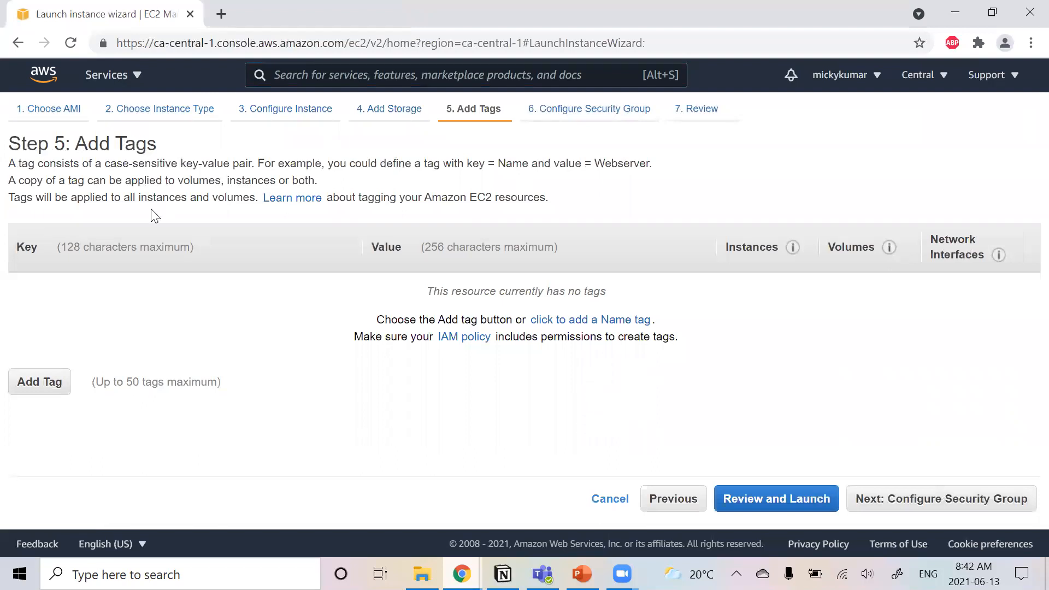
mouse_move(946, 507)
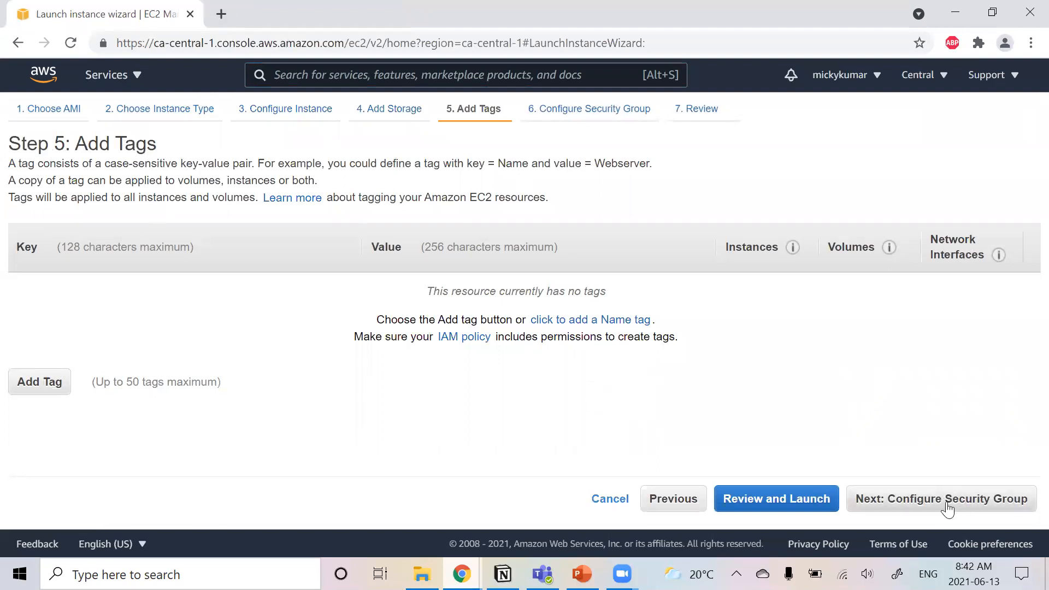
- Skip adding tags and continue to the Configure Security Group step
click(941, 498)
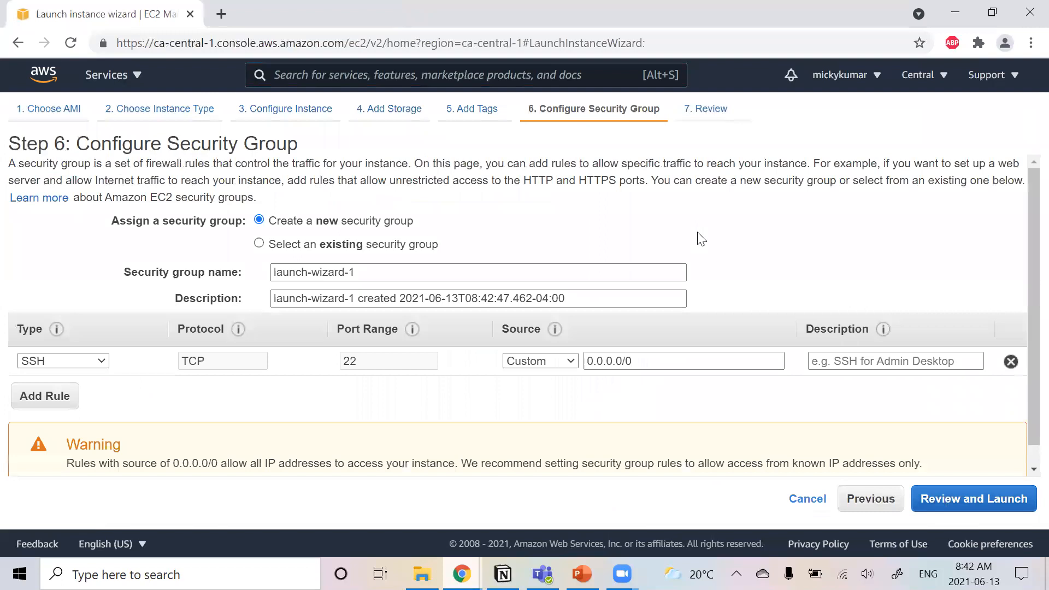
mouse_move(416, 261)
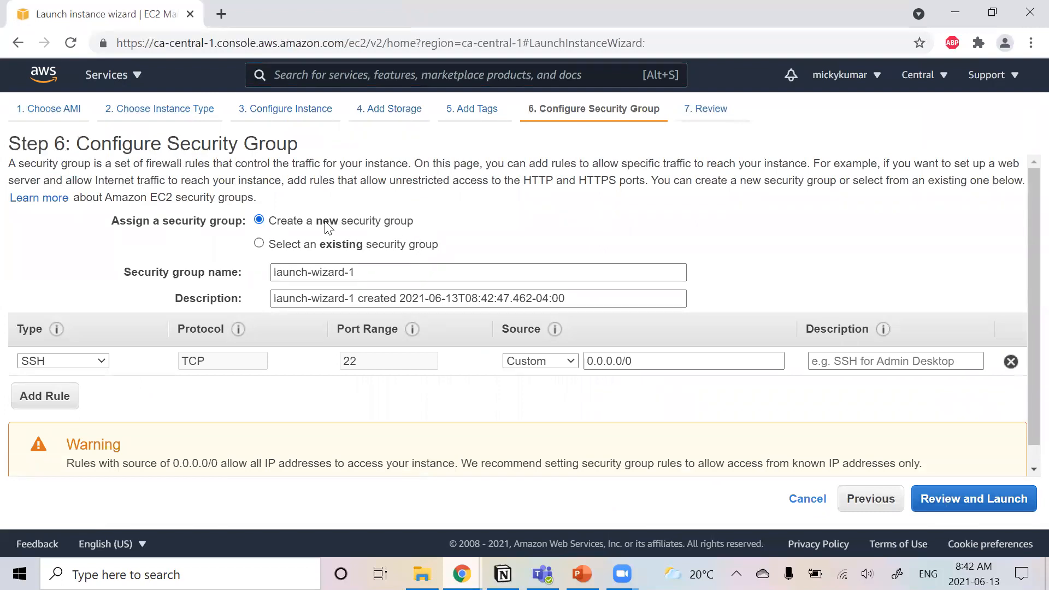
- Create a new security group and rename it from launch-wizard-1 to 'test'
click(478, 272)
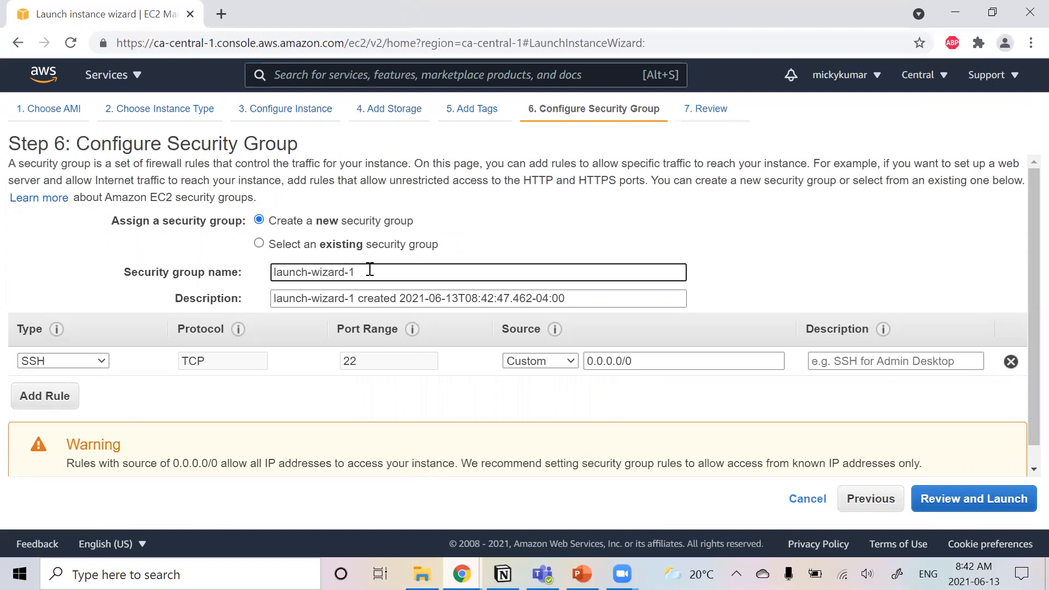
double_click(311, 272)
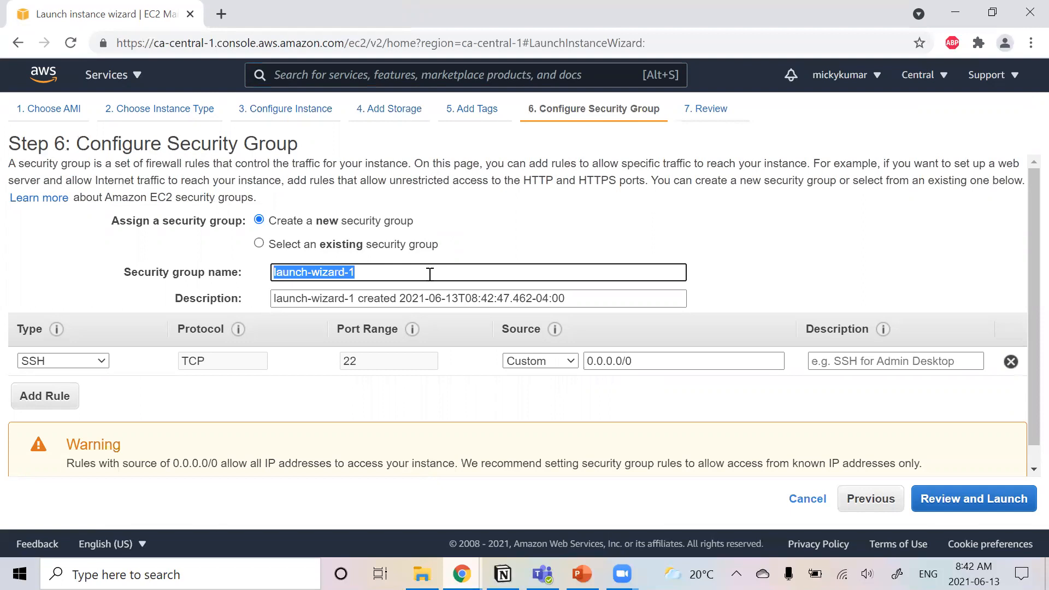
text(test)
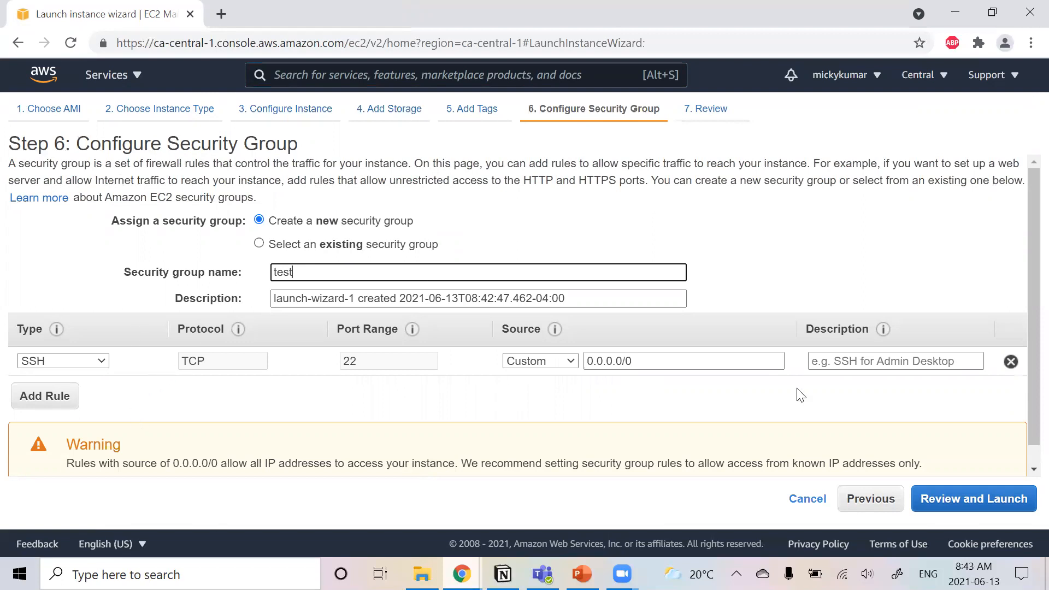
scroll(down, 3)
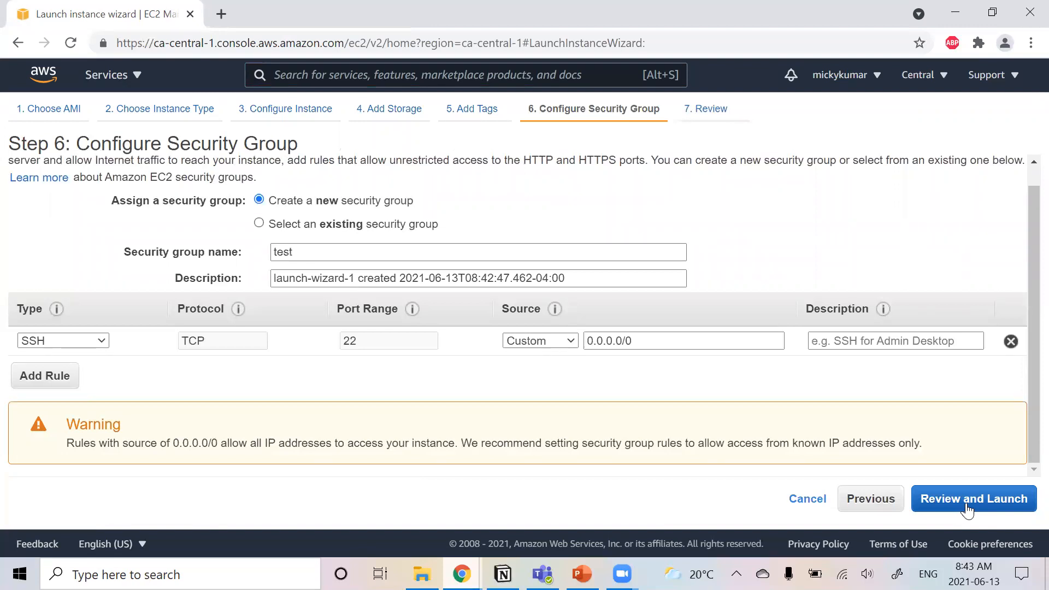
mouse_move(484, 371)
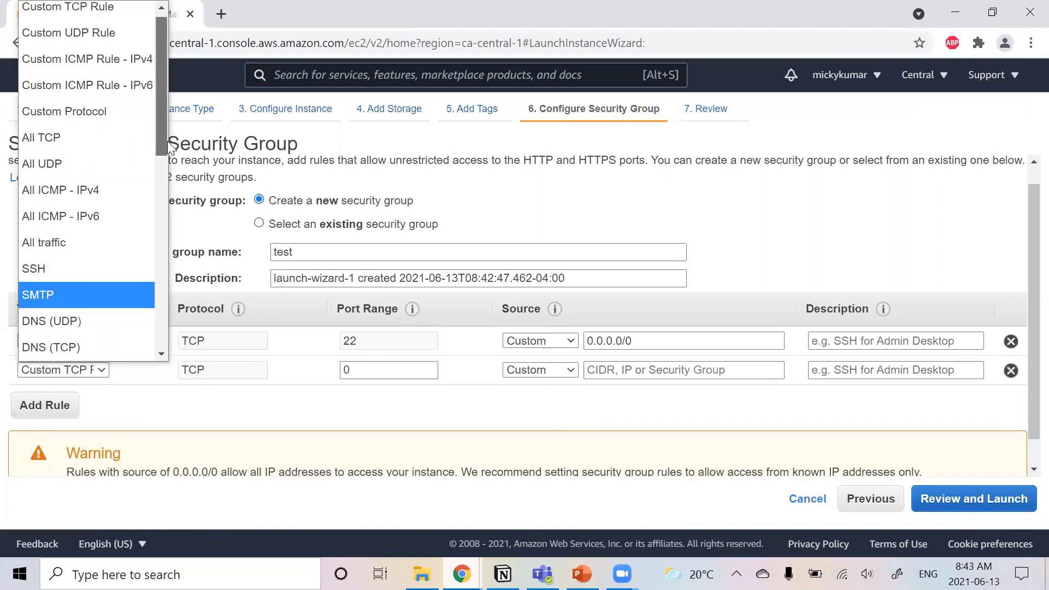
- Add HTTP (80) and HTTPS (443) inbound rules alongside SSH, then reach Review Instance Launch
scroll(down, 3)
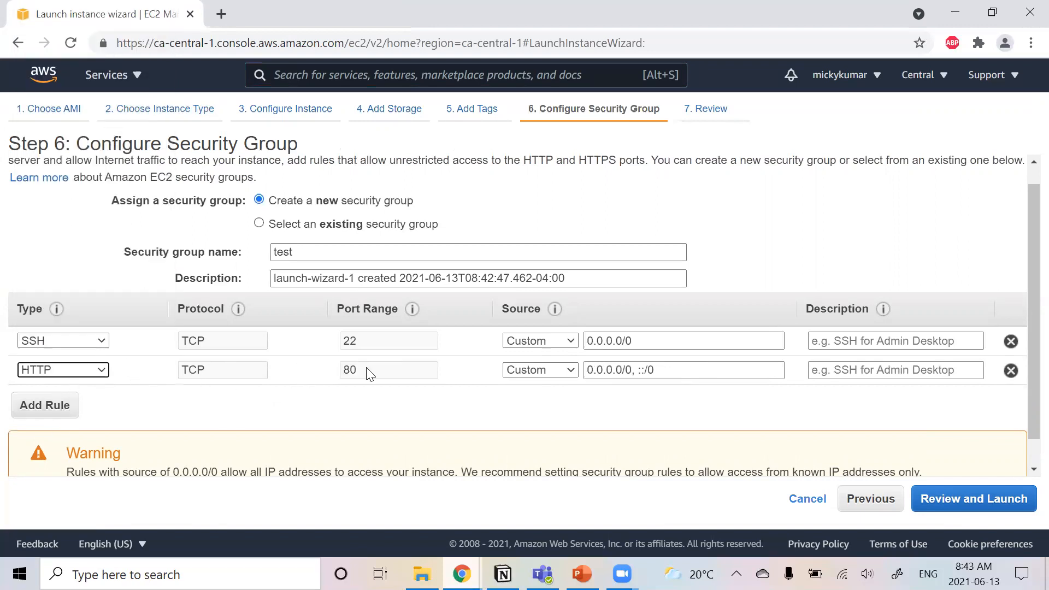
click(682, 371)
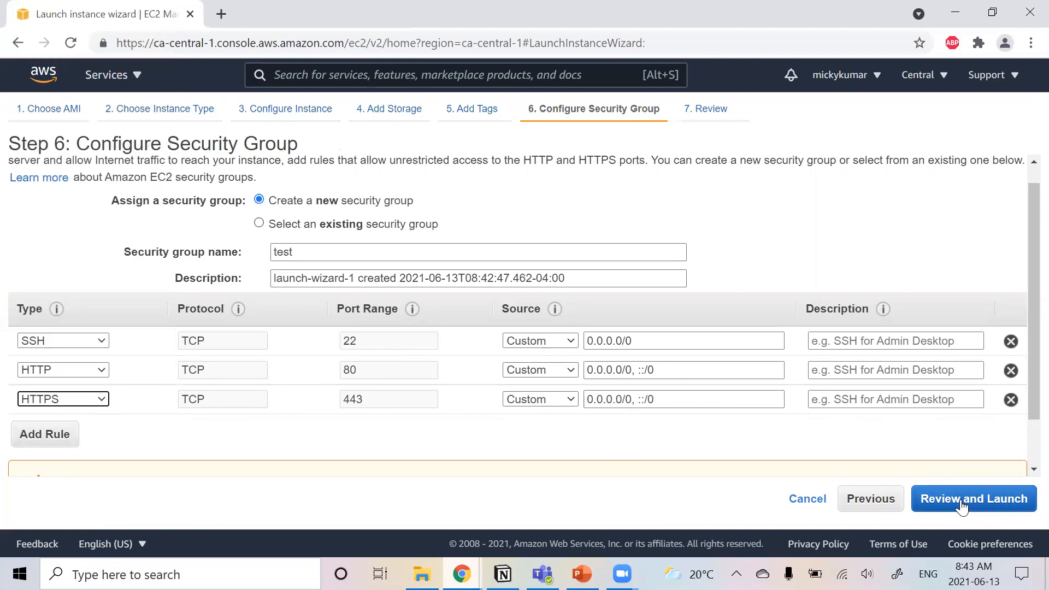
click(973, 499)
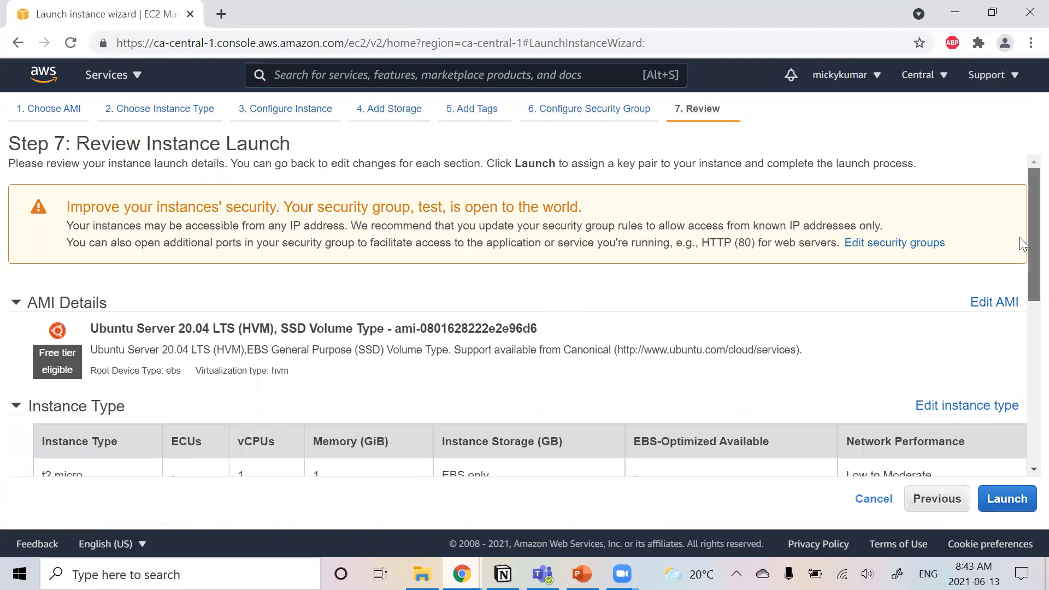
- Review the Ubuntu Server 20.04 t2.micro summary and launch it
scroll(down, 3)
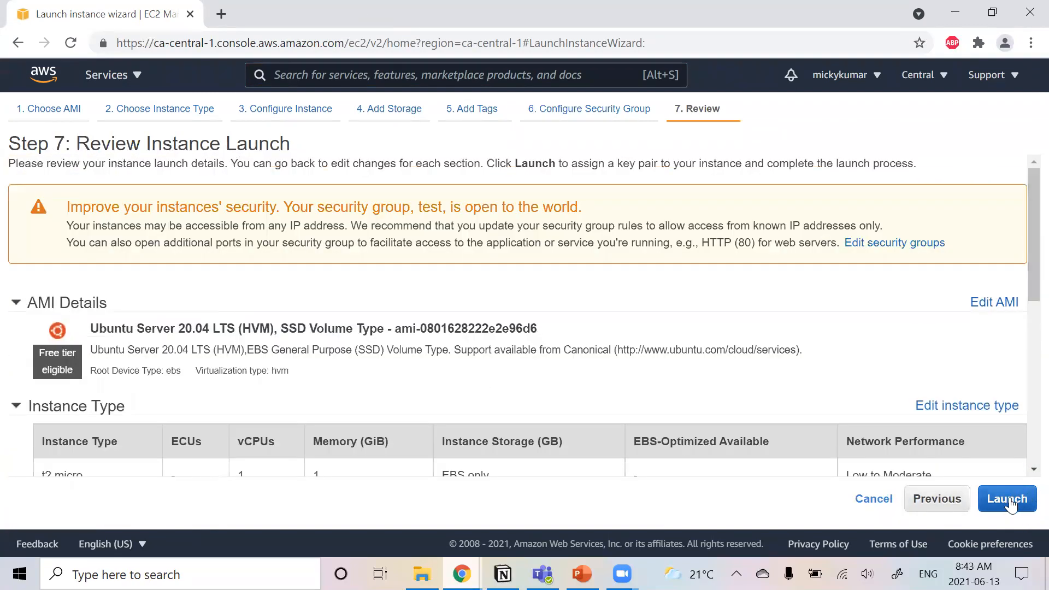
click(1007, 499)
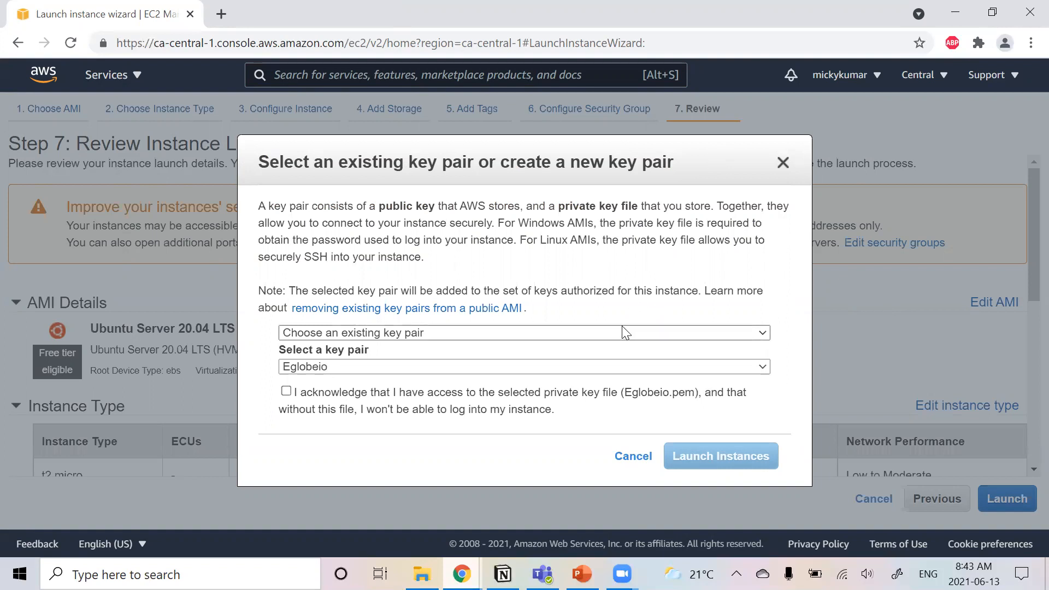
- Choose the existing key pair mickykumar, acknowledge private key access, and launch the instances
click(524, 332)
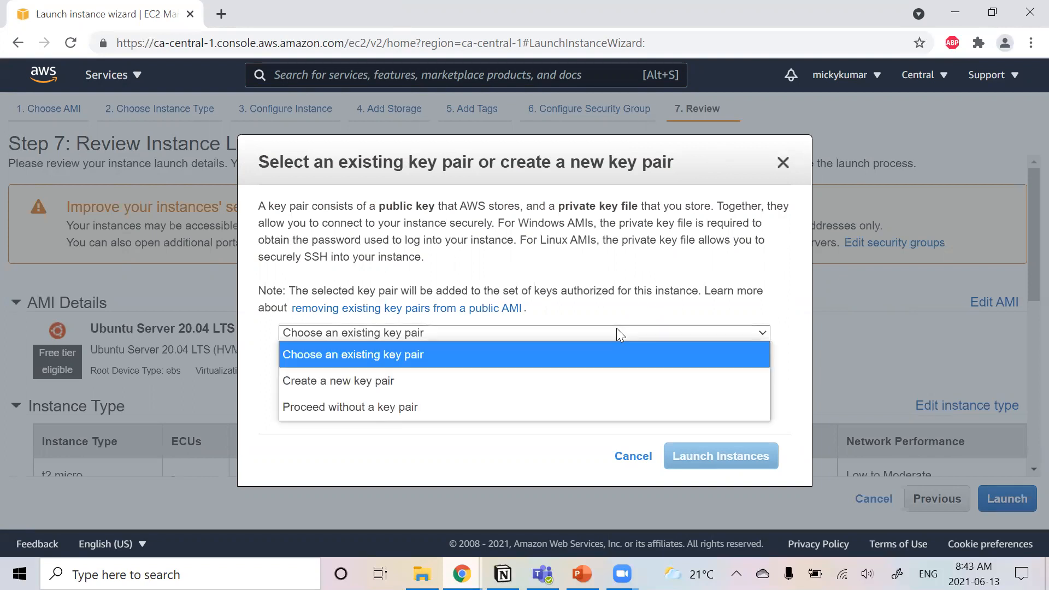
click(353, 354)
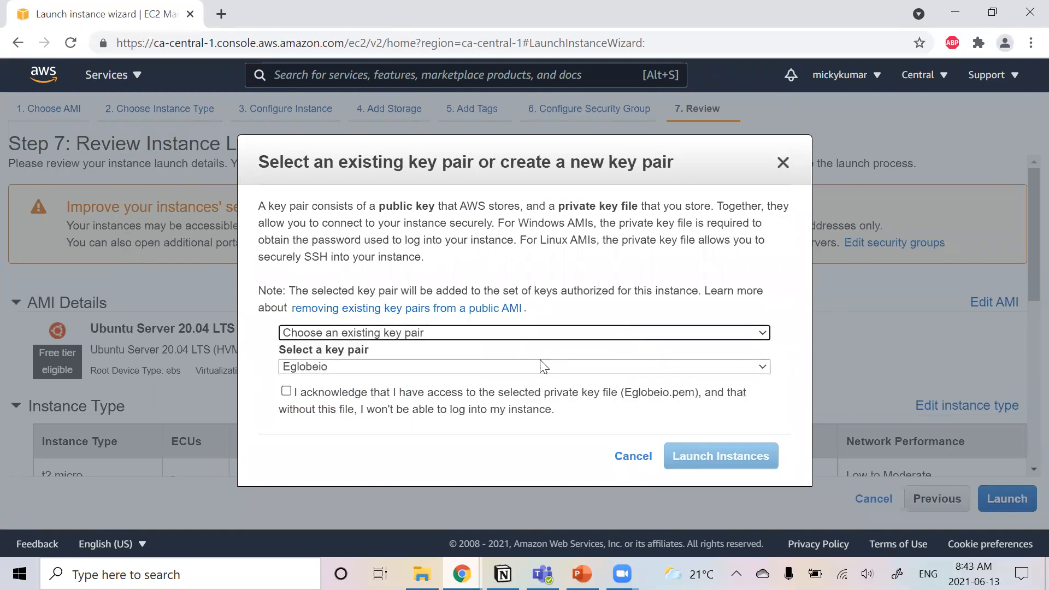
click(524, 367)
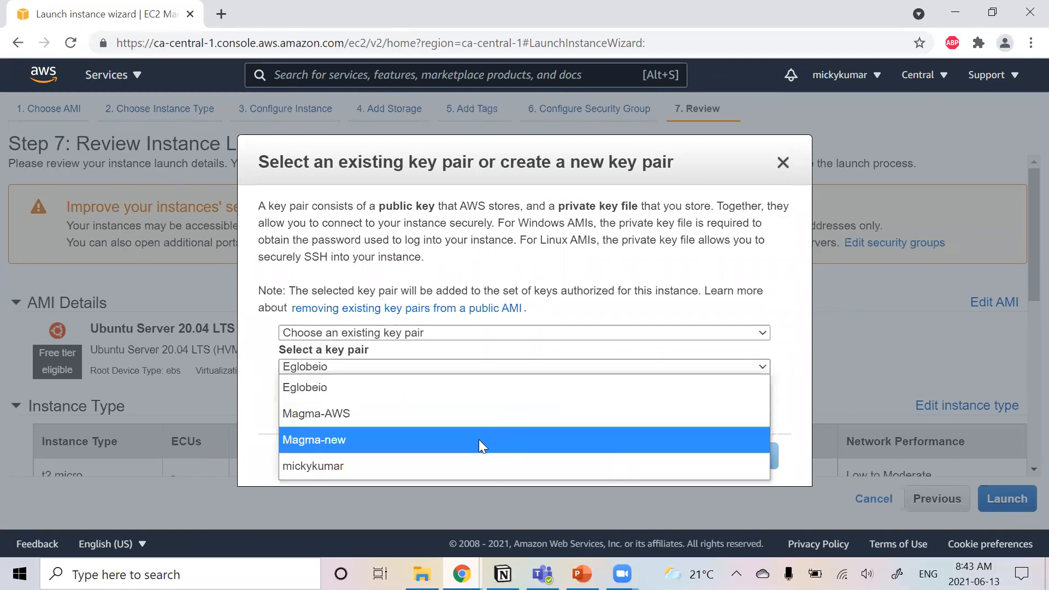
click(313, 465)
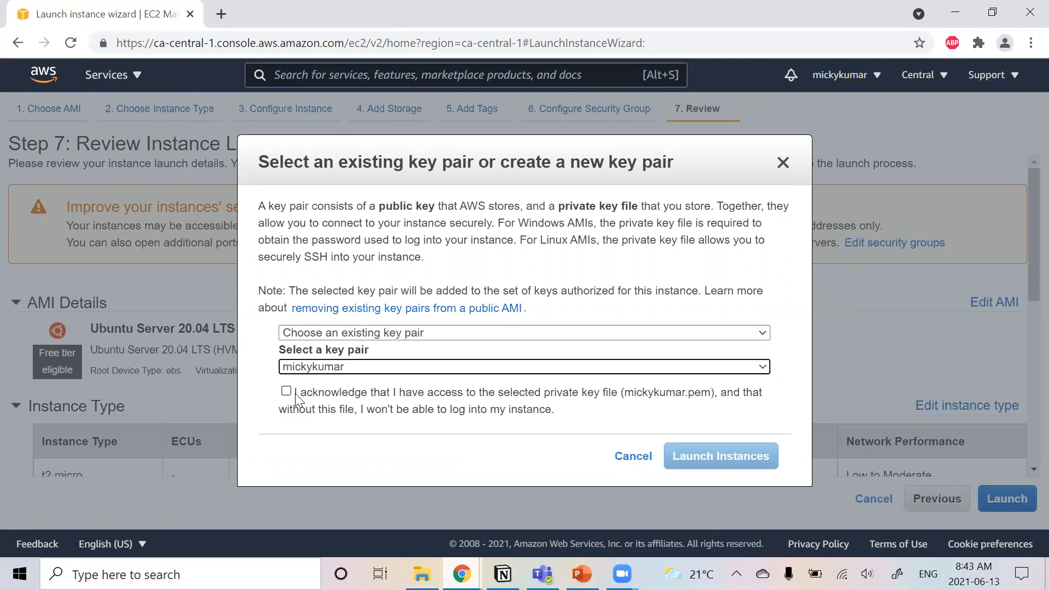
click(285, 391)
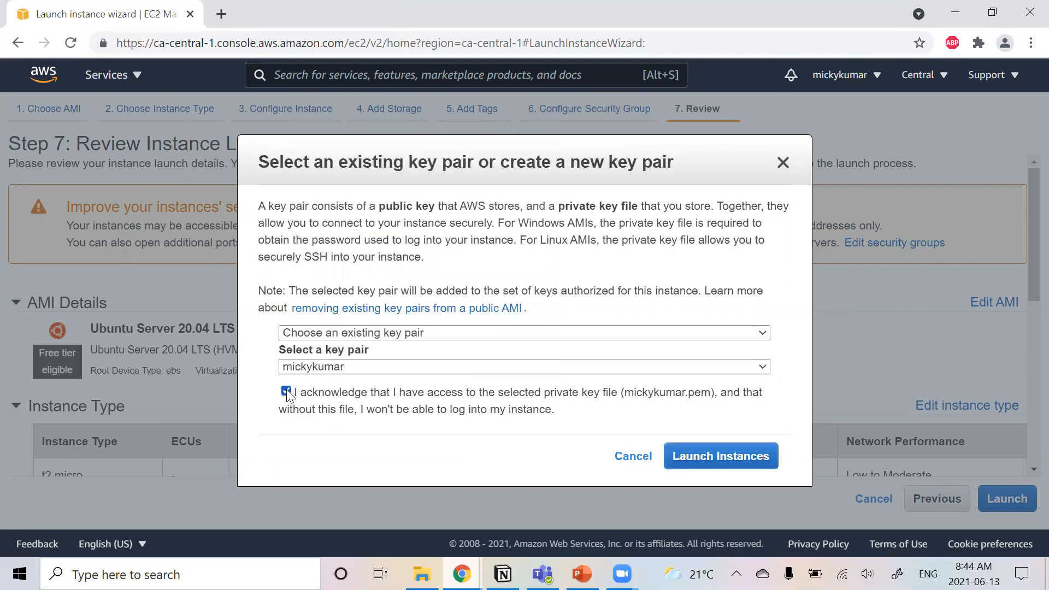
click(286, 392)
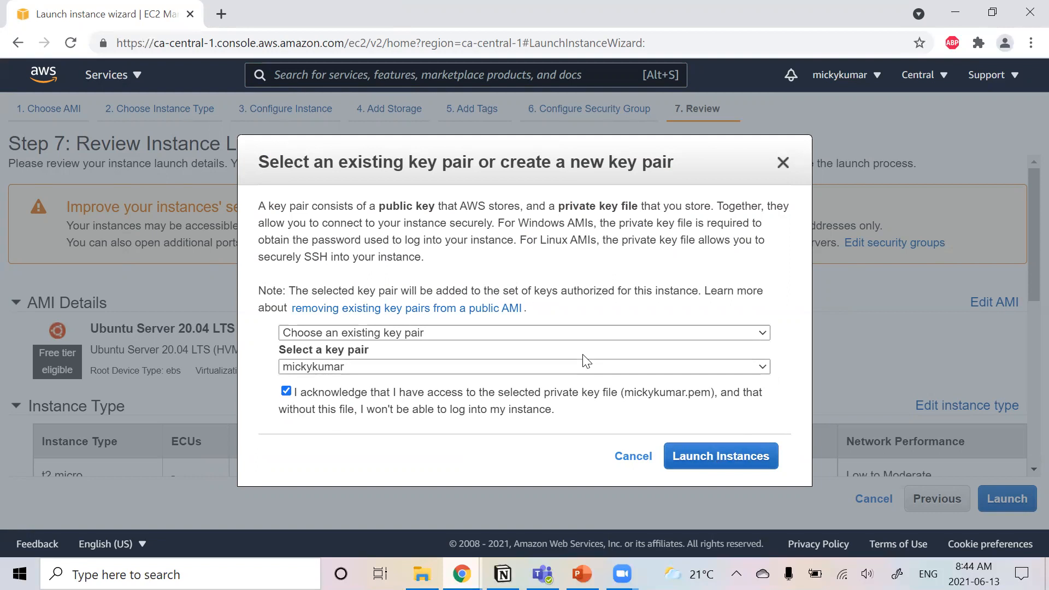
click(523, 332)
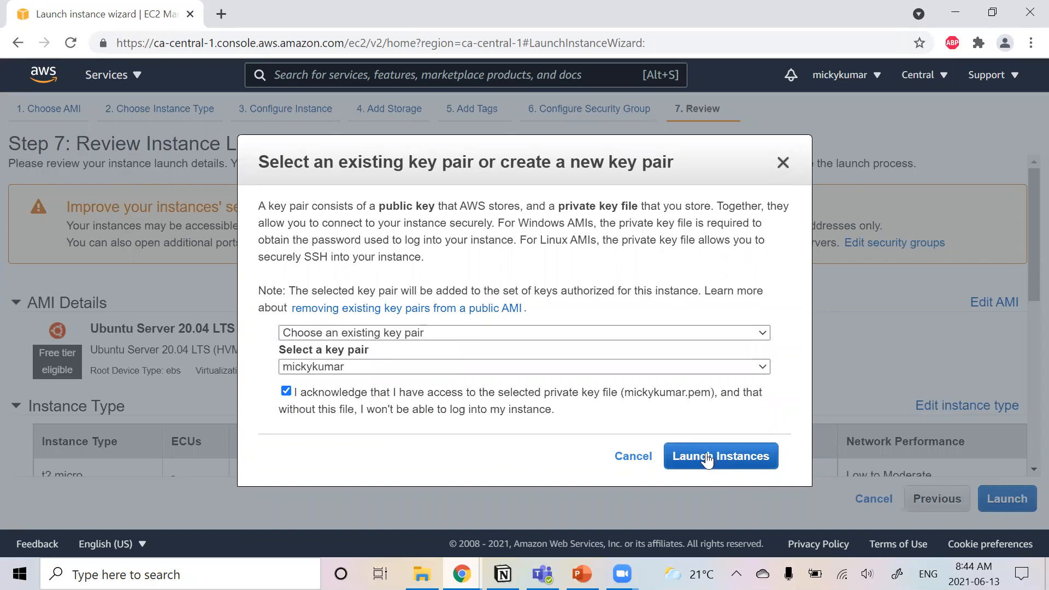
click(720, 456)
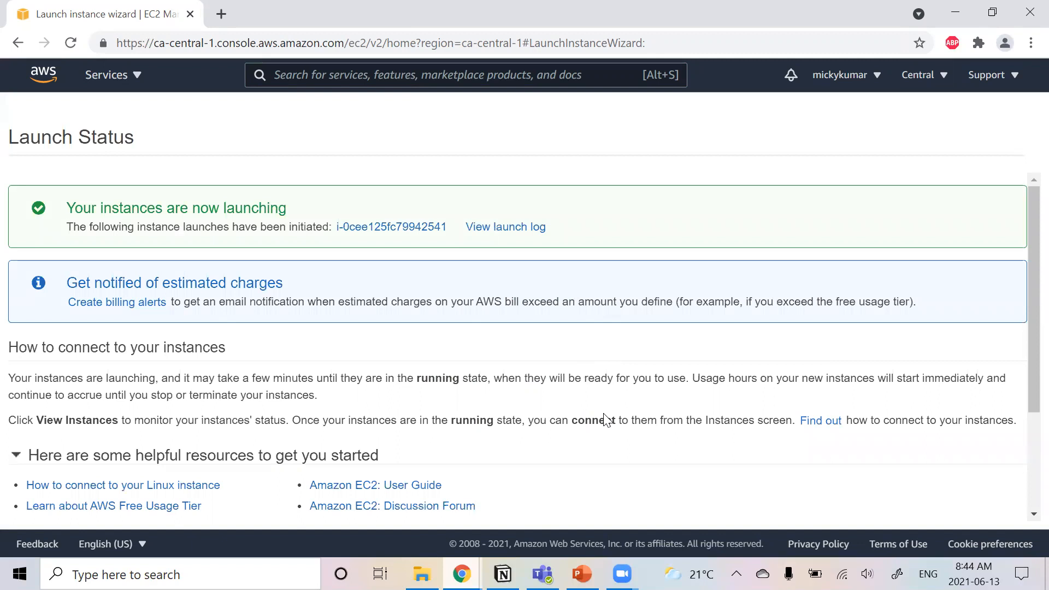
- View the instances list and open the summary for the new instance i-0cee125fc79942541
click(391, 227)
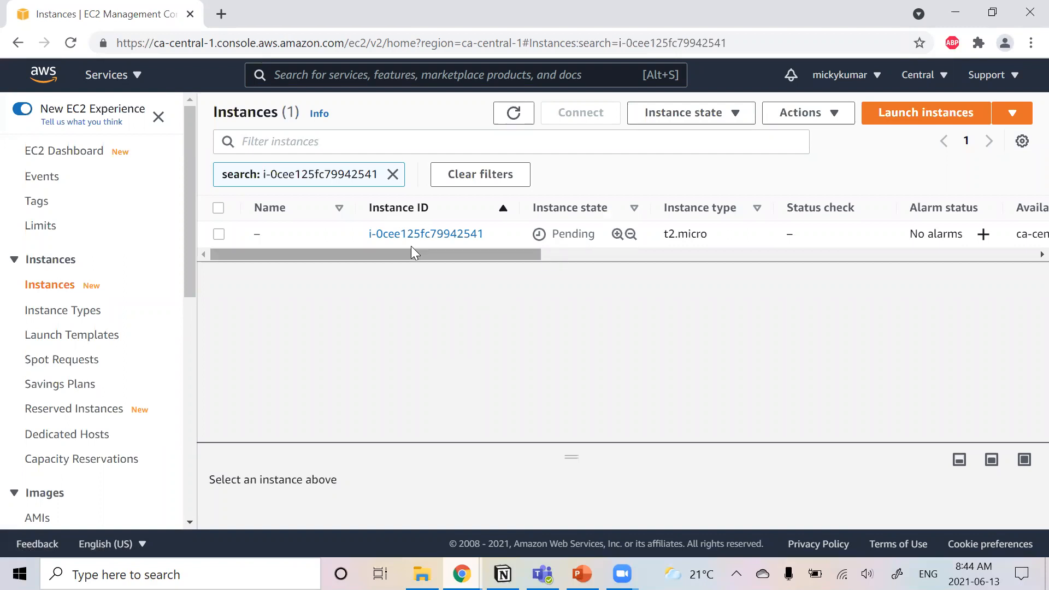
click(425, 233)
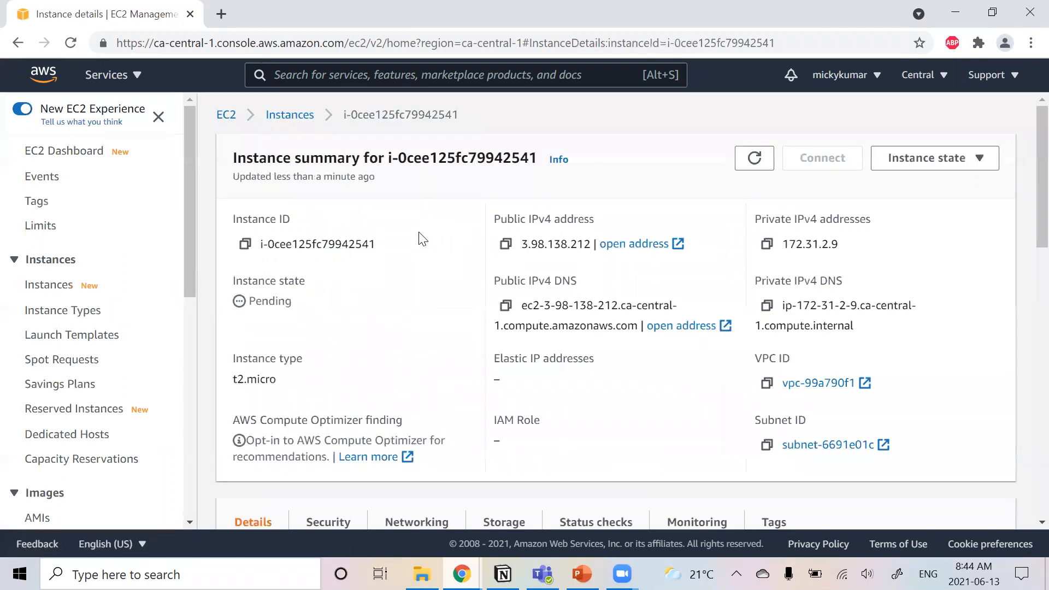
mouse_move(542, 234)
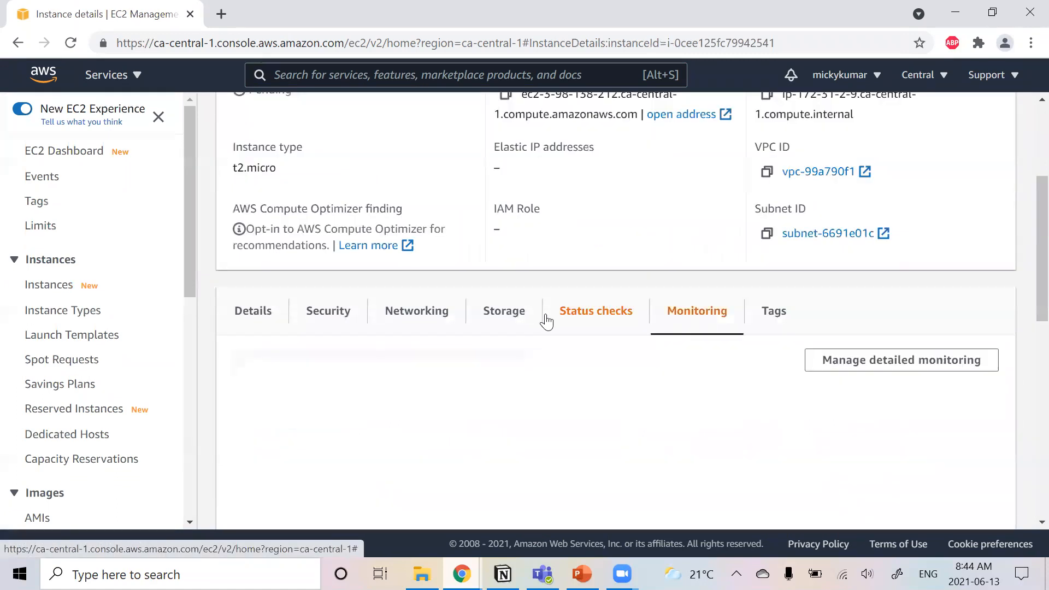
scroll(down, 3)
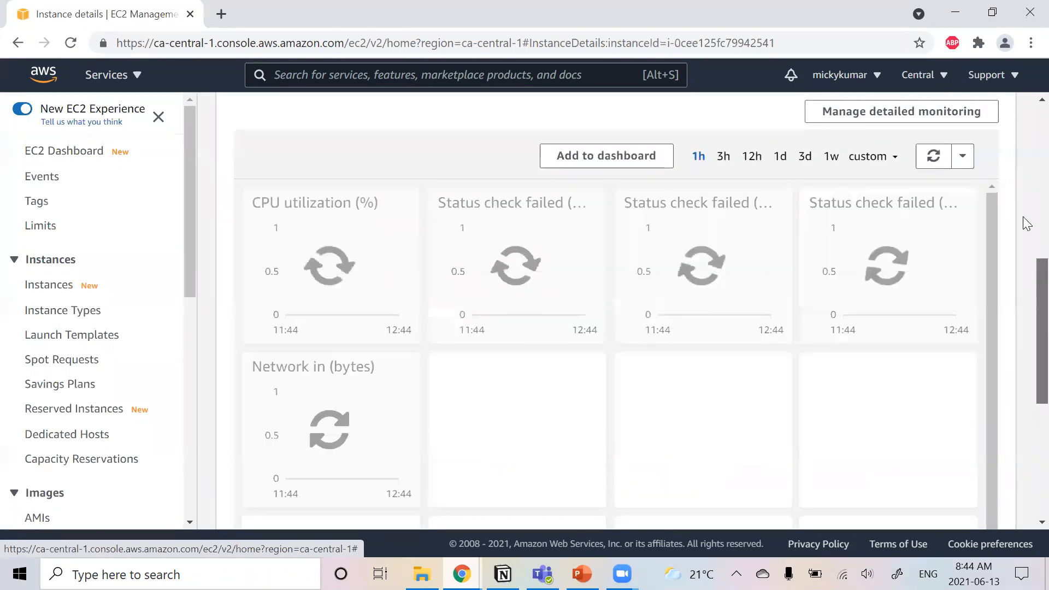
scroll(down, 3)
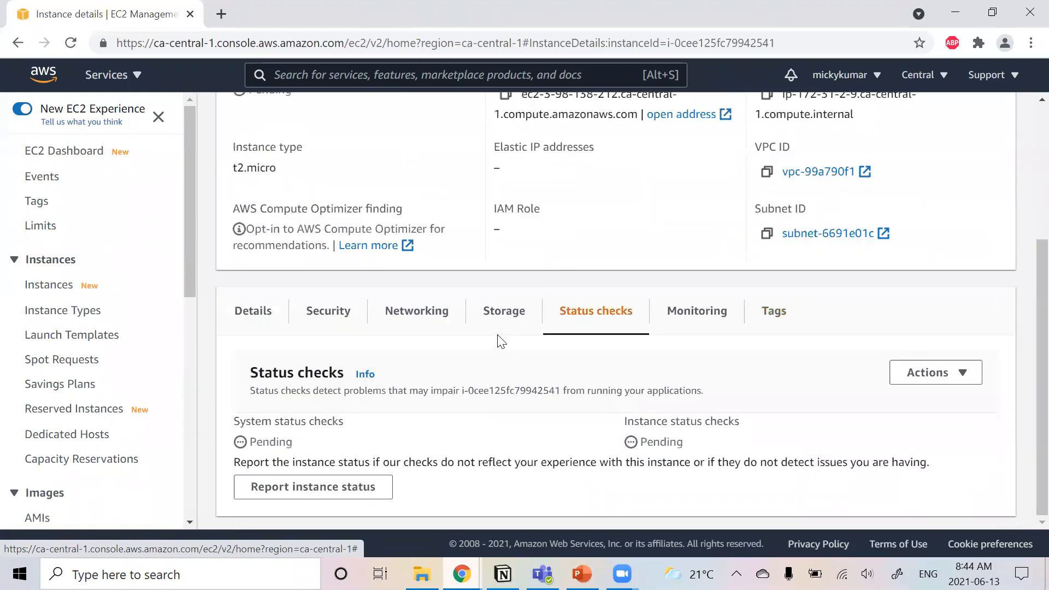
click(503, 310)
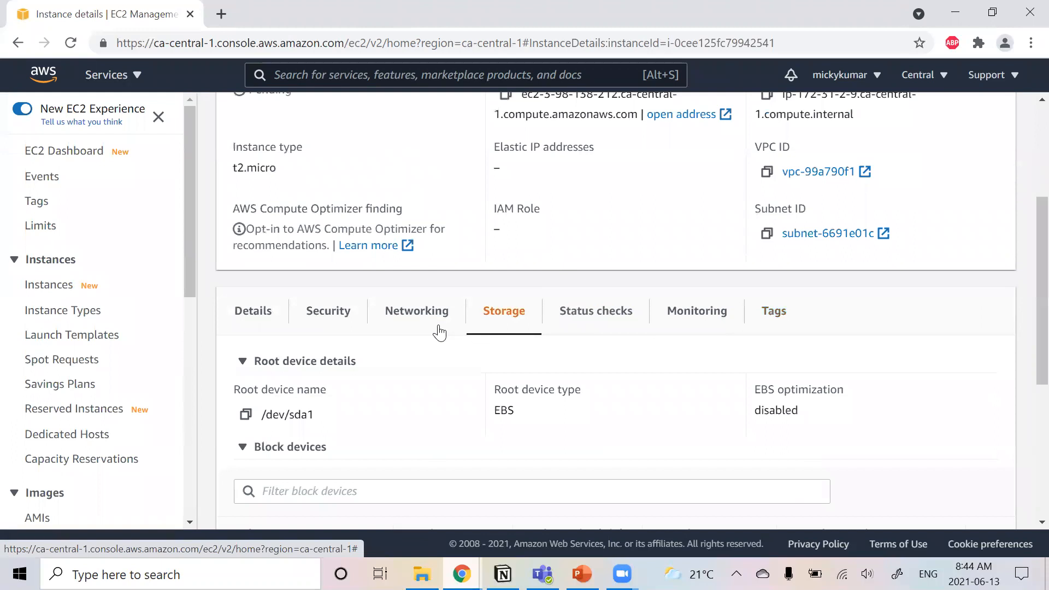
click(416, 311)
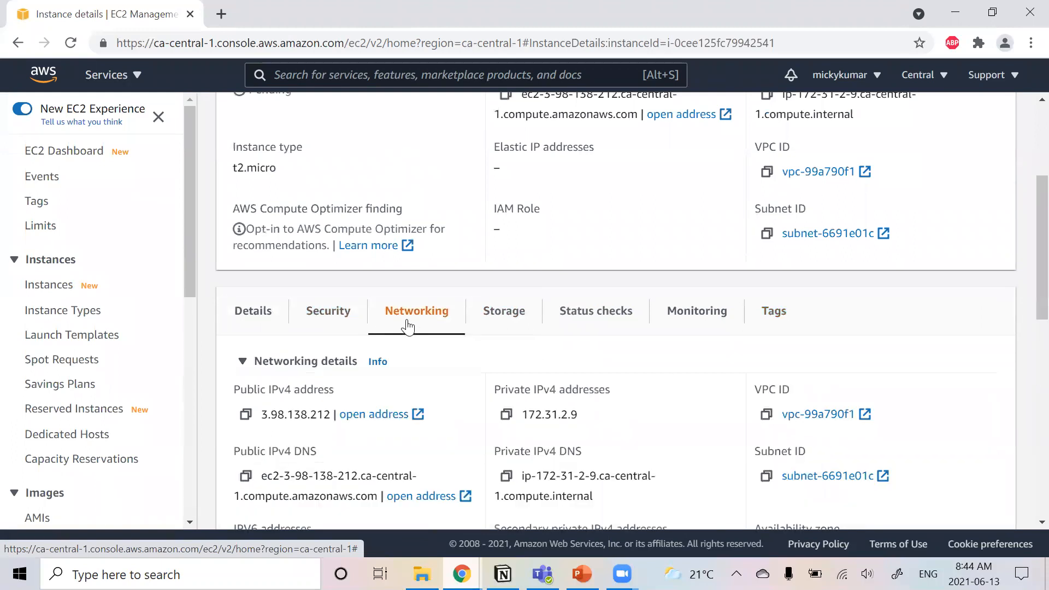
click(252, 311)
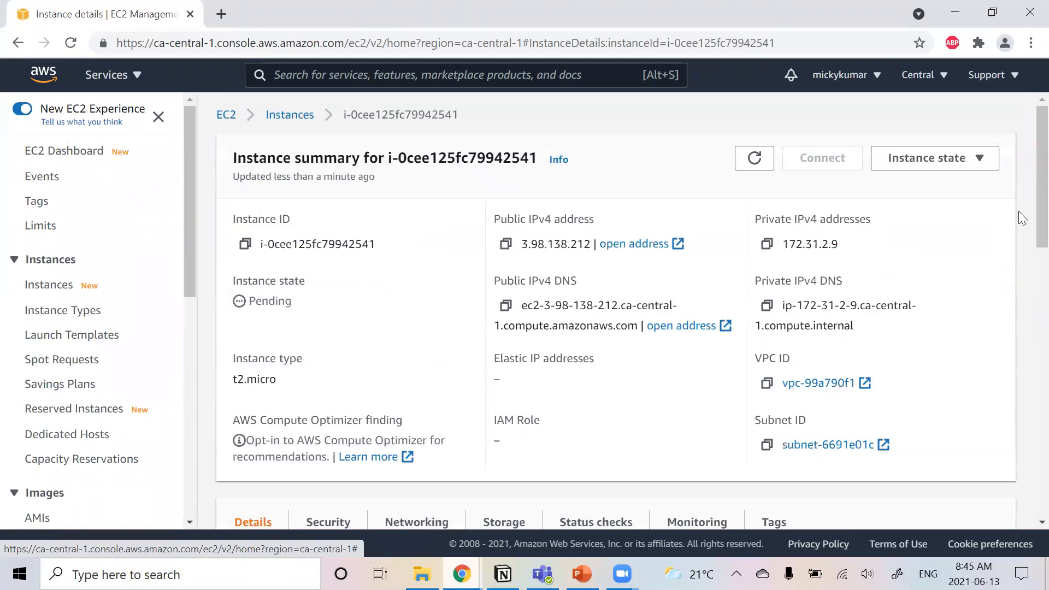
mouse_move(289, 115)
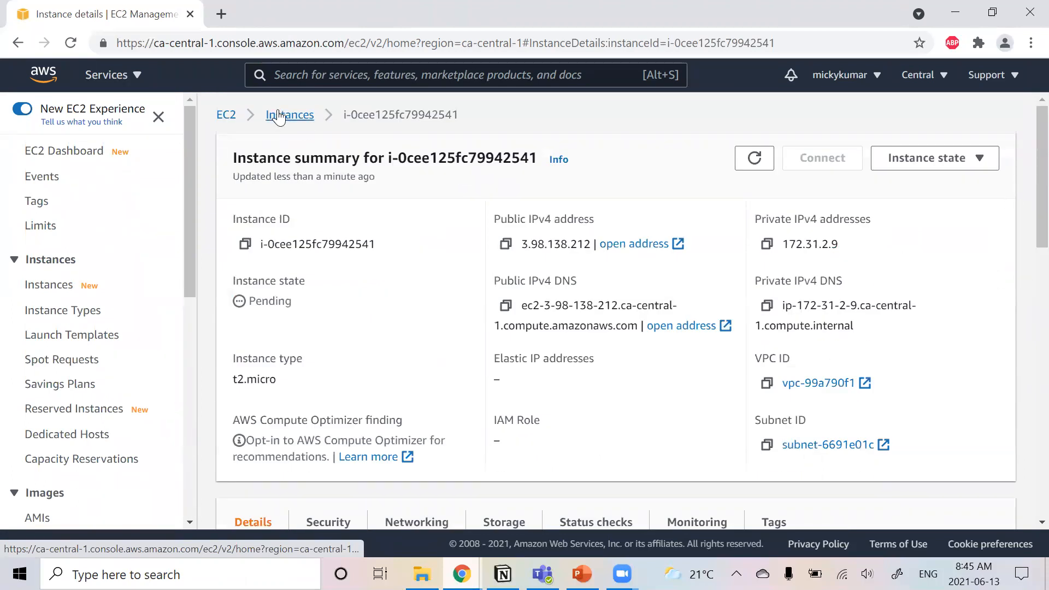
click(290, 115)
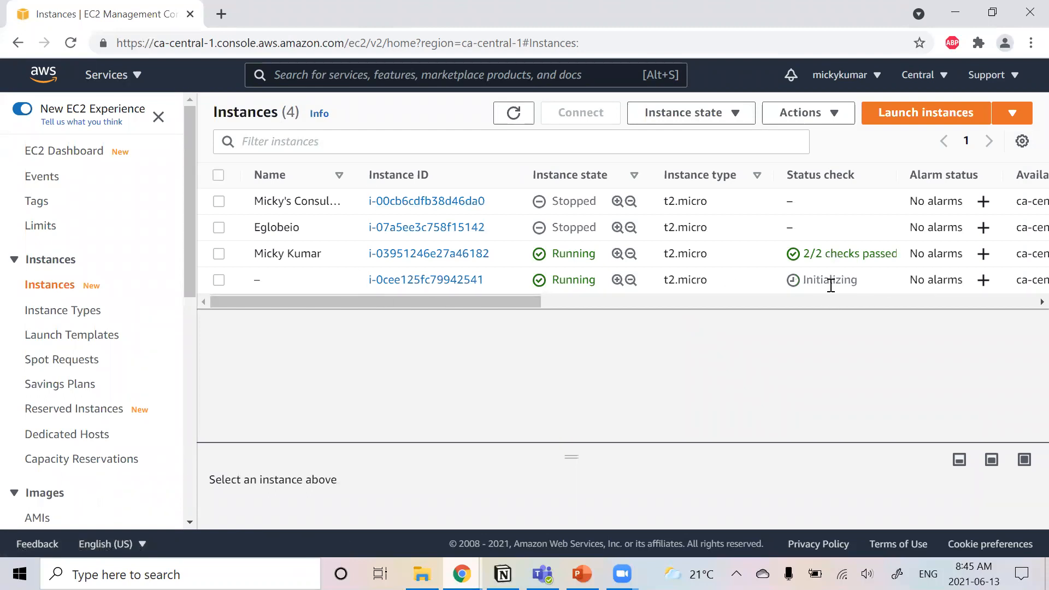
- Show the new instance running in the Instances list, then switch to PowerPoint
click(425, 279)
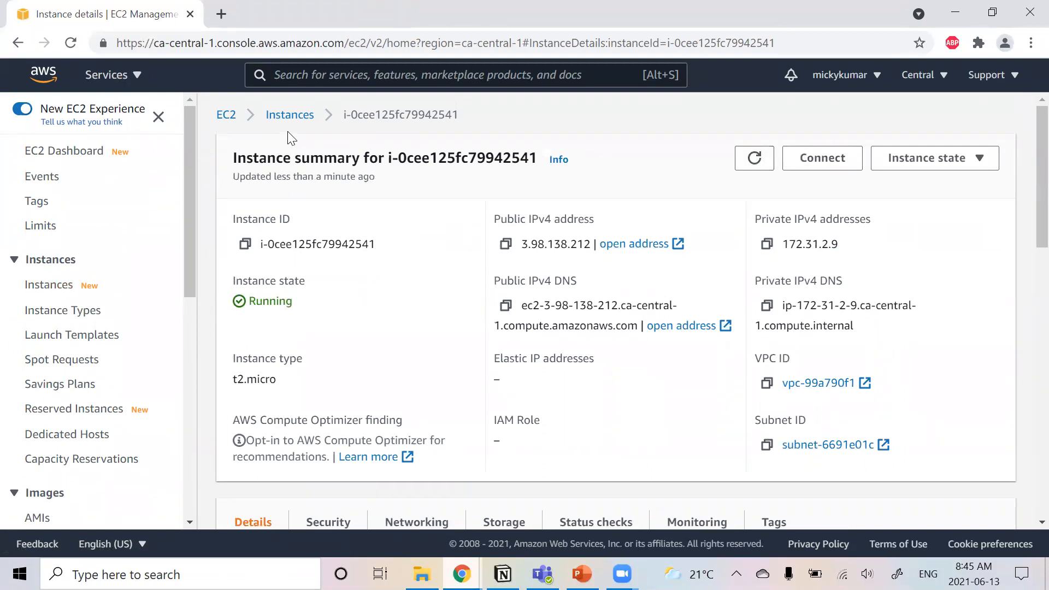
click(290, 115)
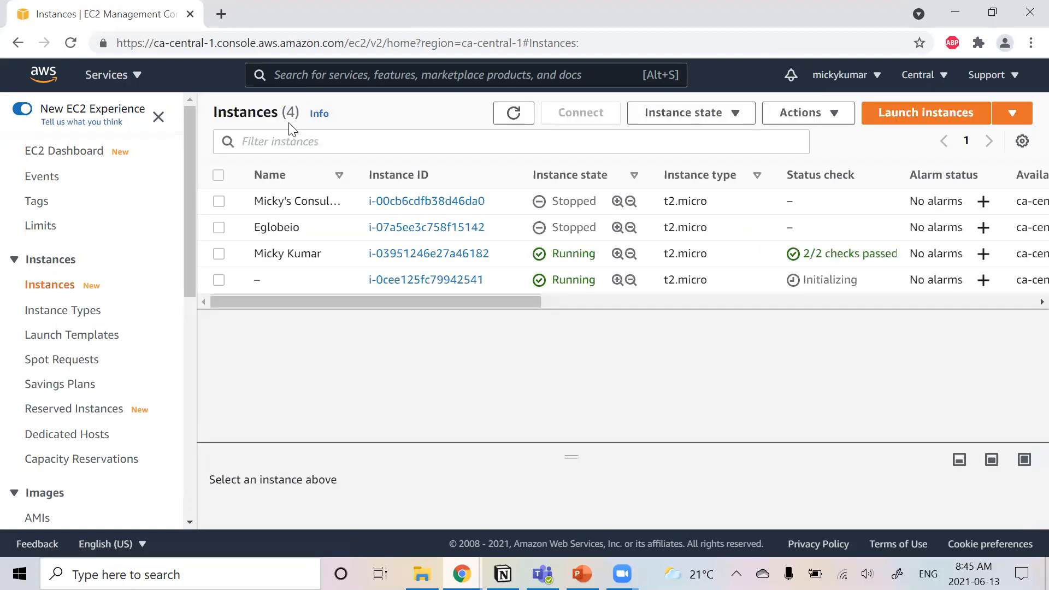
mouse_move(544, 409)
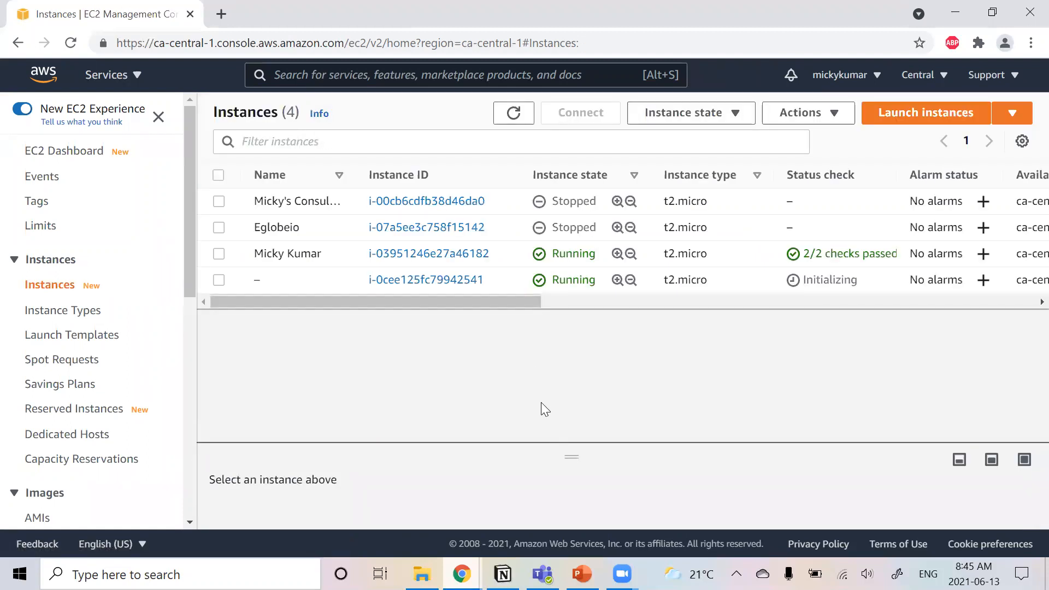
mouse_move(539, 394)
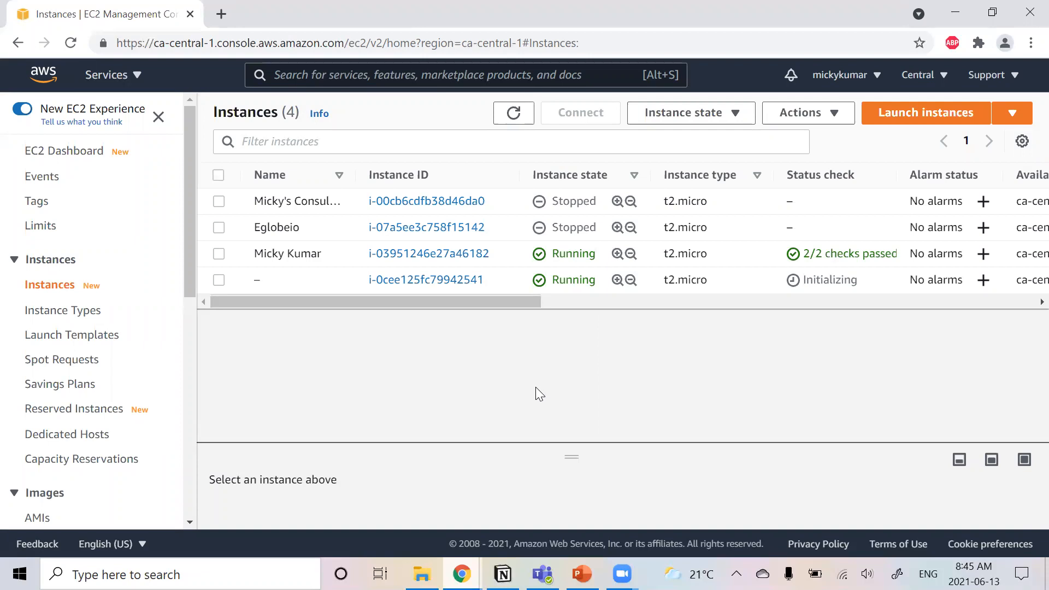
mouse_move(553, 479)
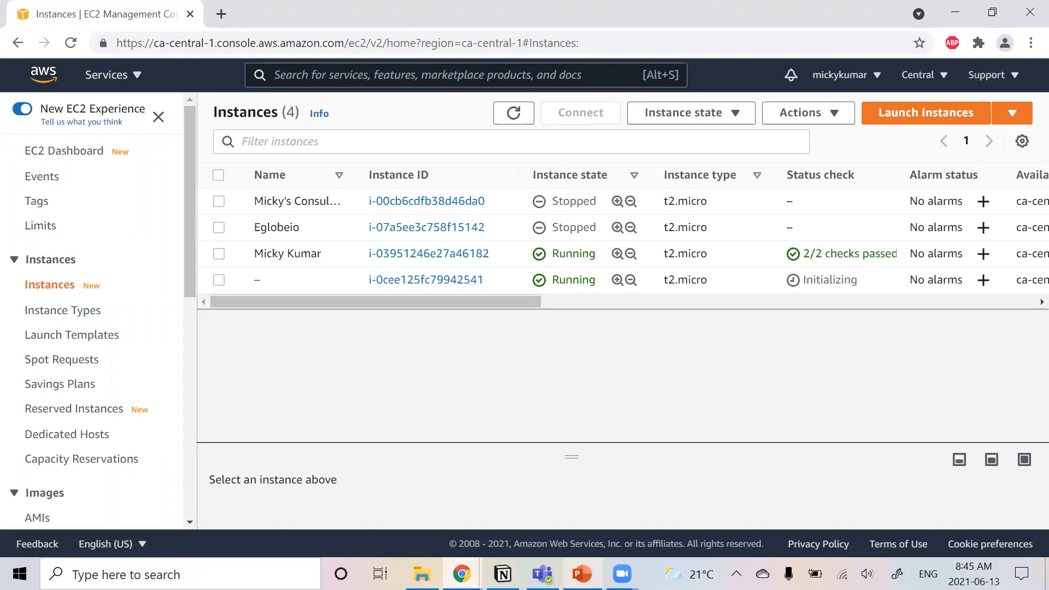
mouse_move(580, 574)
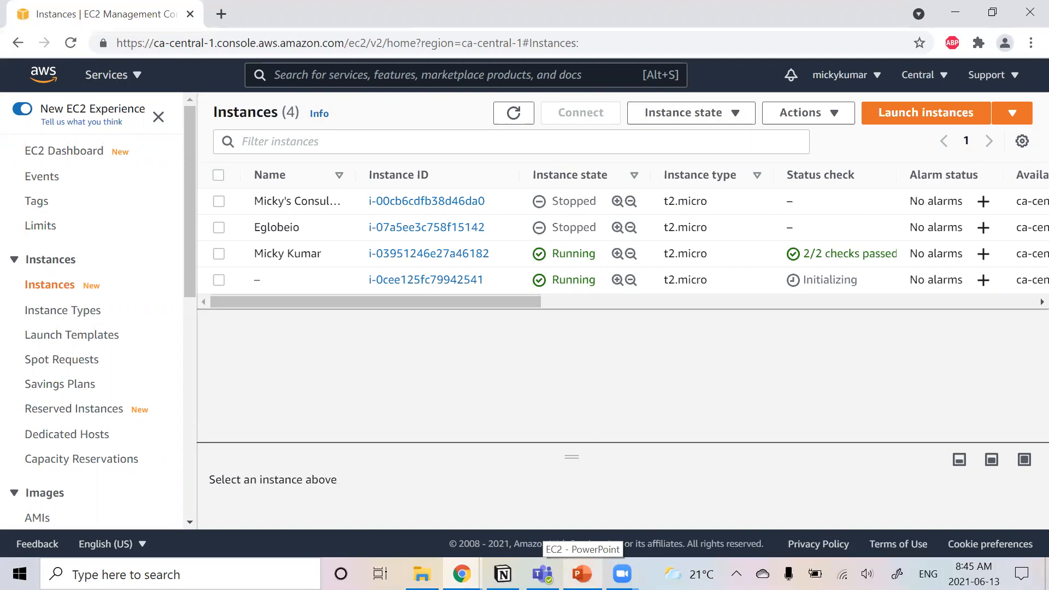
click(580, 574)
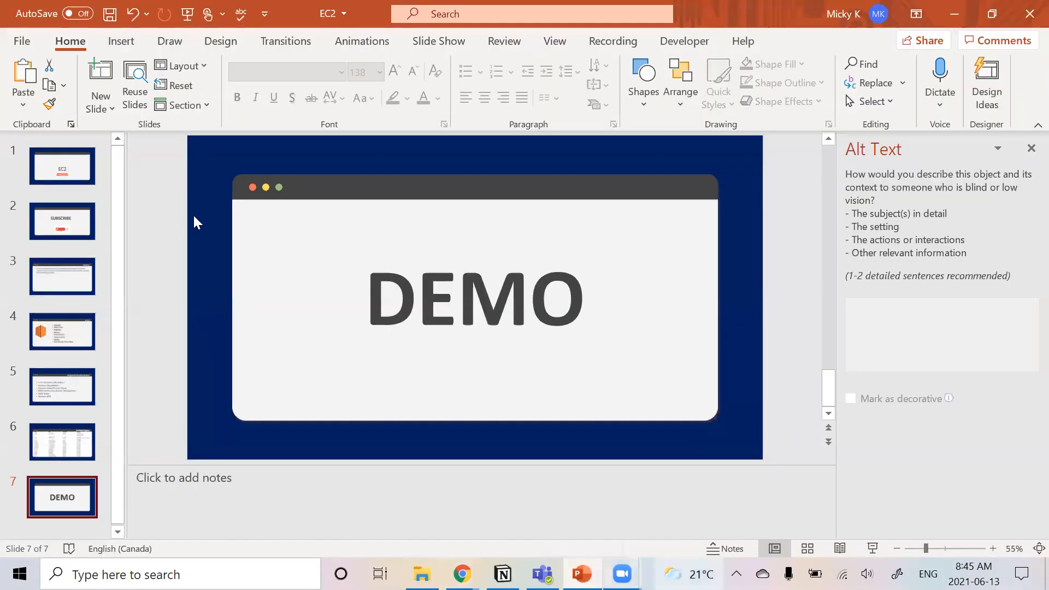
- Show slide 2, the SUBSCRIBE slide
click(61, 221)
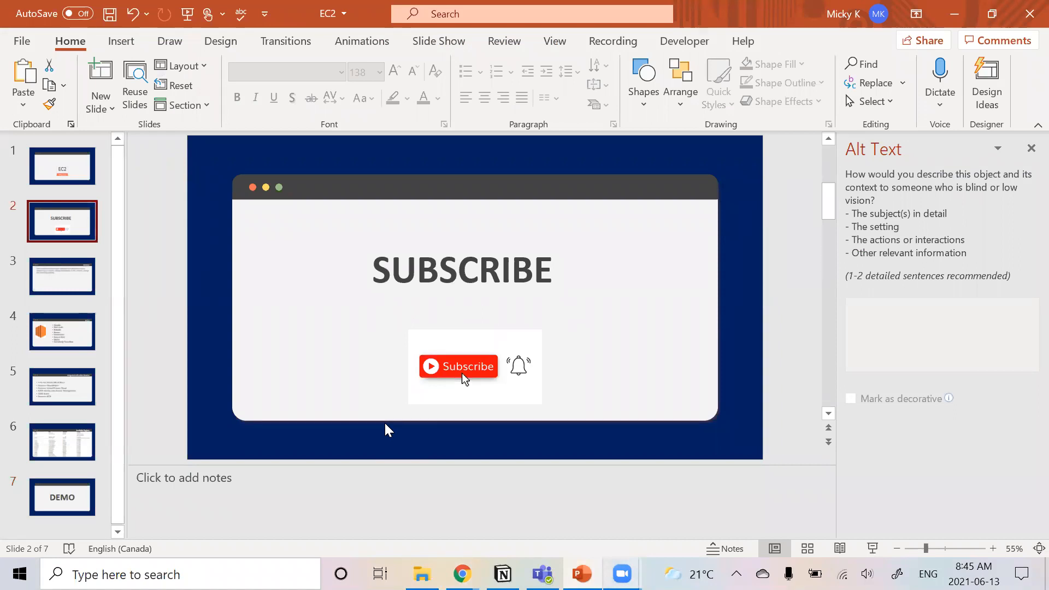
mouse_move(475, 467)
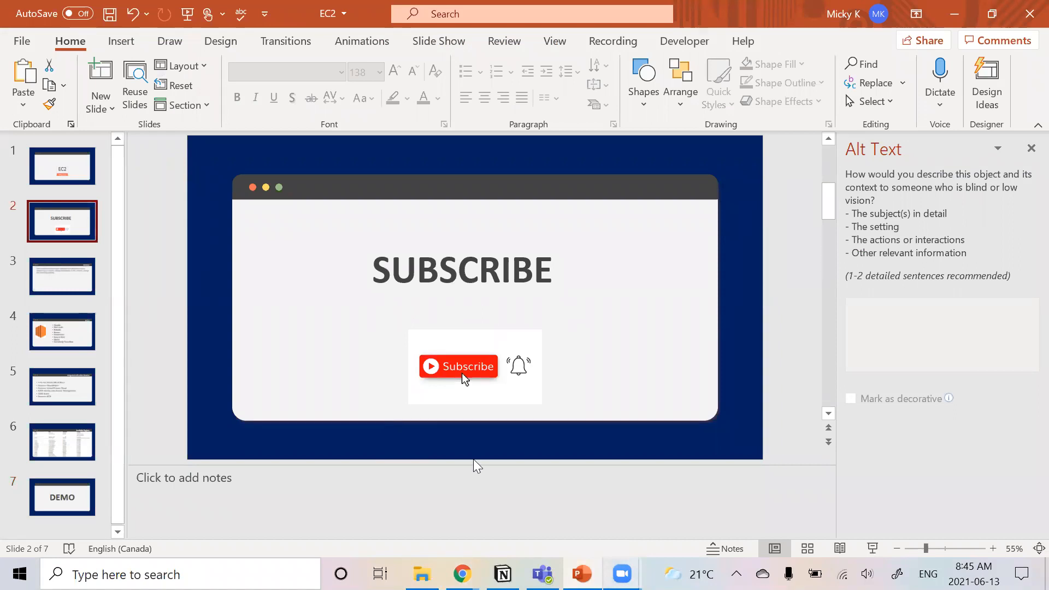